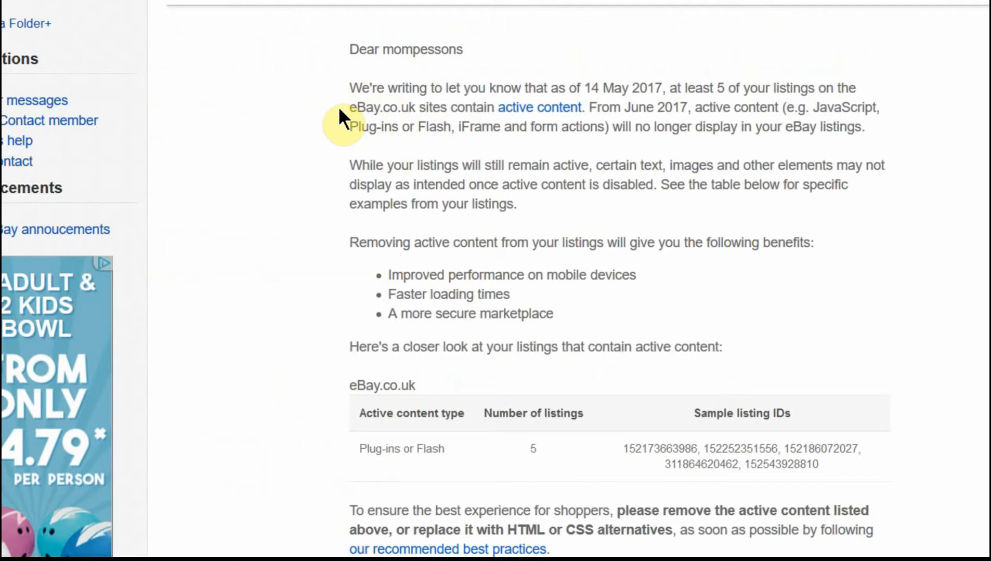
mouse_move(771, 117)
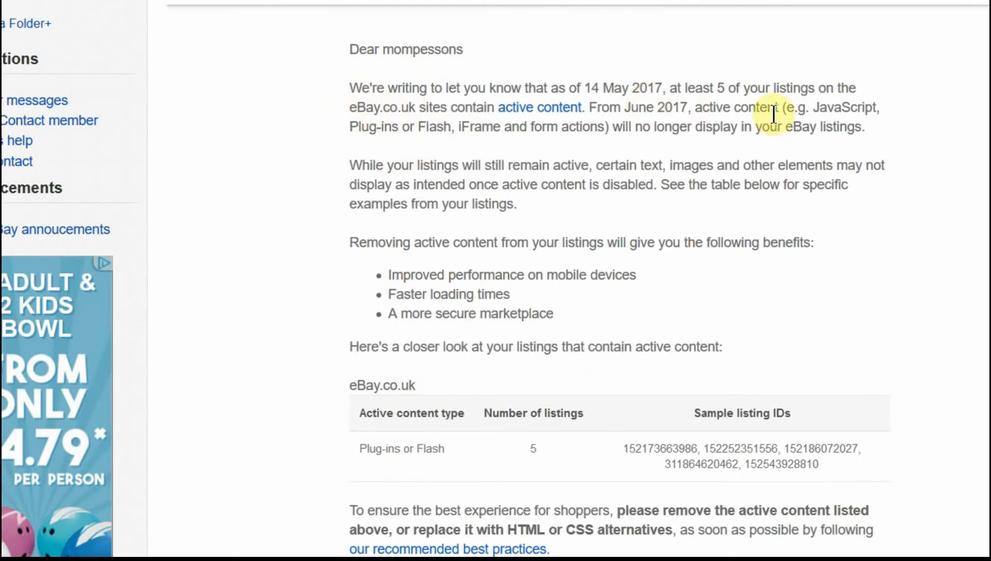
mouse_move(490, 159)
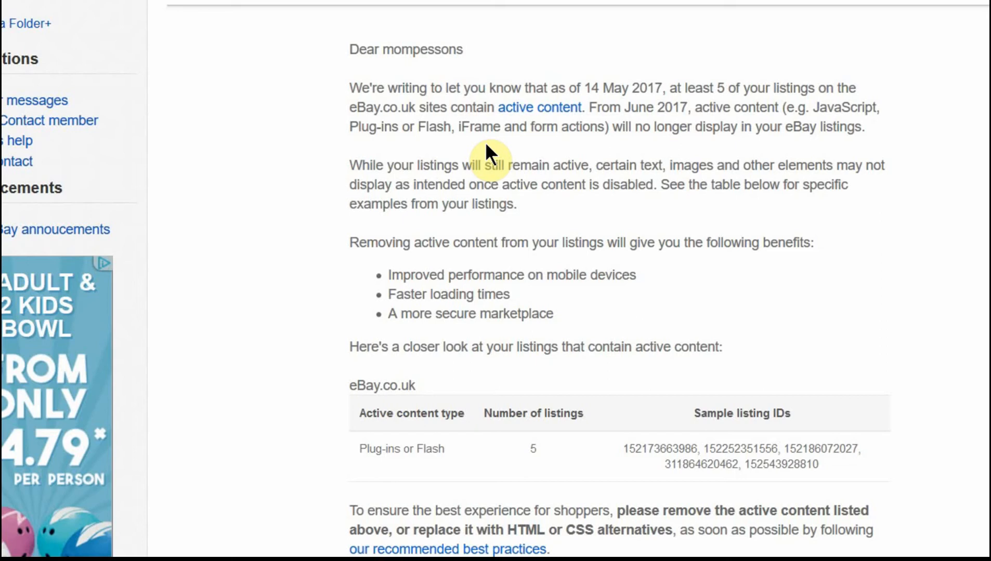
scroll(down, 3)
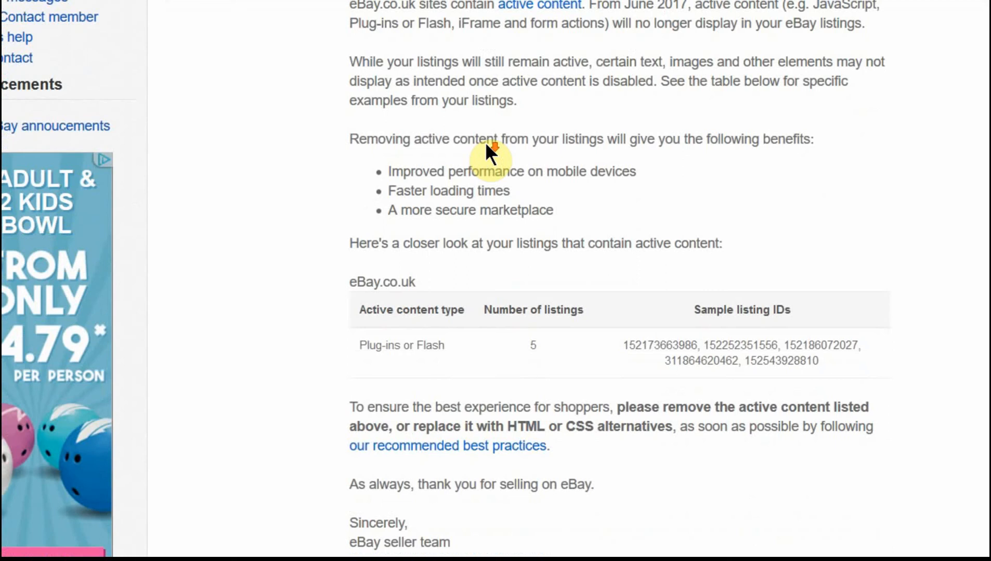
scroll(up, 3)
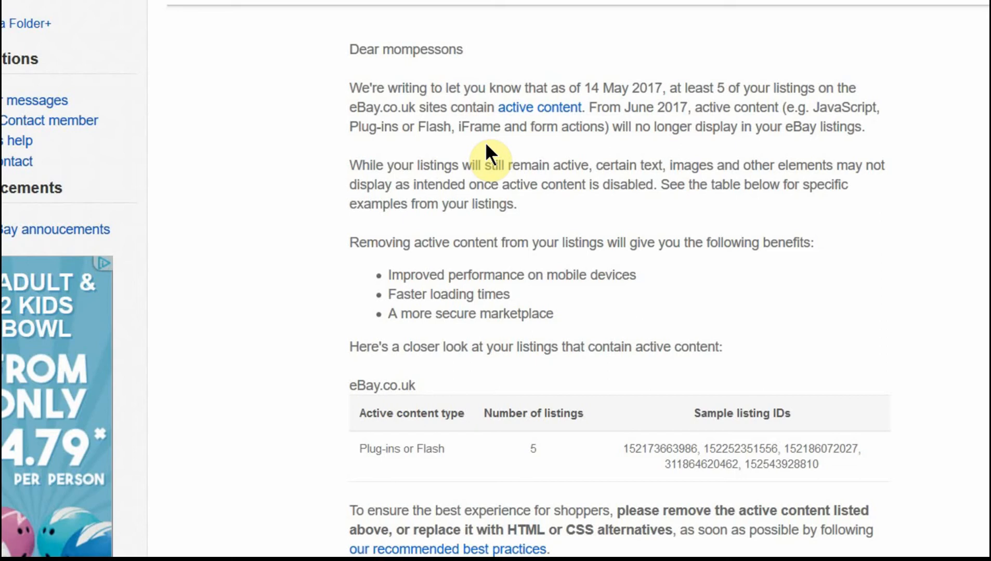
mouse_move(477, 284)
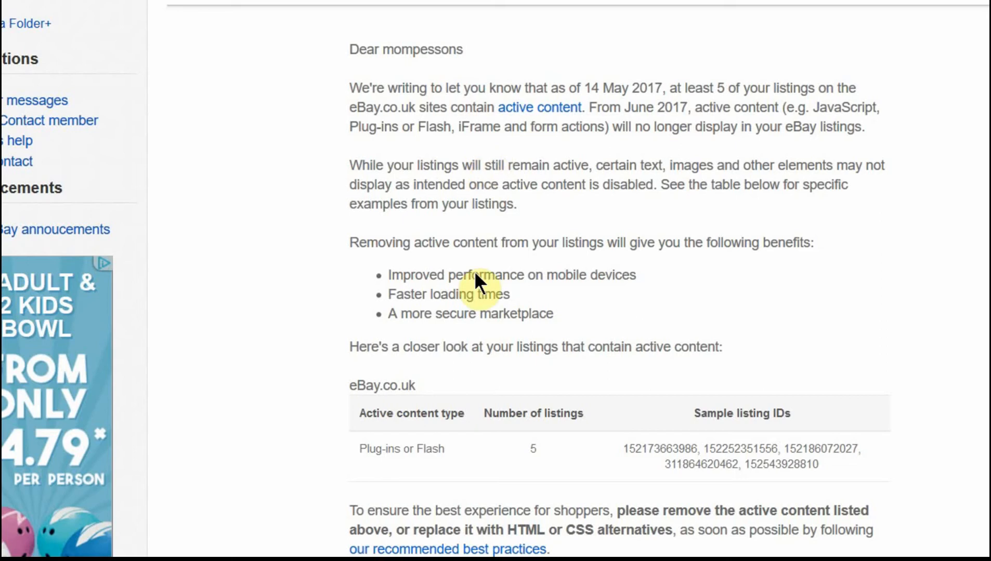
mouse_move(639, 453)
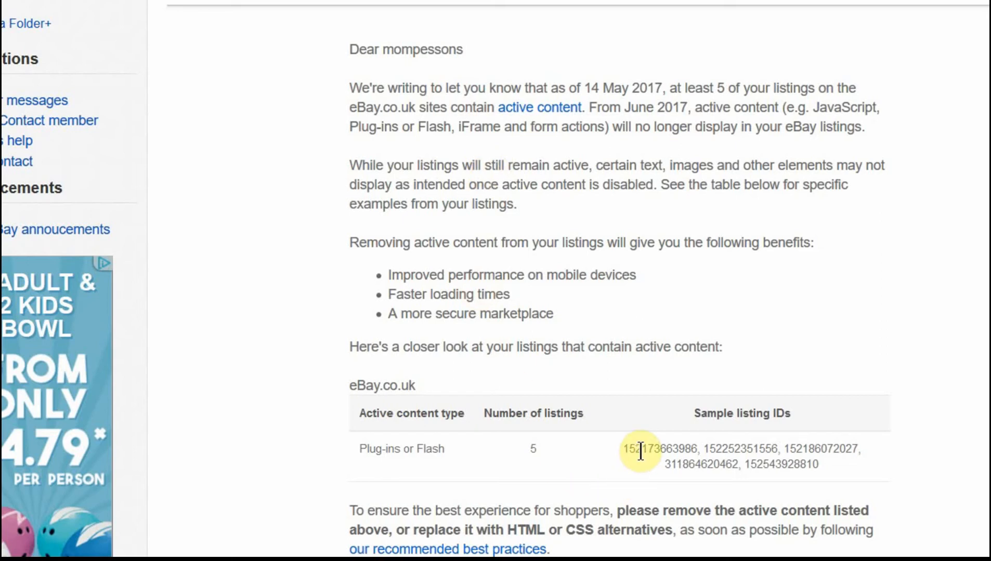
double_click(657, 449)
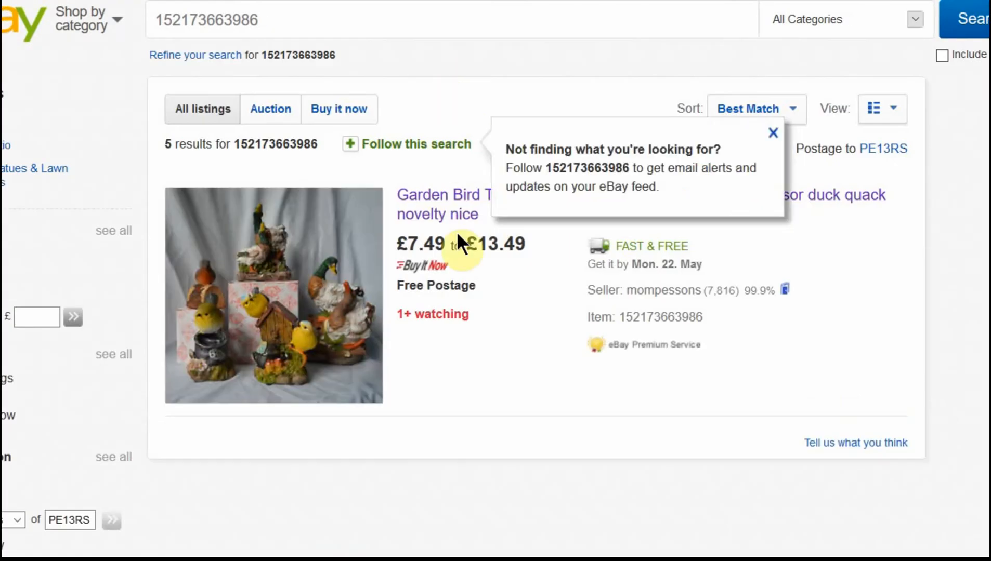
mouse_move(464, 215)
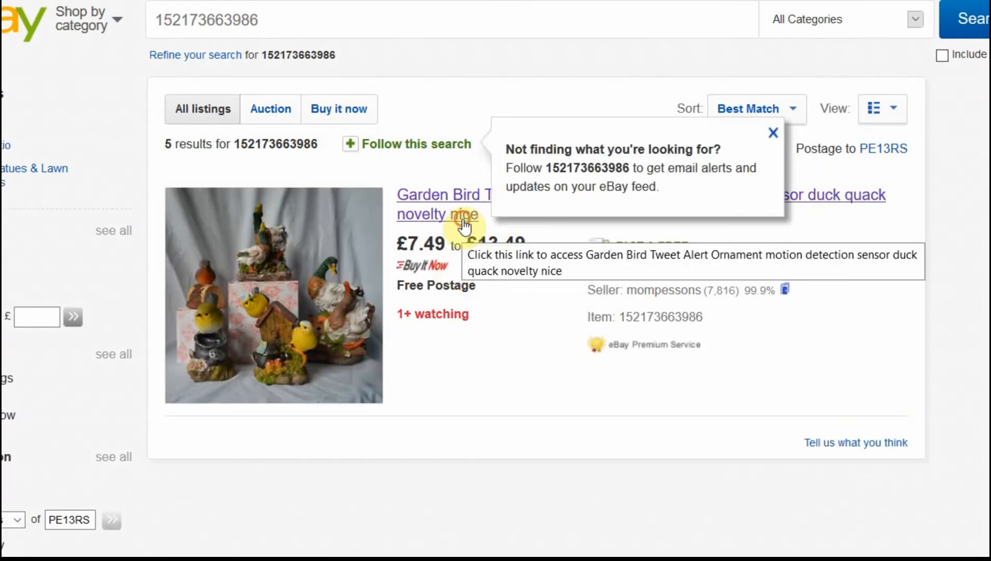
click(444, 194)
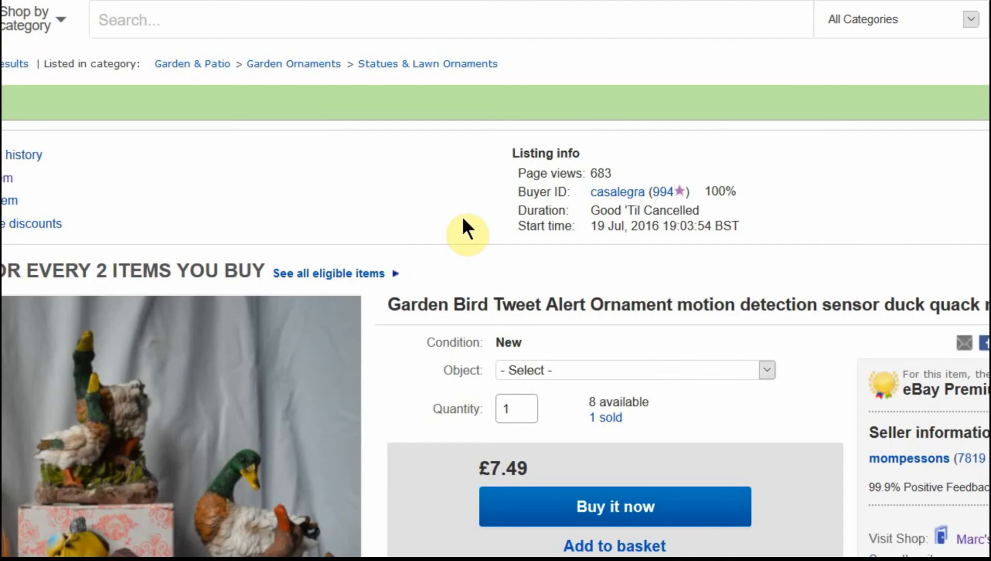
scroll(down, 3)
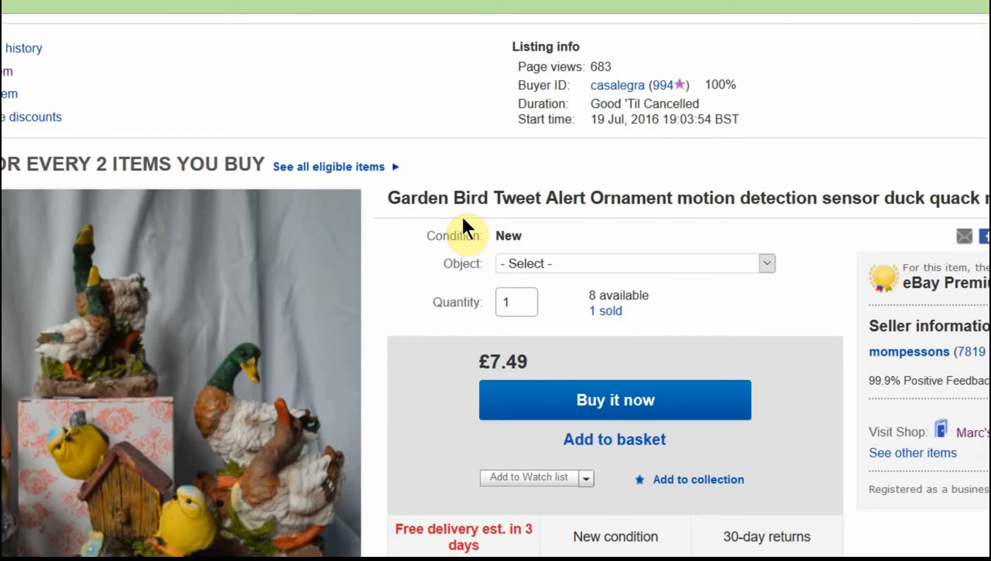
scroll(down, 3)
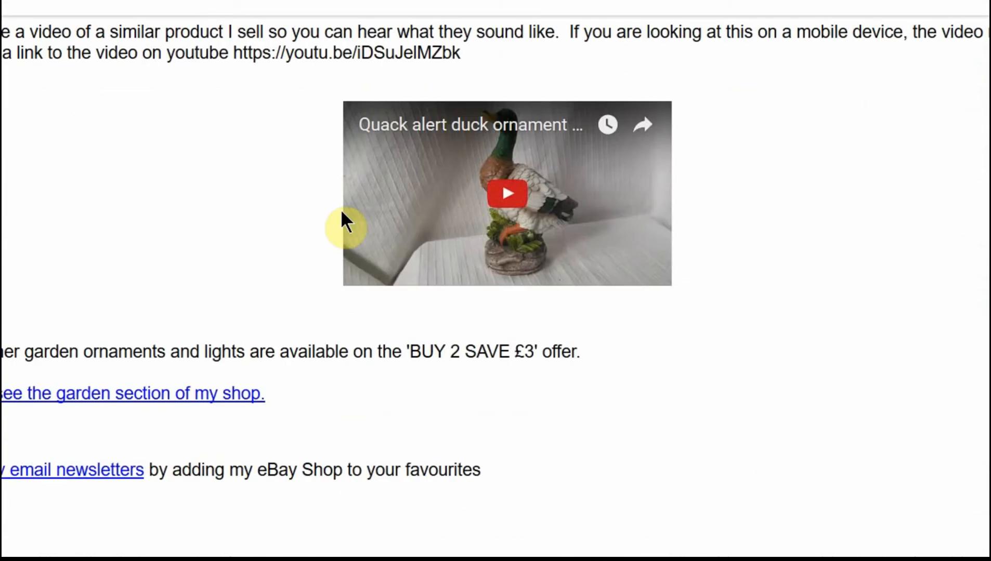
mouse_move(262, 228)
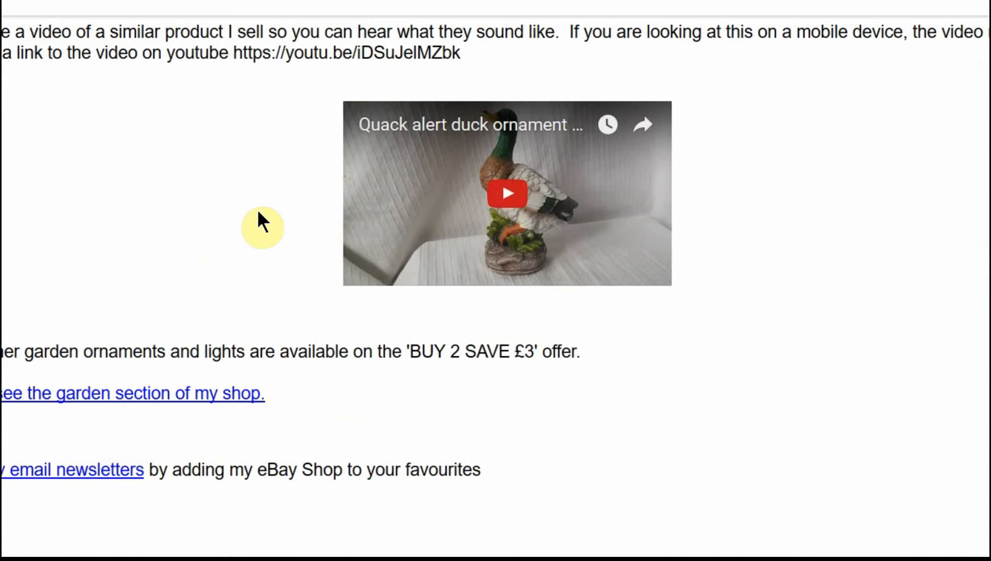
click(506, 193)
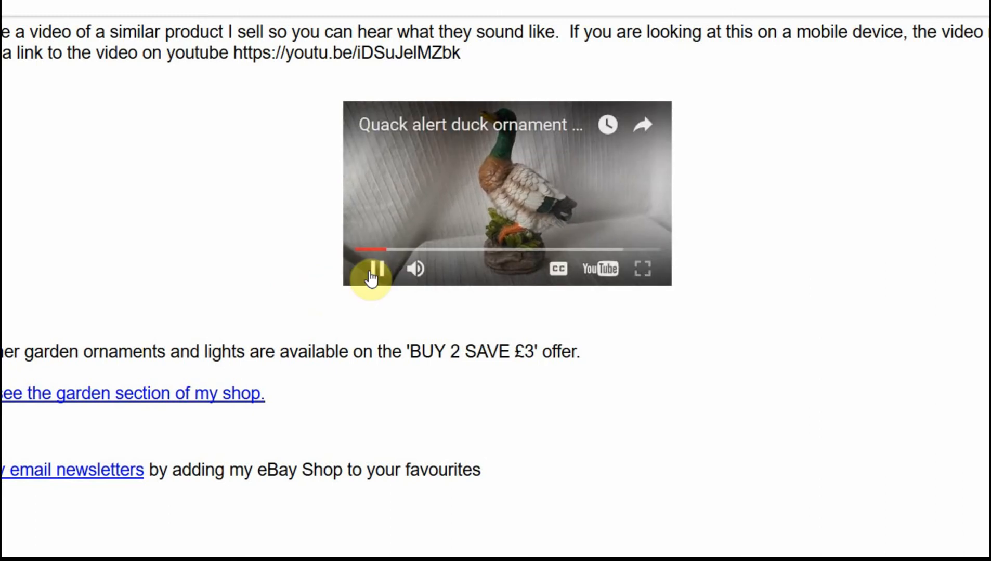
click(375, 268)
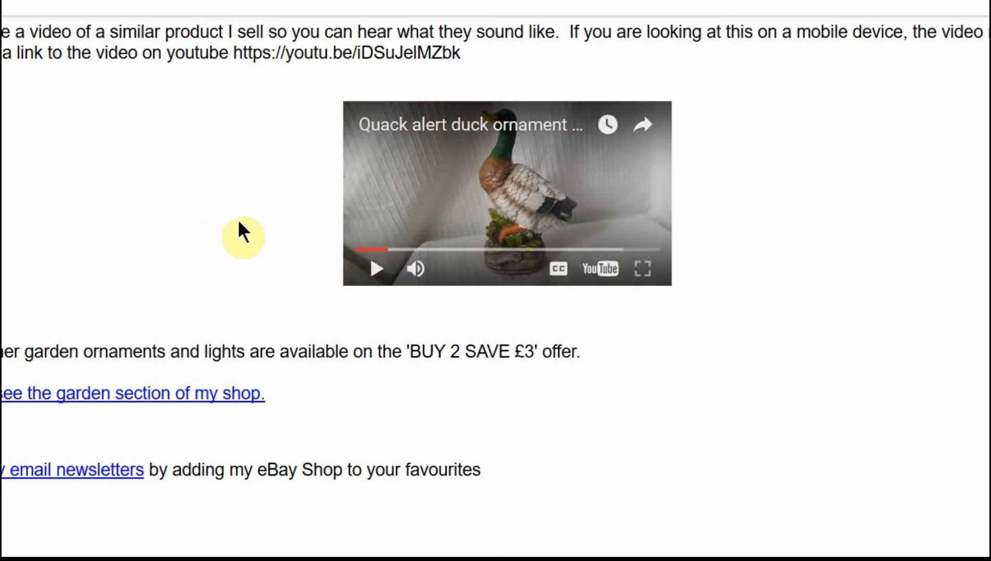
scroll(up, 3)
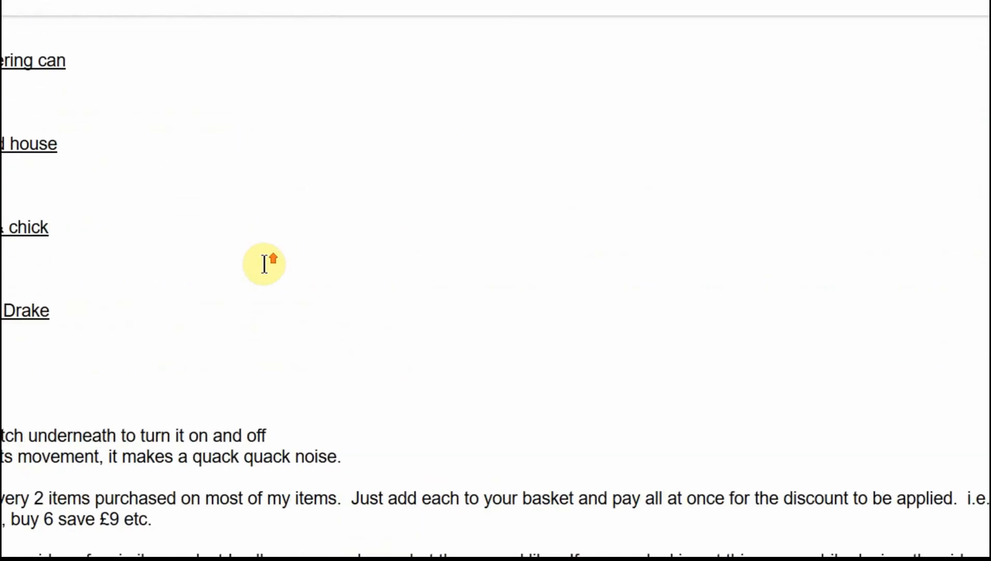
scroll(up, 3)
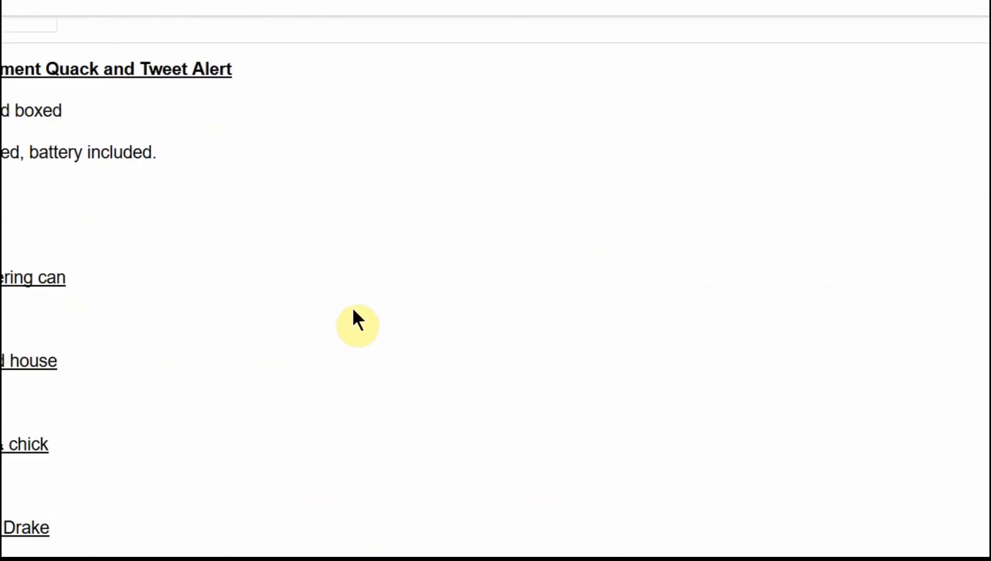
scroll(up, 3)
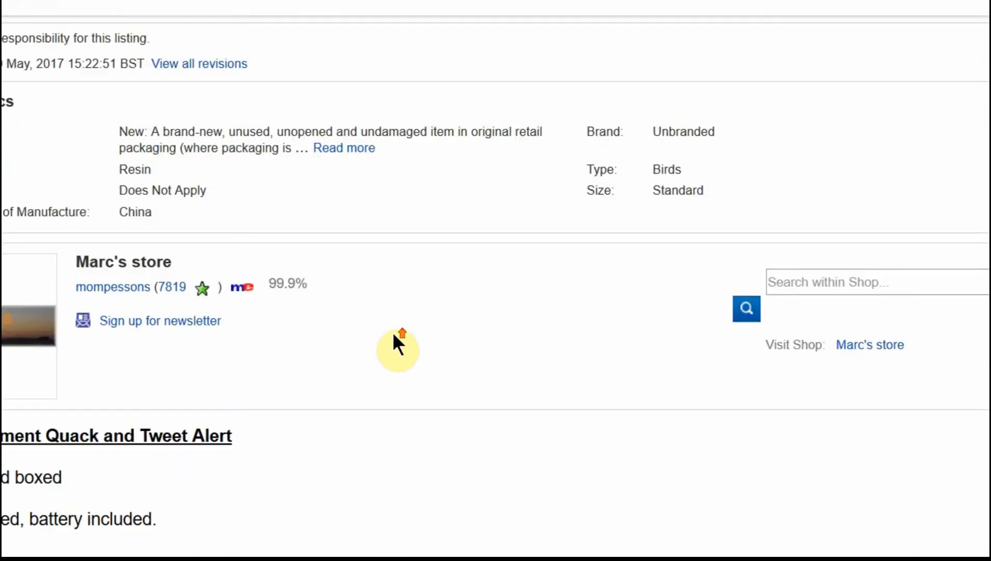
scroll(up, 3)
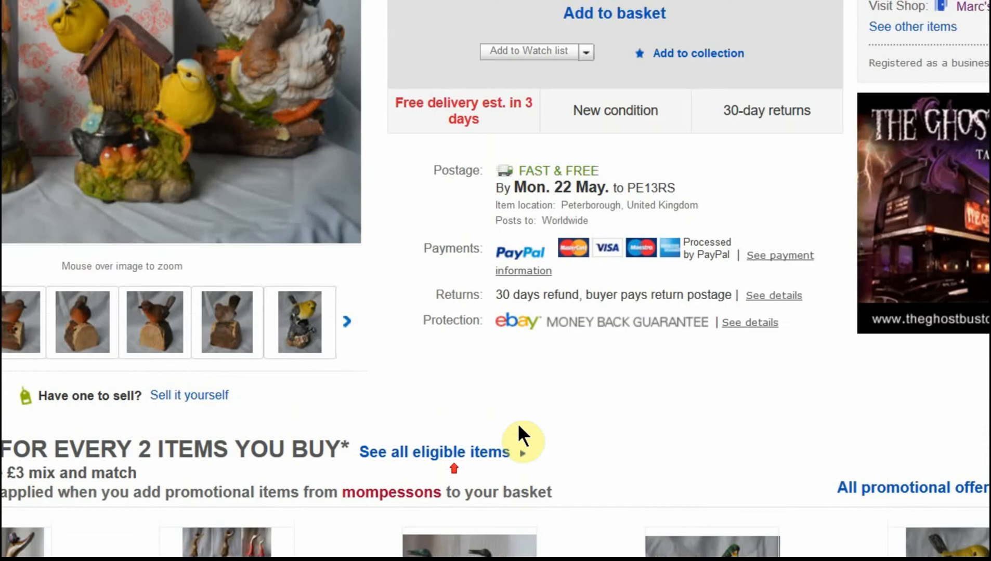
scroll(down, 3)
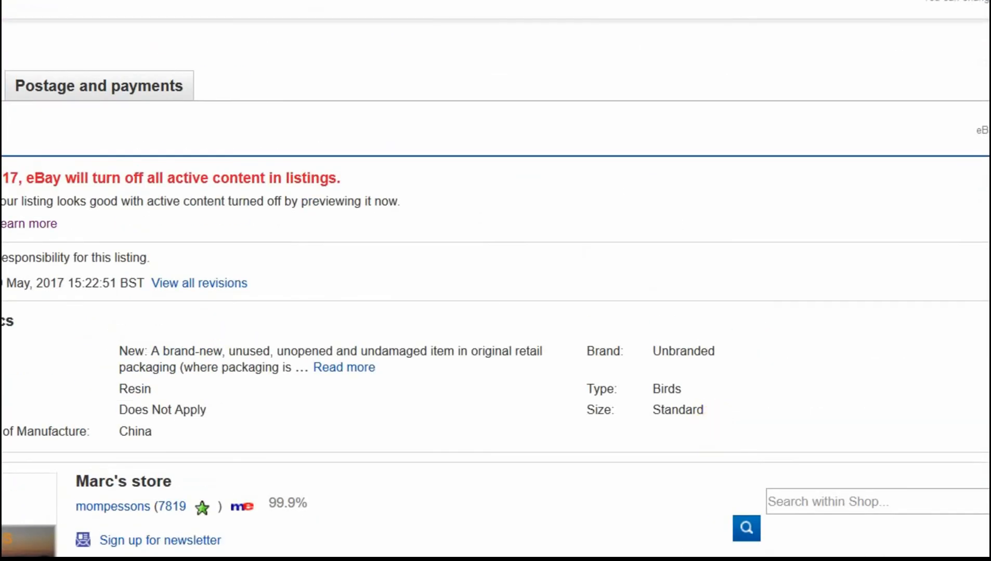
mouse_move(572, 252)
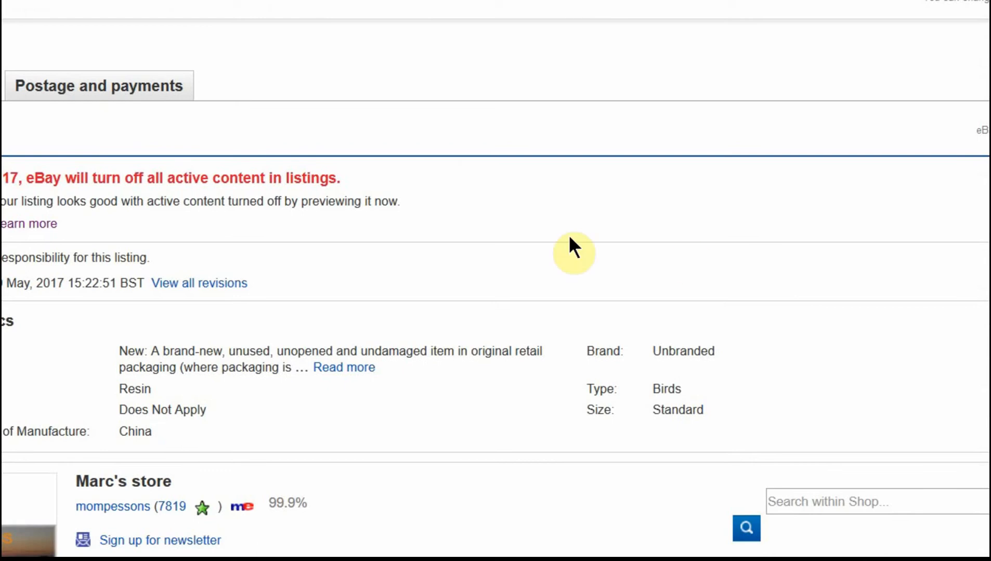
mouse_move(545, 269)
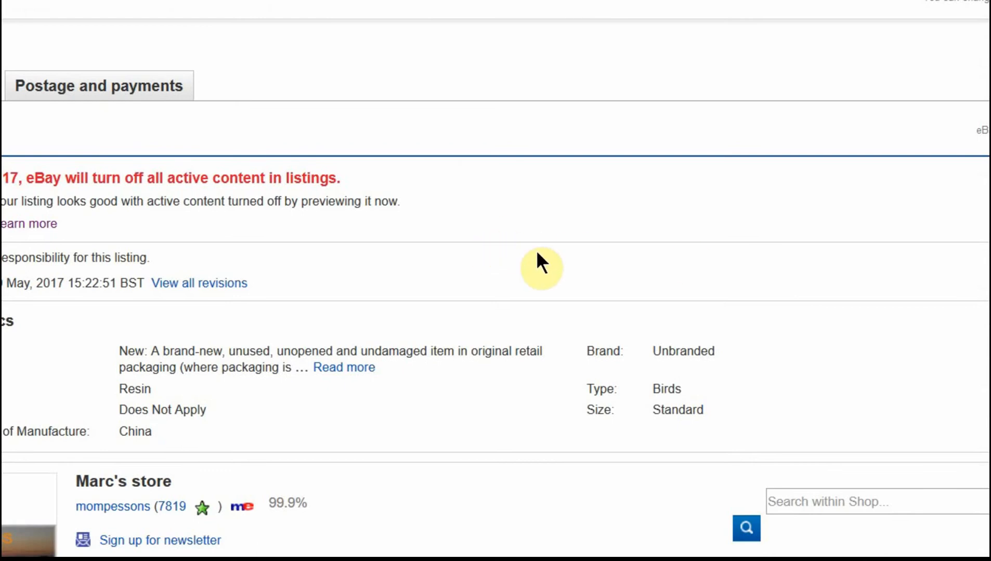
mouse_move(161, 86)
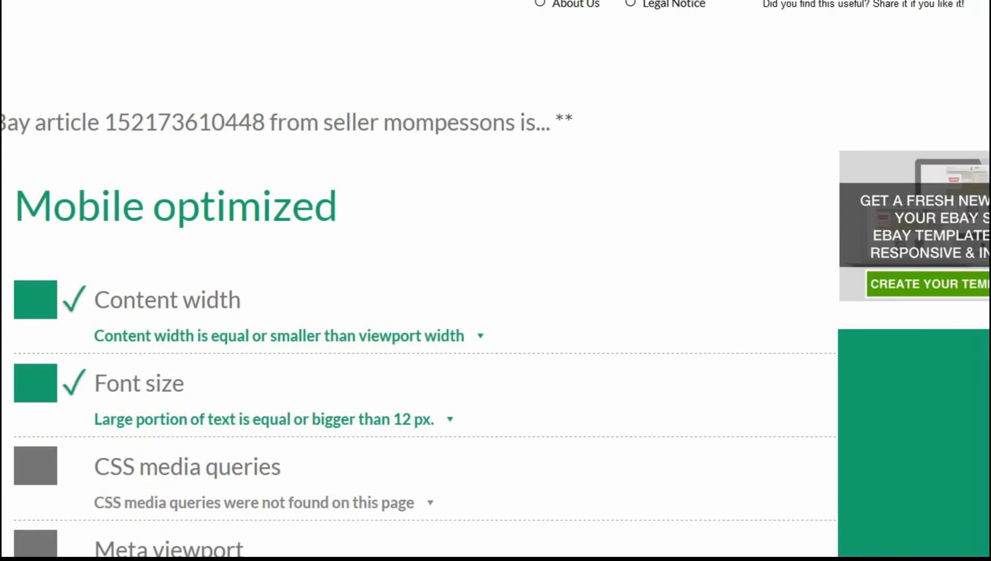
scroll(down, 3)
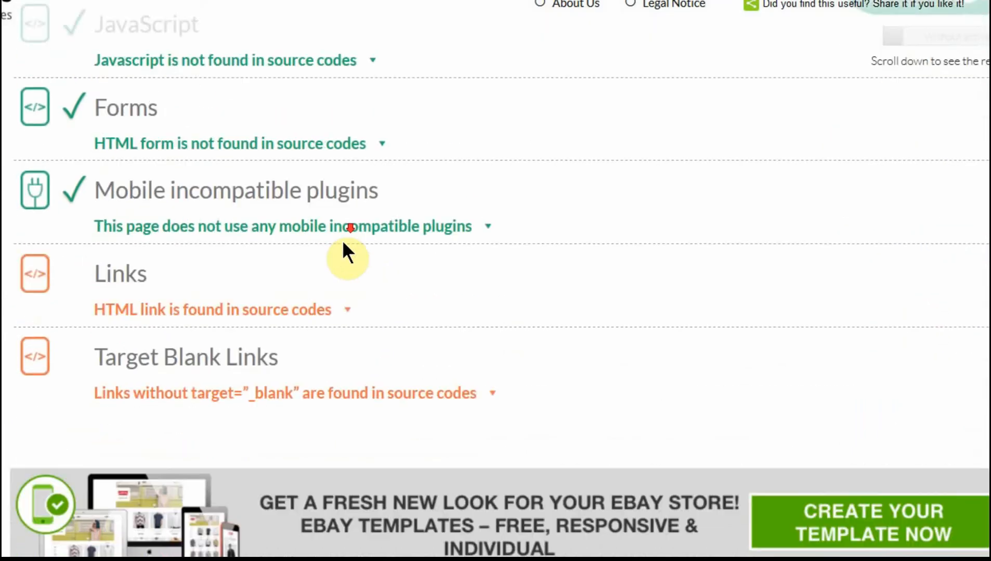
scroll(down, 3)
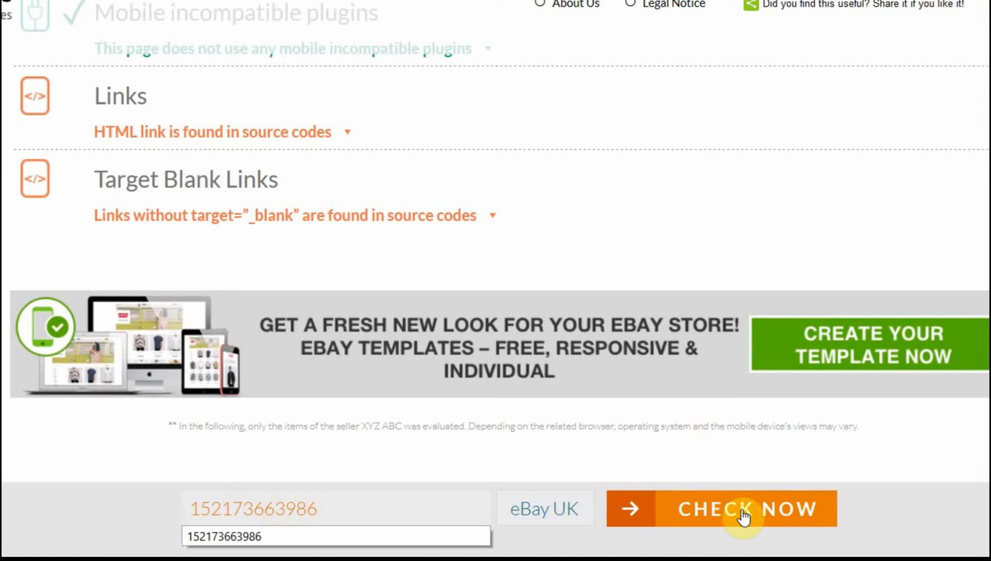
click(748, 508)
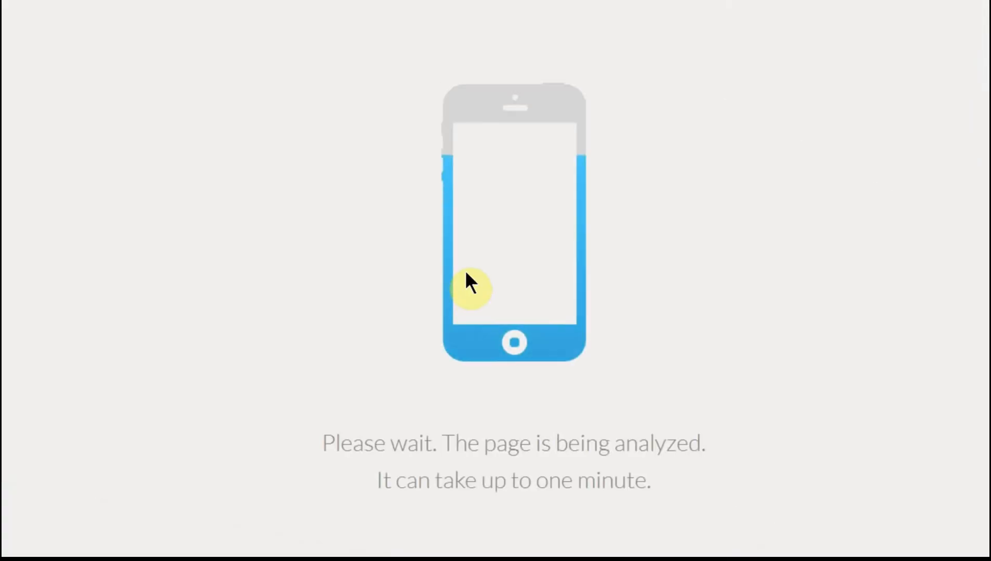
mouse_move(390, 278)
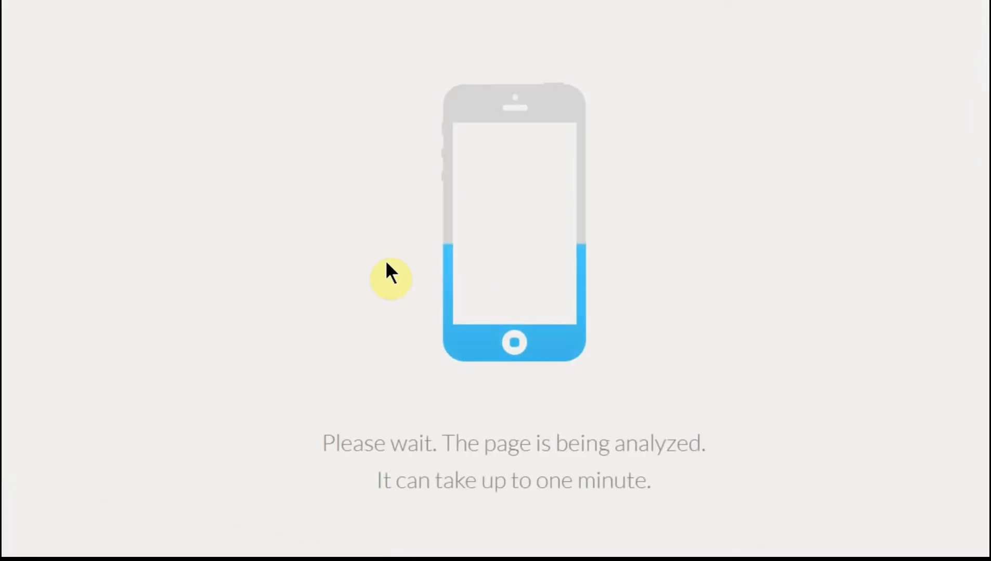
mouse_move(313, 233)
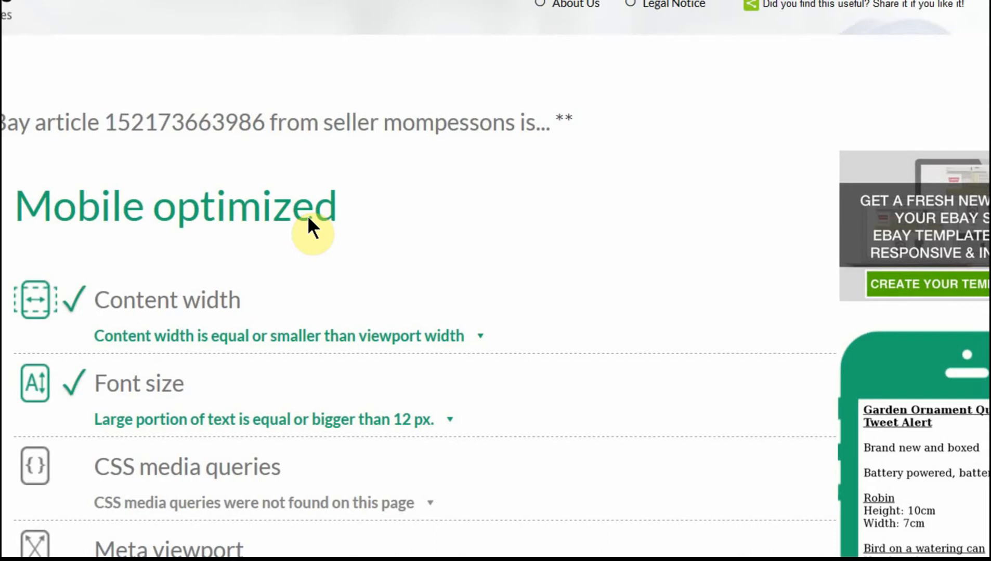
Review the Uses Active Content results flagging mobile-incompatible plugins, with JavaScript and forms passing.
scroll(down, 3)
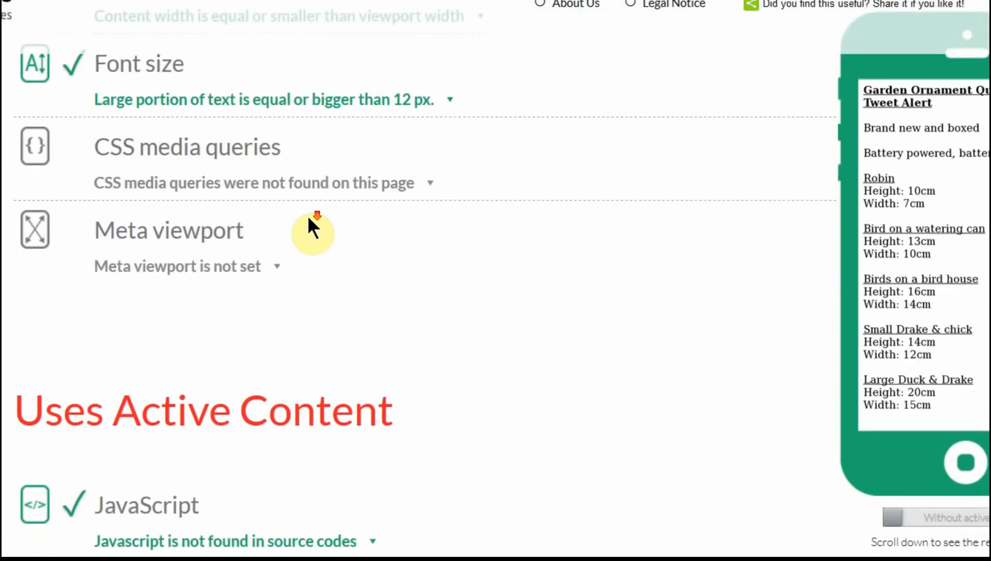
scroll(up, 3)
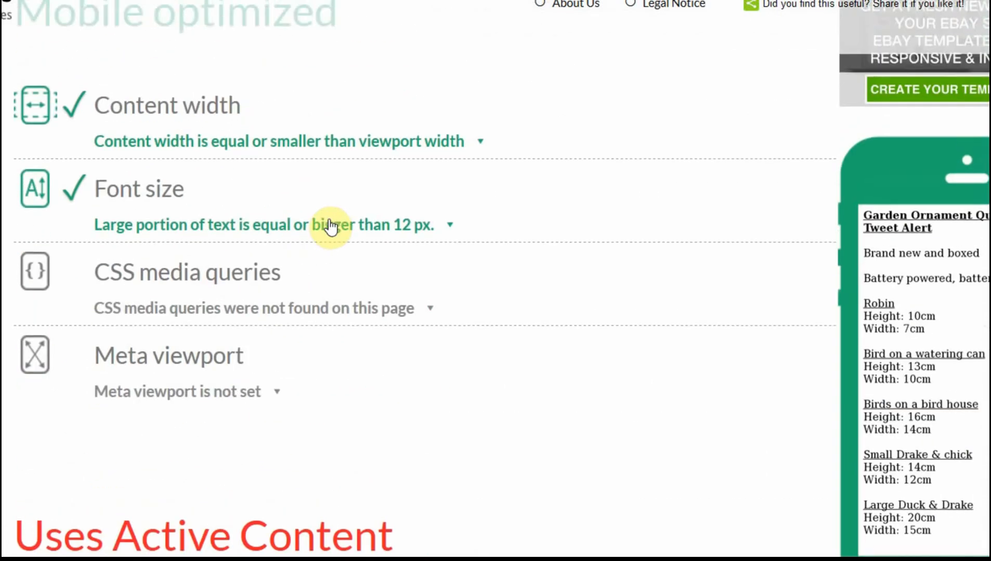
scroll(up, 3)
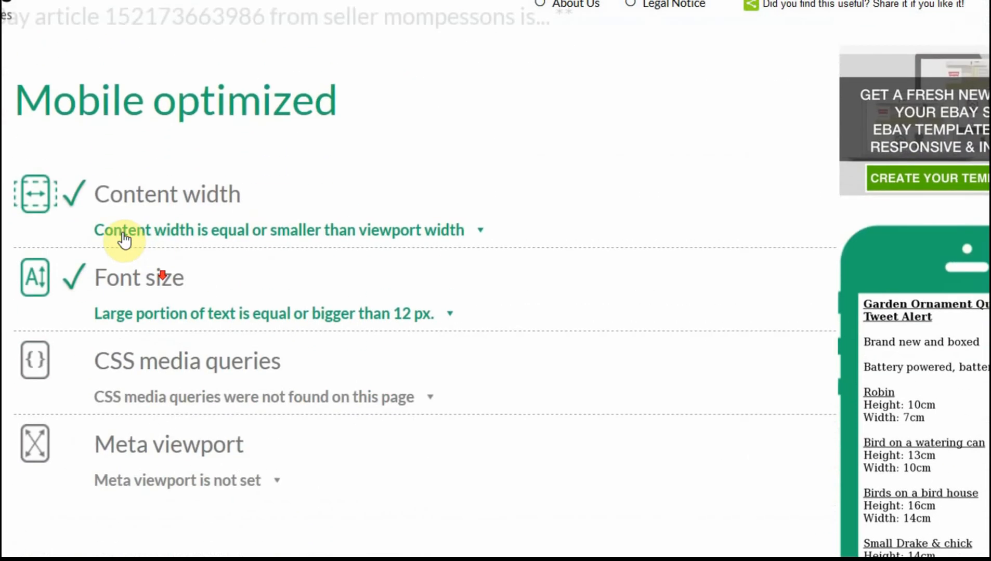
scroll(down, 3)
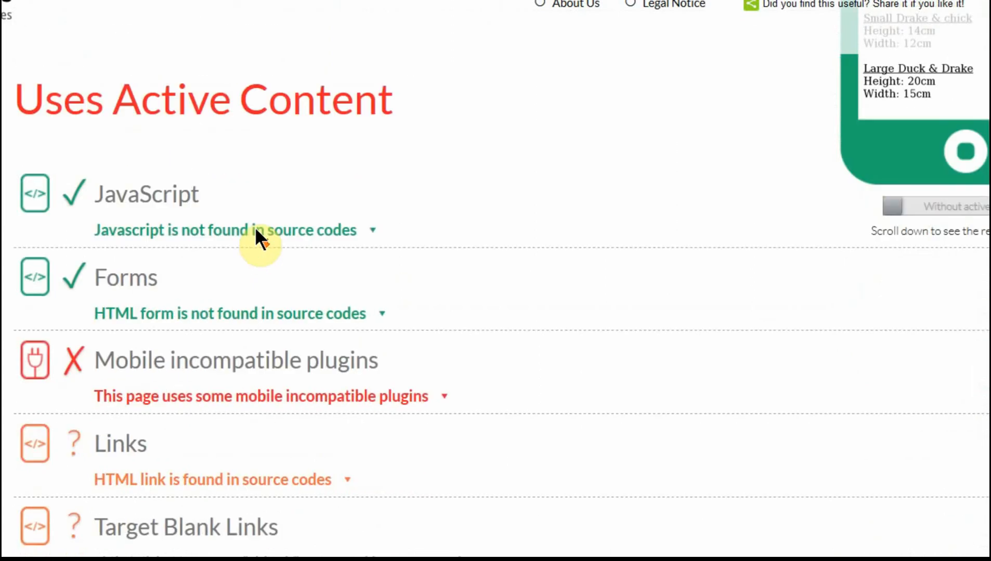
scroll(down, 3)
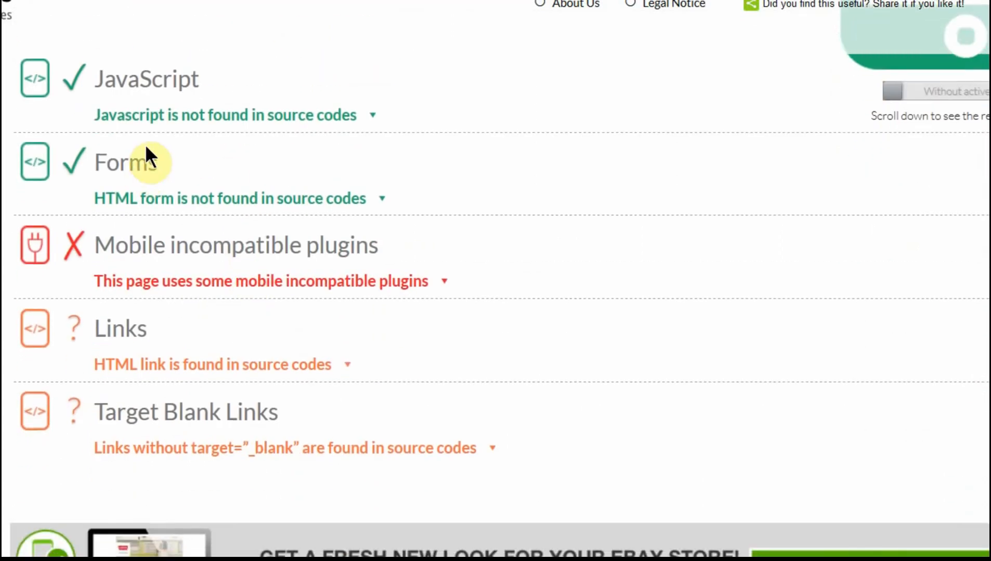
scroll(up, 3)
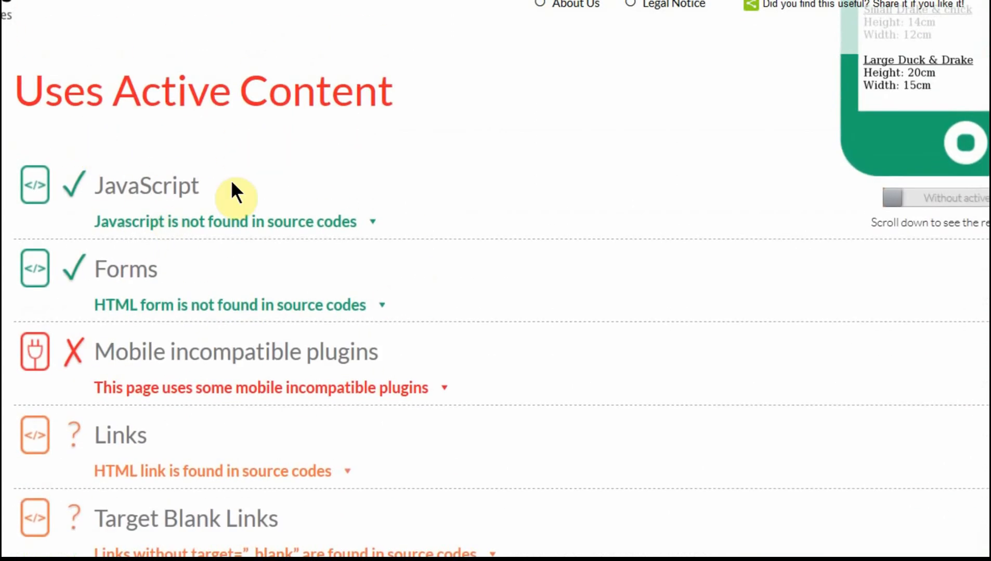
mouse_move(101, 281)
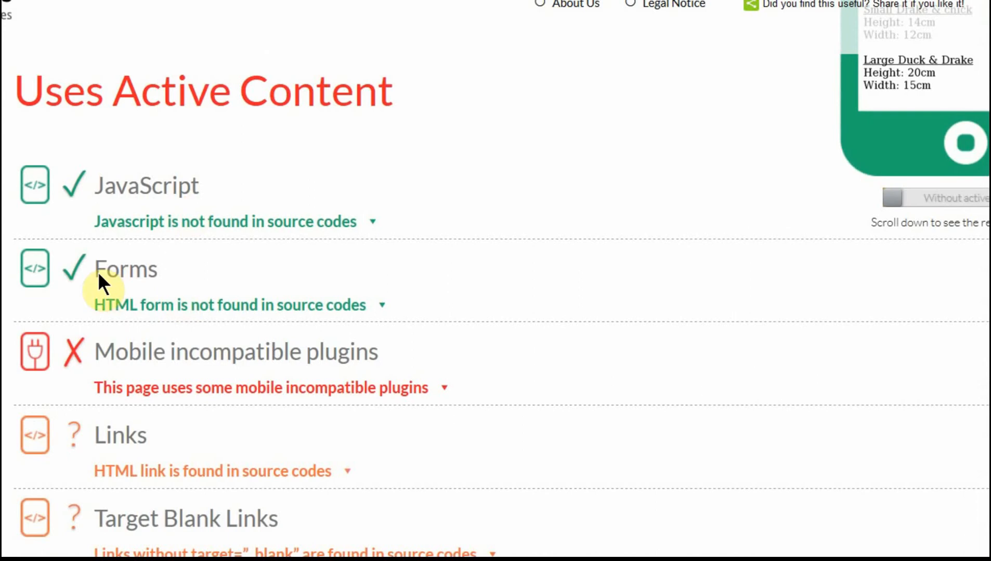
scroll(down, 3)
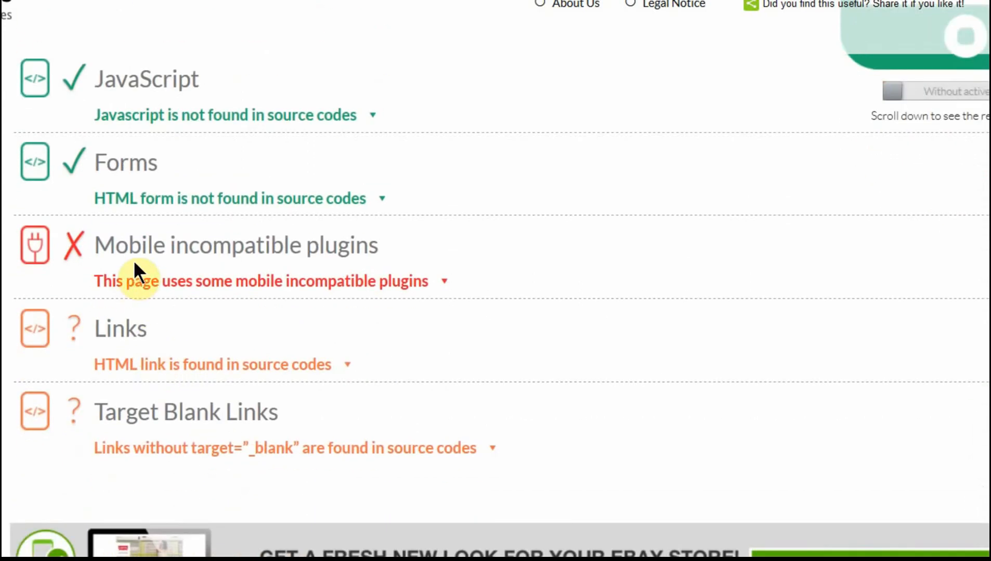
mouse_move(329, 365)
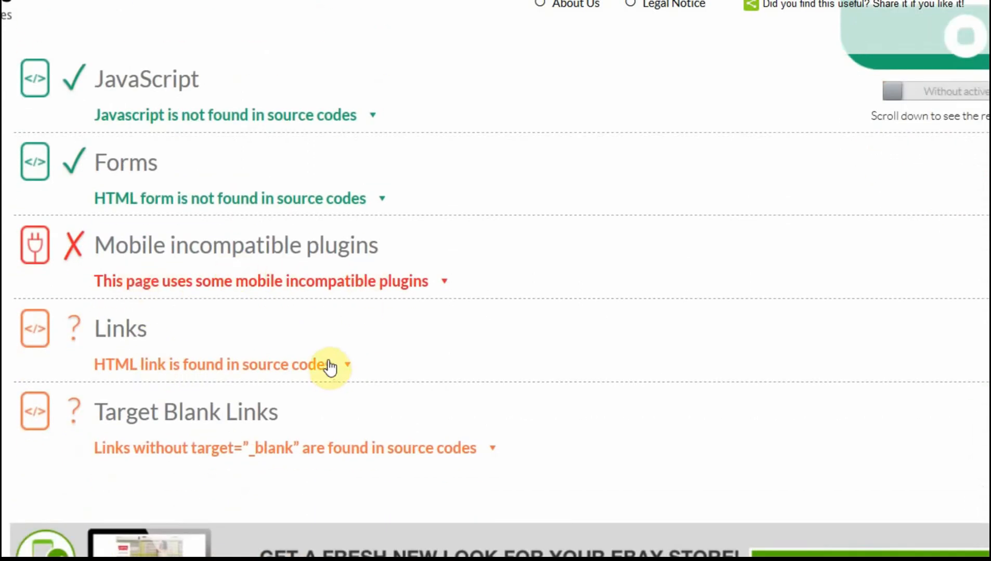
mouse_move(282, 332)
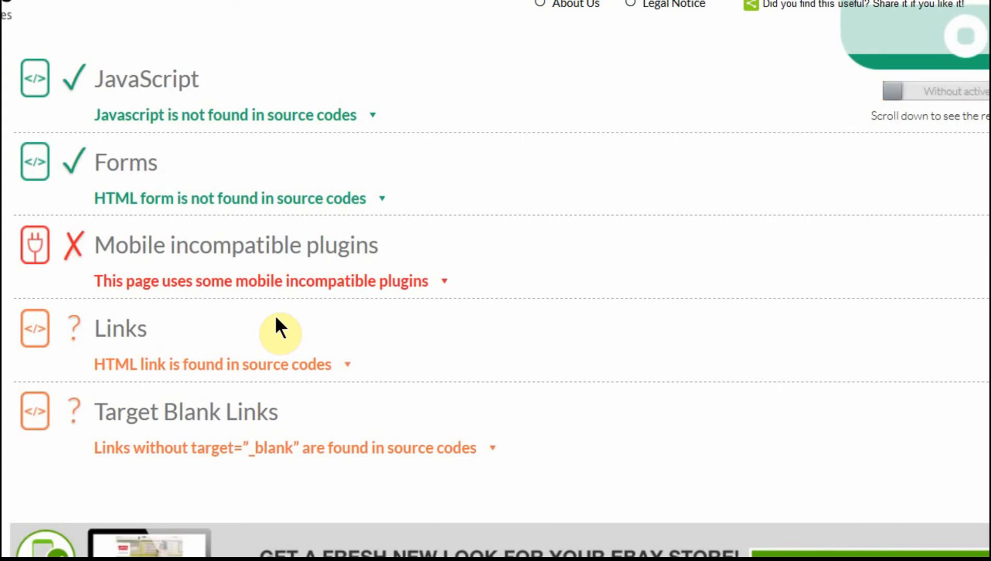
scroll(down, 3)
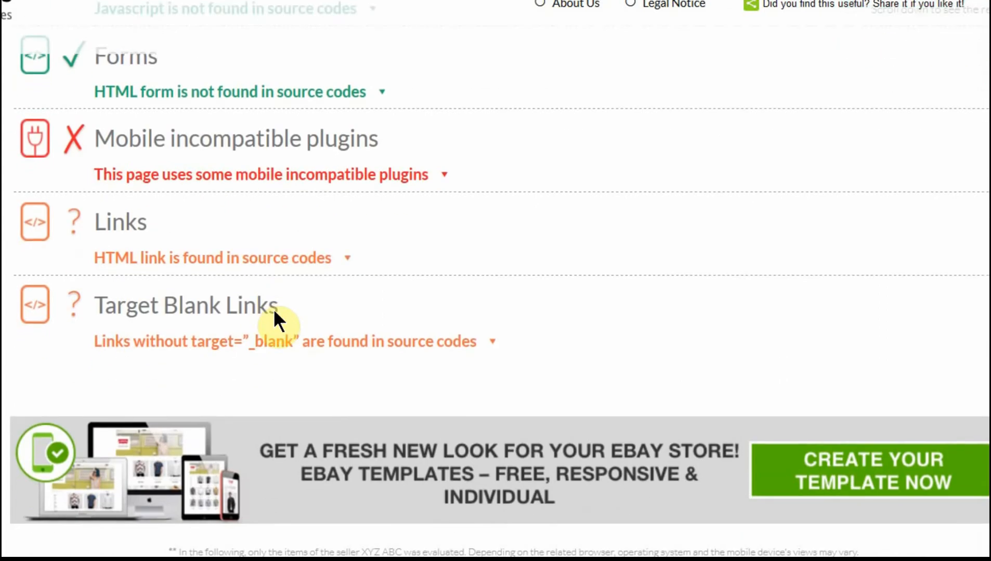
scroll(up, 3)
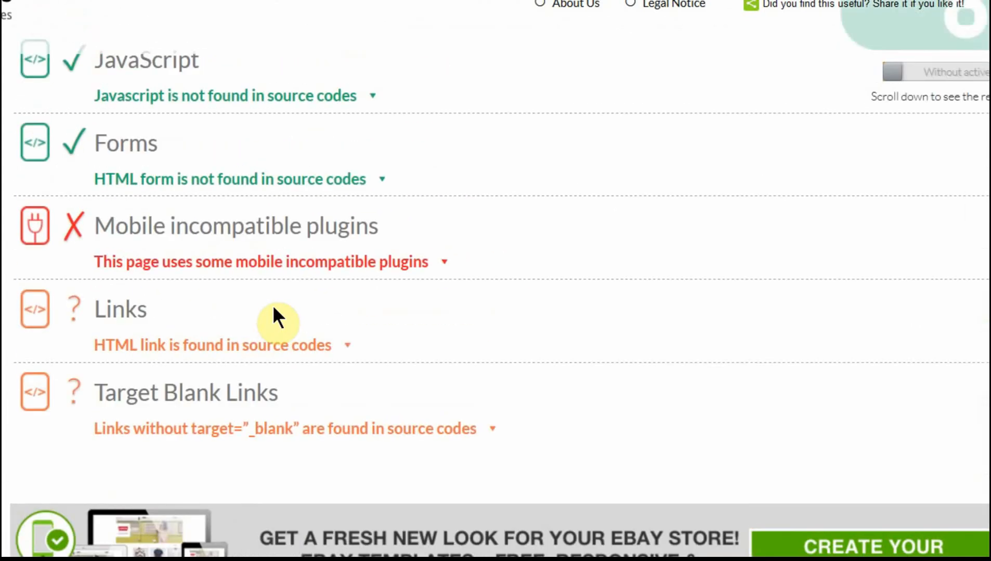
mouse_move(278, 307)
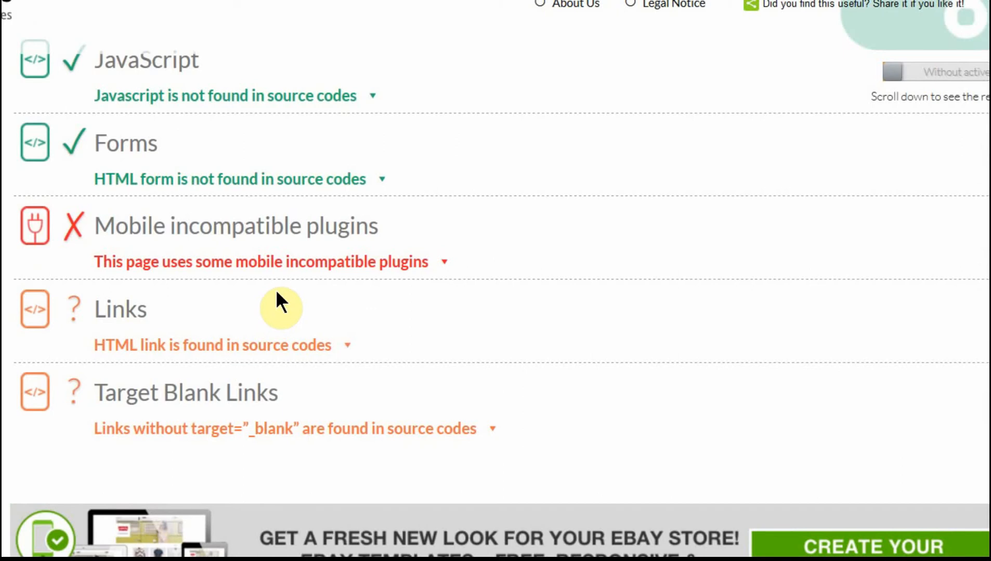
mouse_move(601, 170)
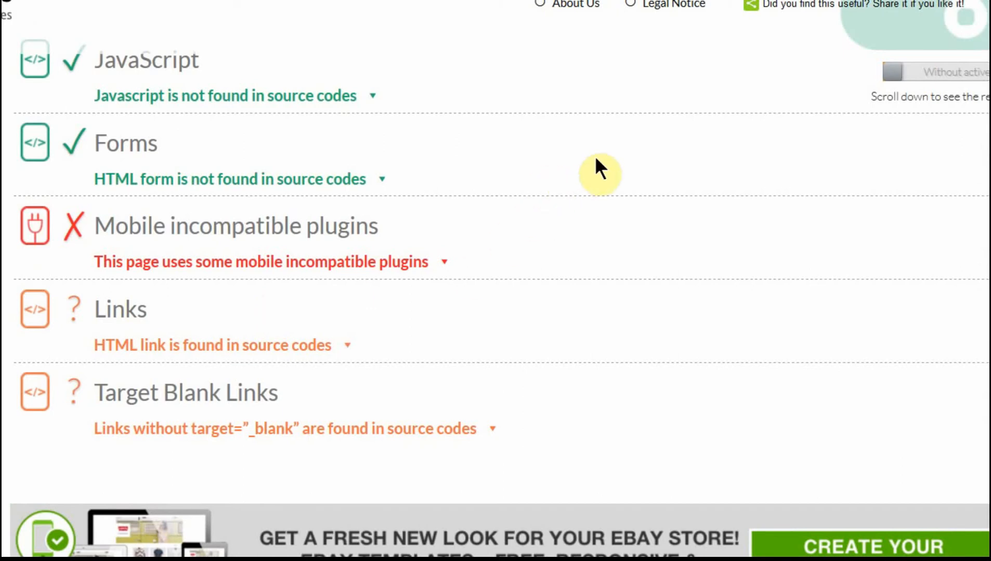
mouse_move(521, 89)
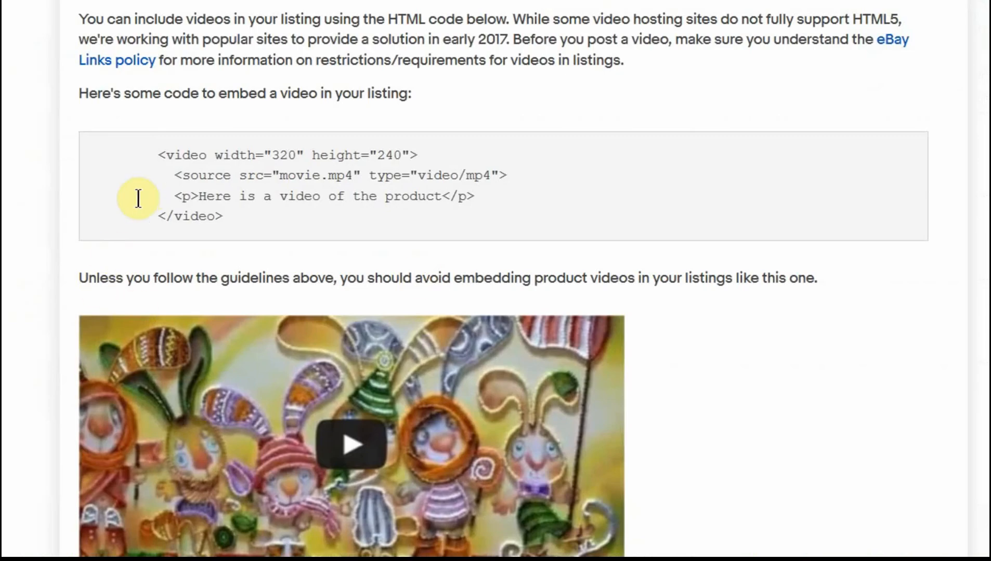
scroll(up, 3)
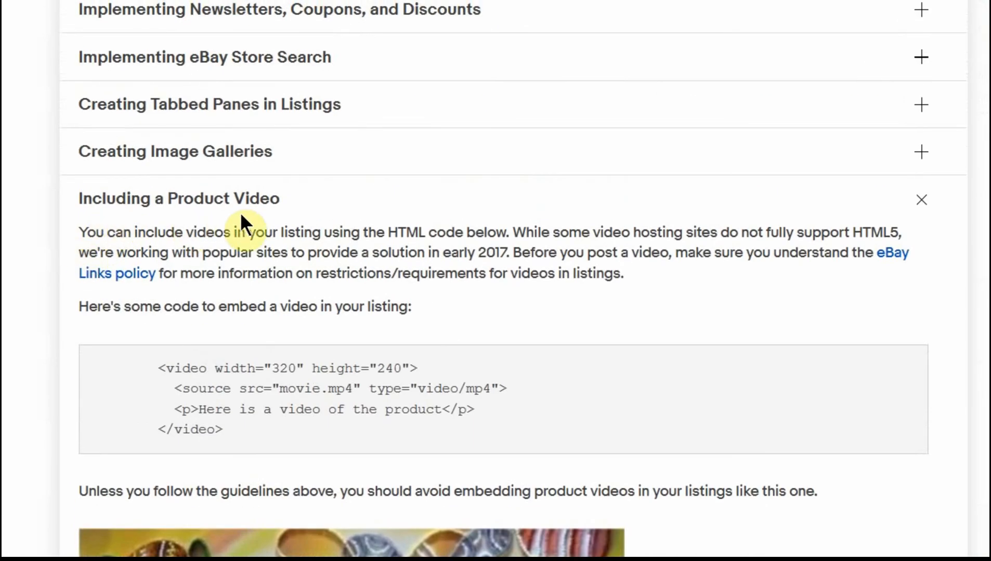
mouse_move(47, 264)
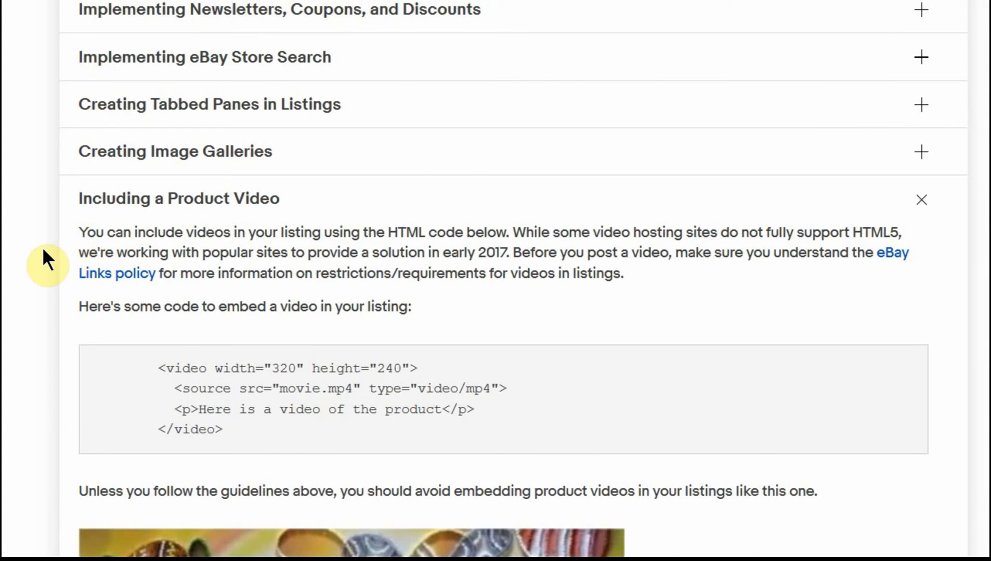
scroll(down, 3)
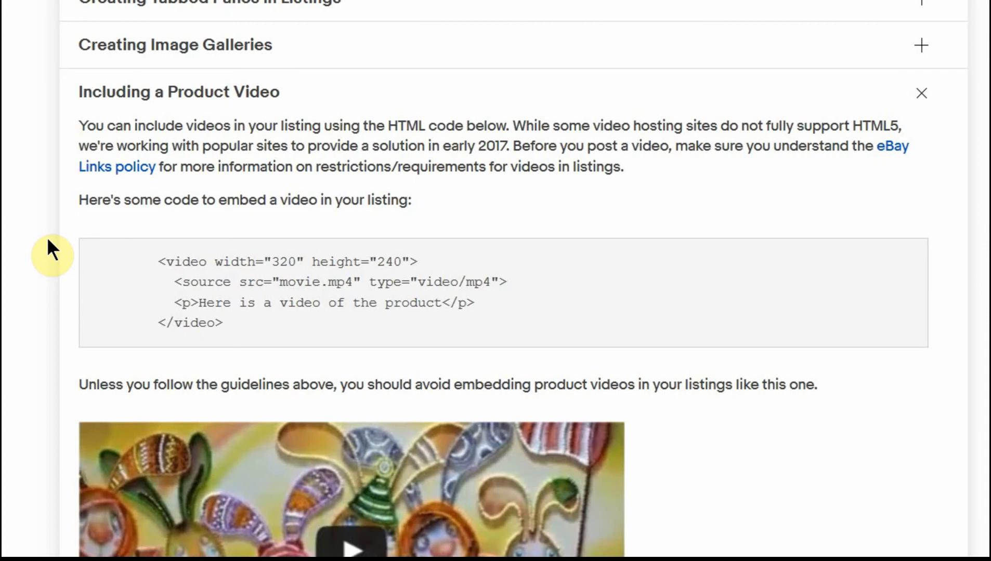
mouse_move(866, 120)
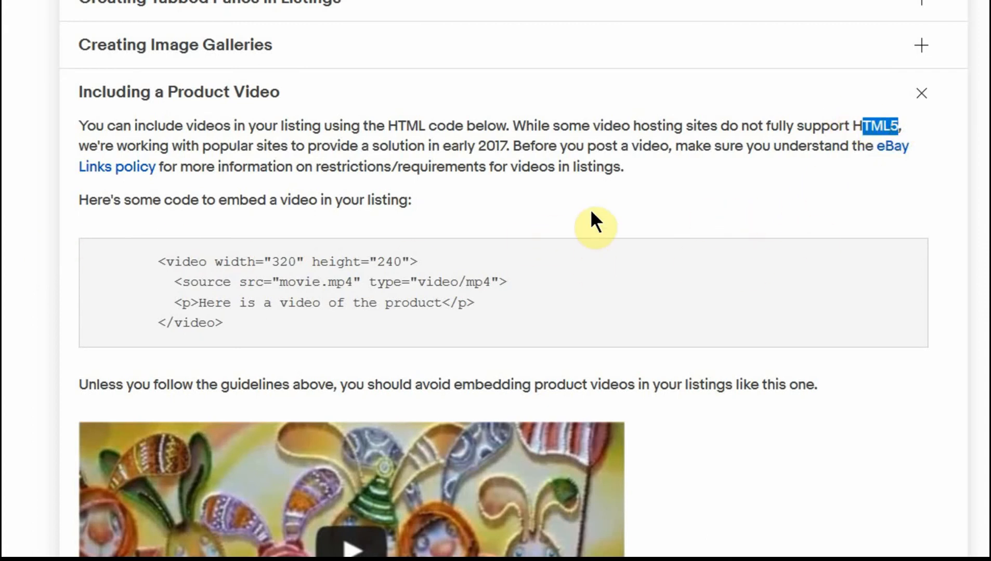
mouse_move(566, 215)
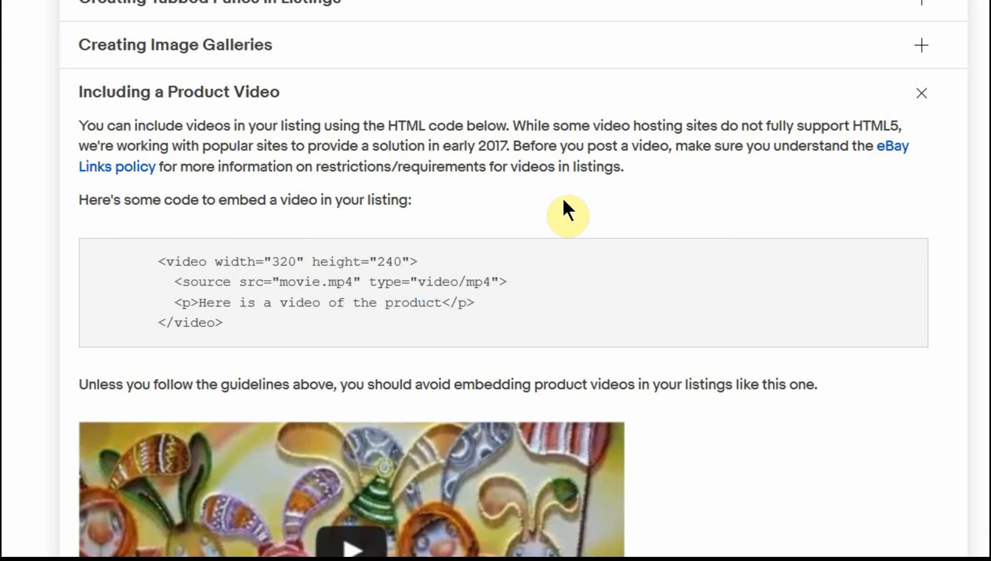
mouse_move(234, 308)
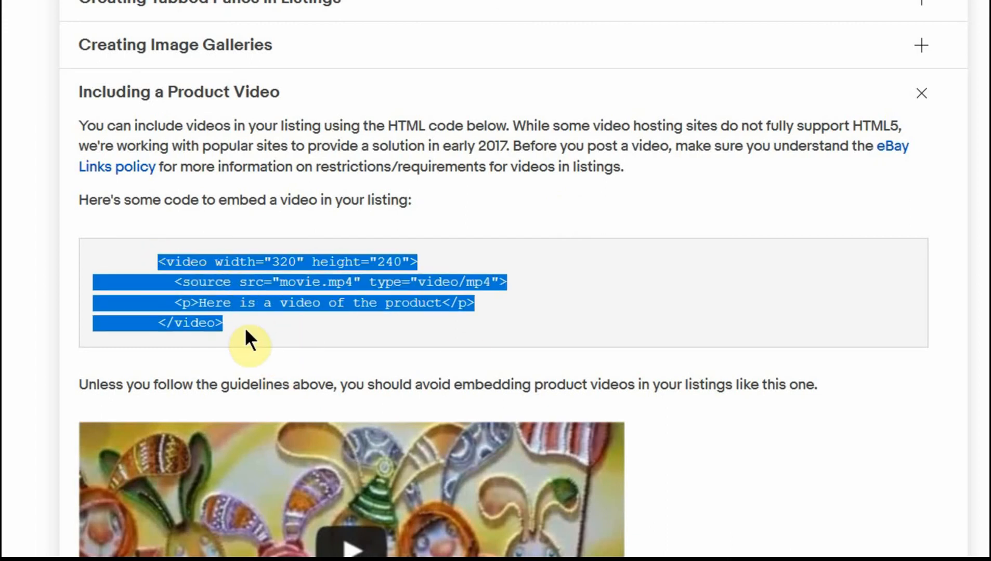
click(298, 303)
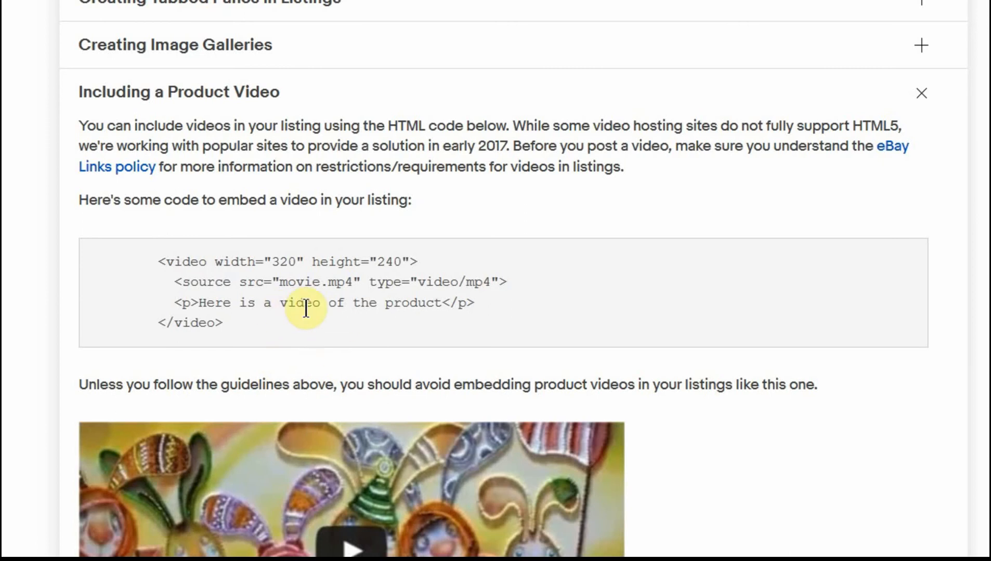
mouse_move(287, 329)
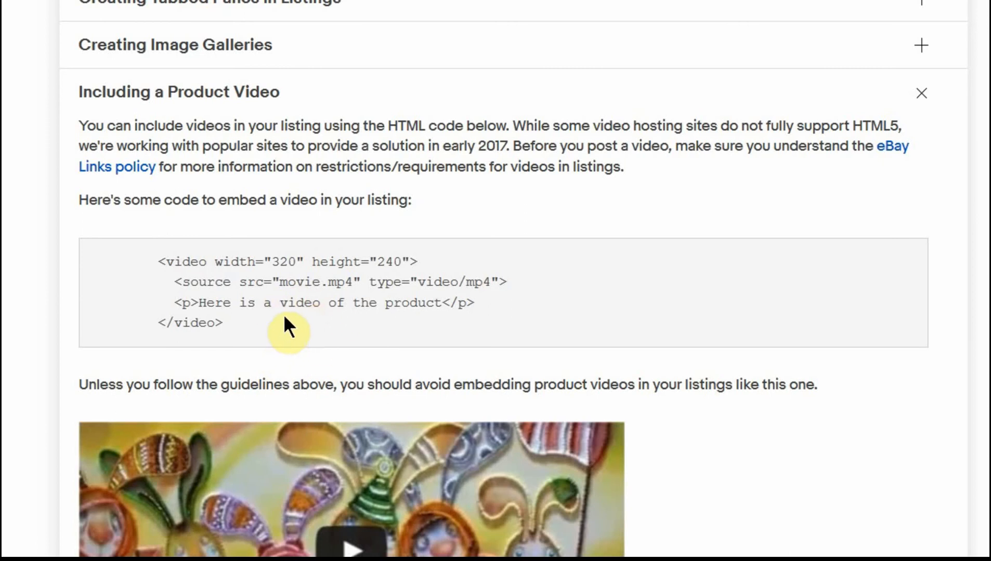
mouse_move(305, 334)
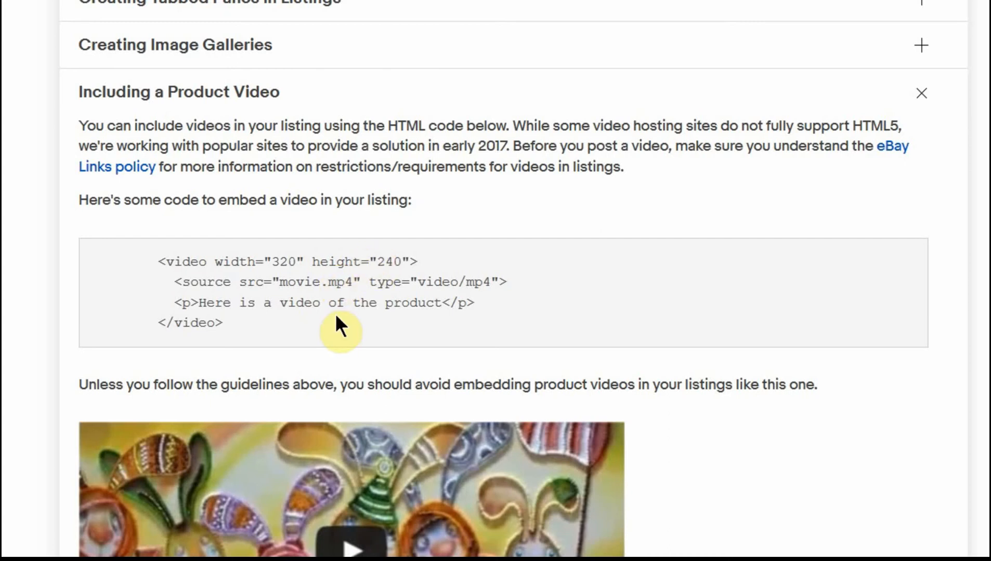
mouse_move(302, 341)
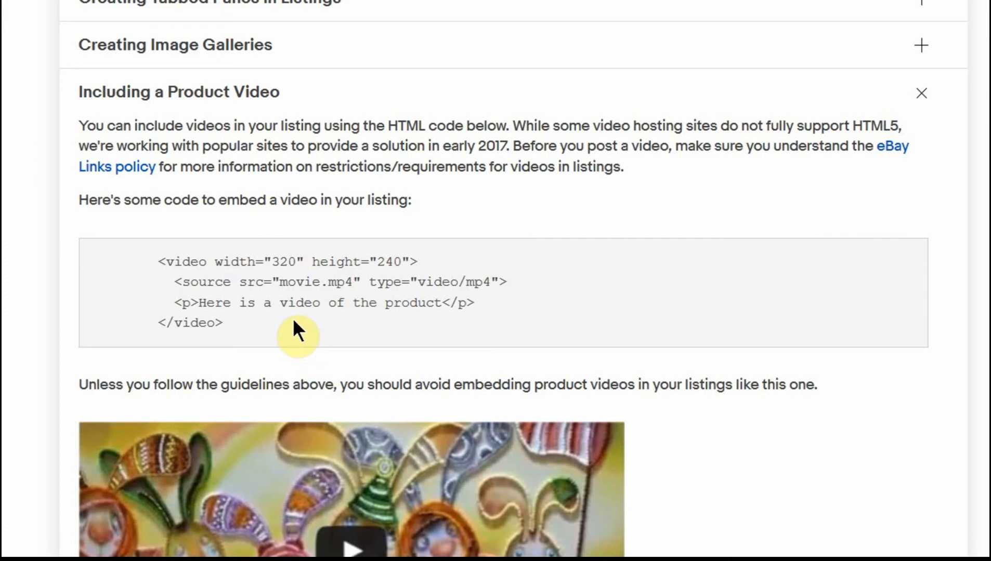
mouse_move(275, 332)
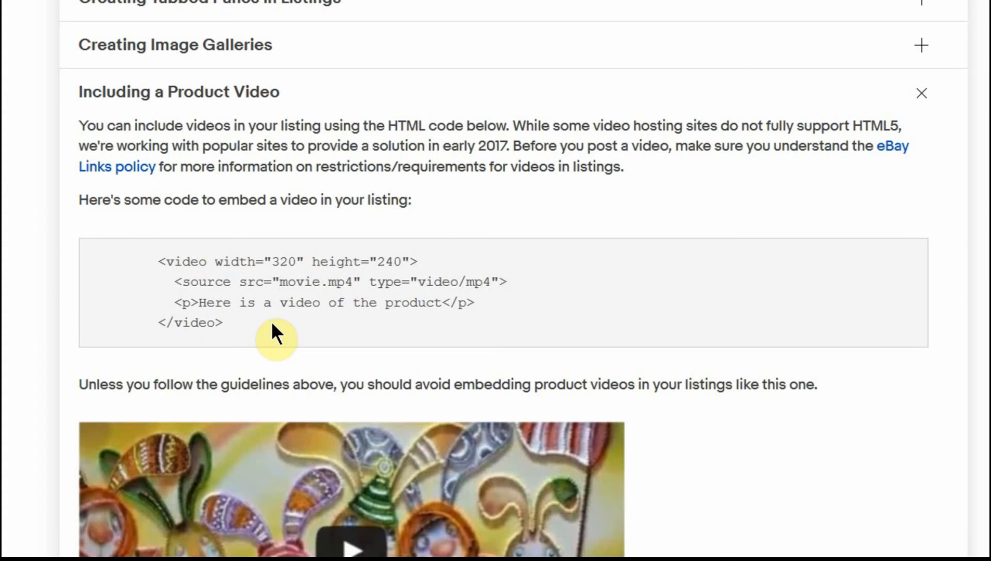
mouse_move(276, 319)
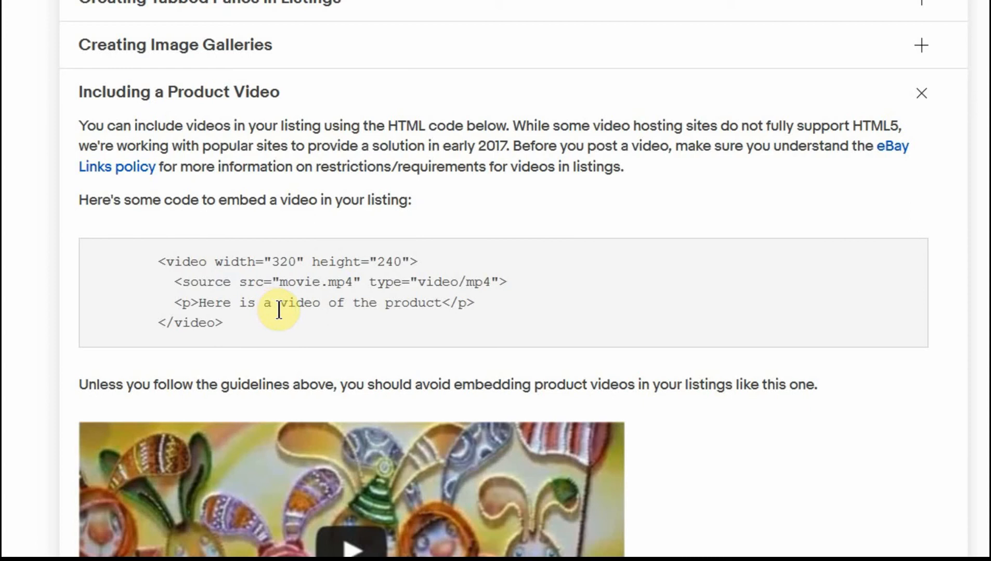
mouse_move(278, 309)
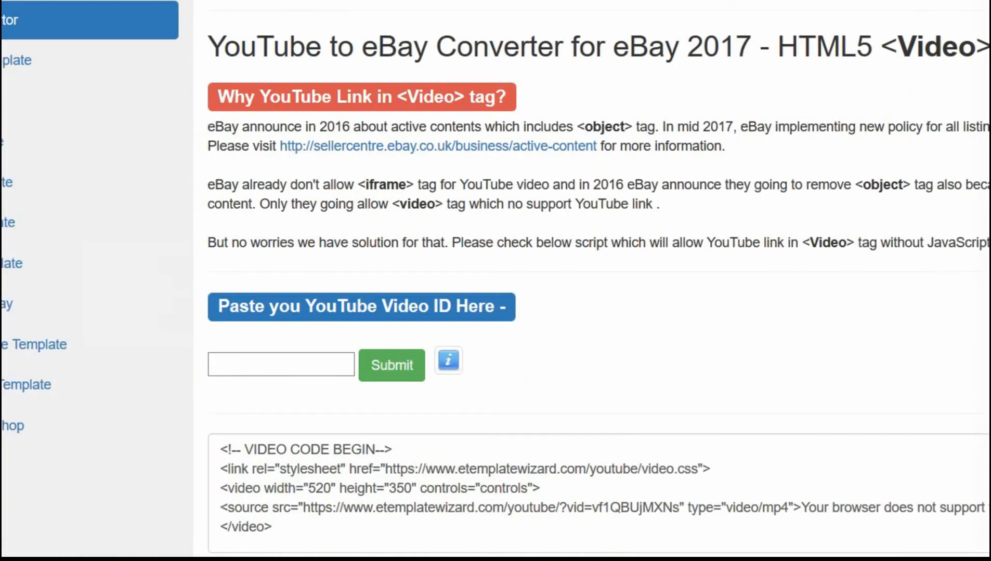
mouse_move(637, 277)
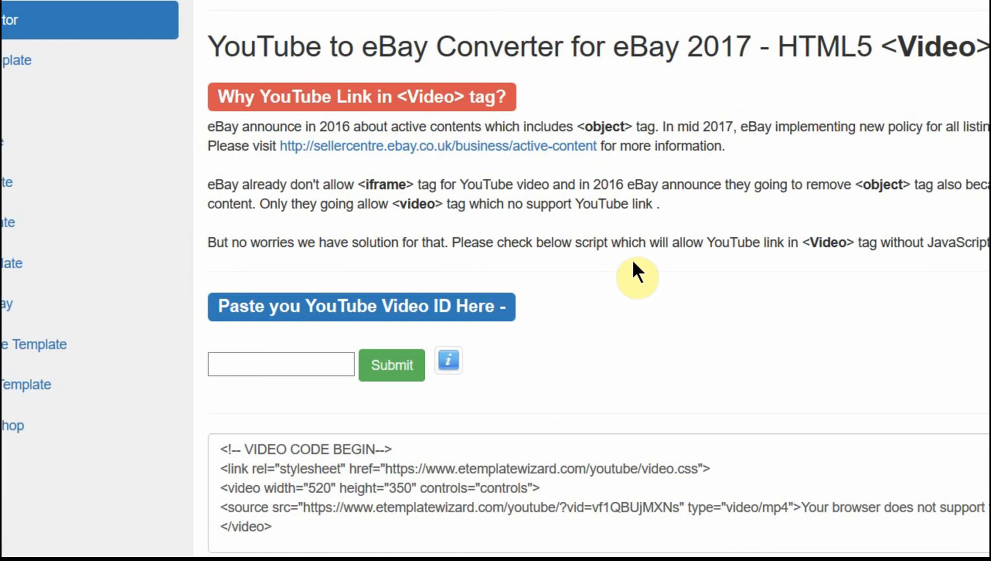
mouse_move(639, 282)
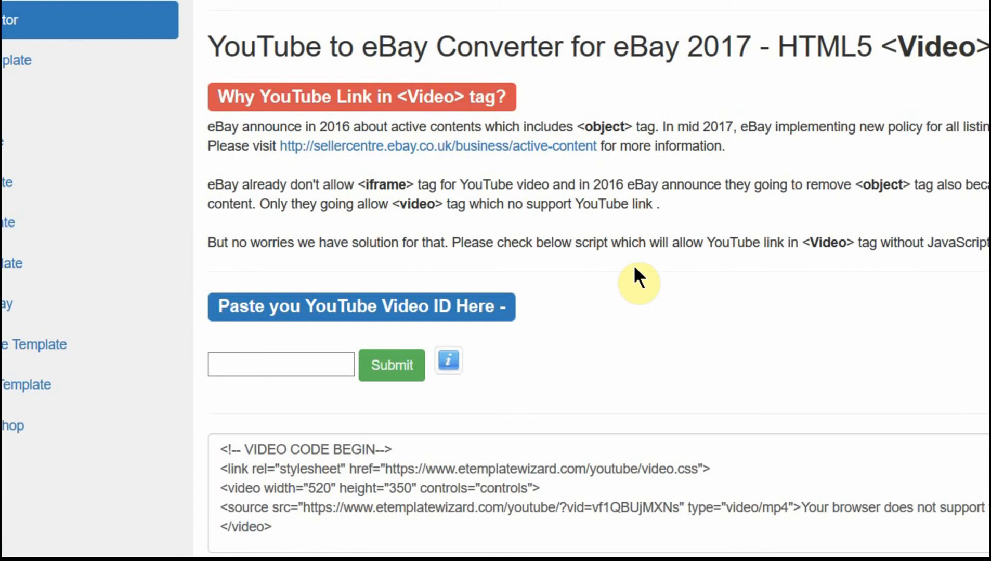
mouse_move(641, 265)
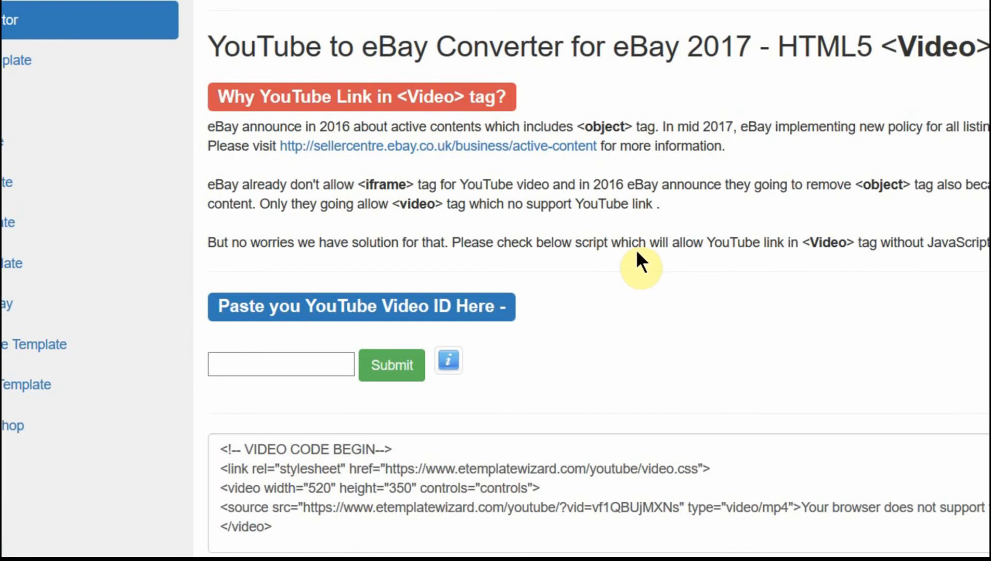
mouse_move(638, 290)
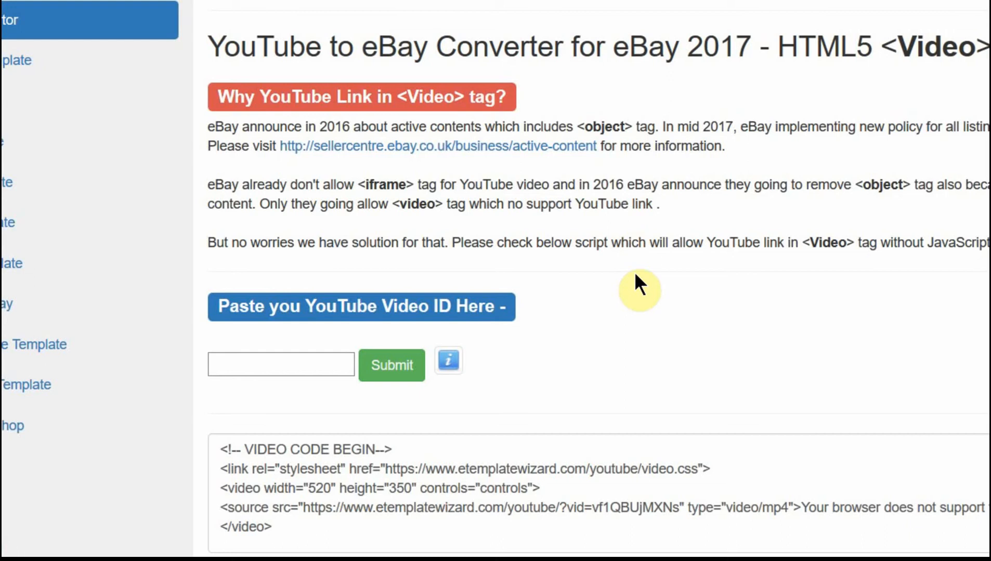
mouse_move(640, 269)
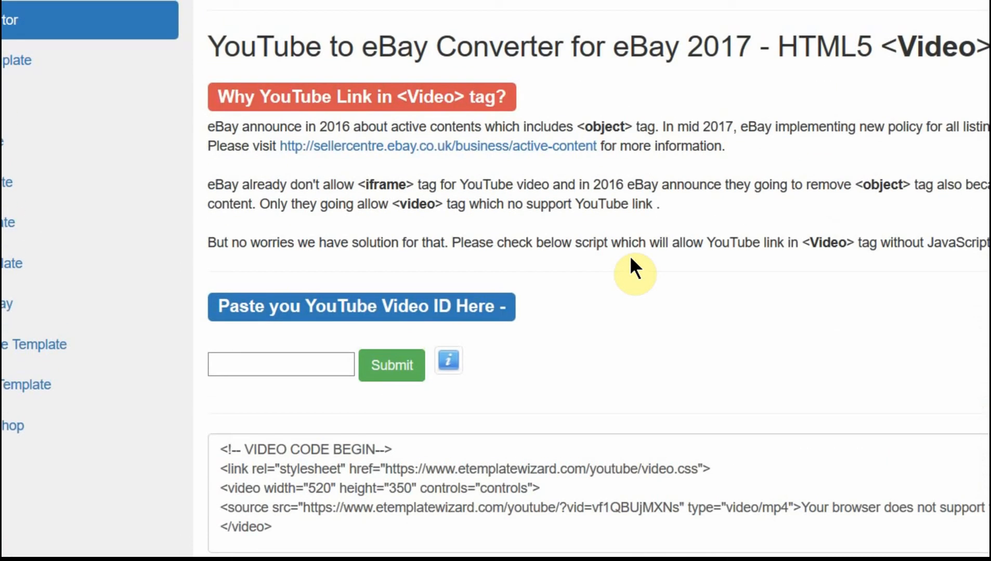
mouse_move(745, 289)
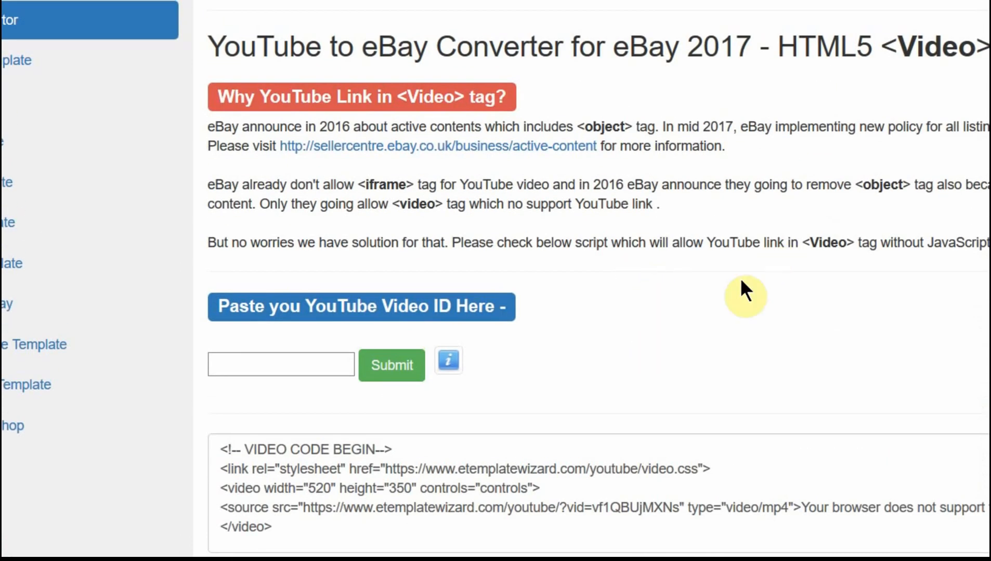
mouse_move(650, 347)
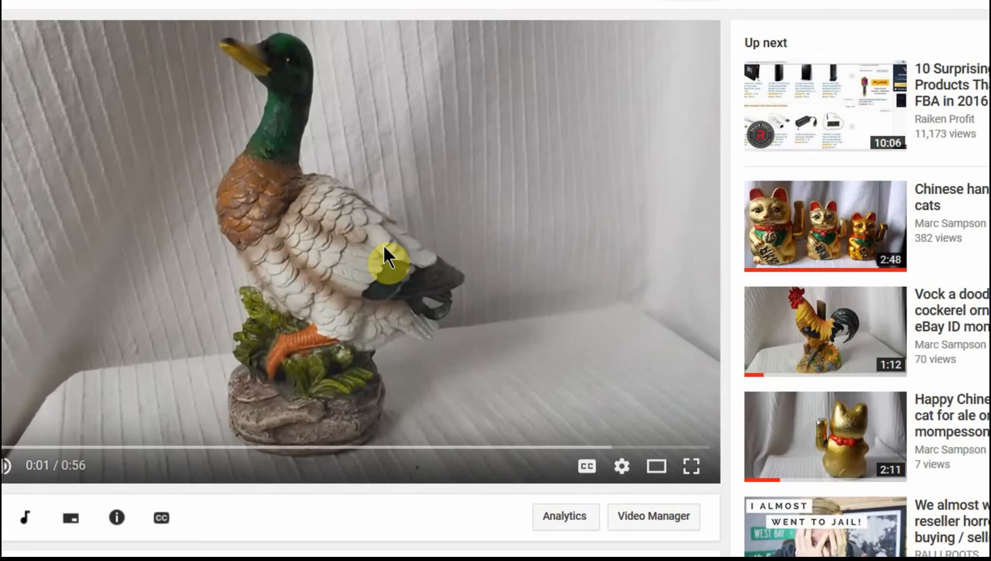
mouse_move(375, 247)
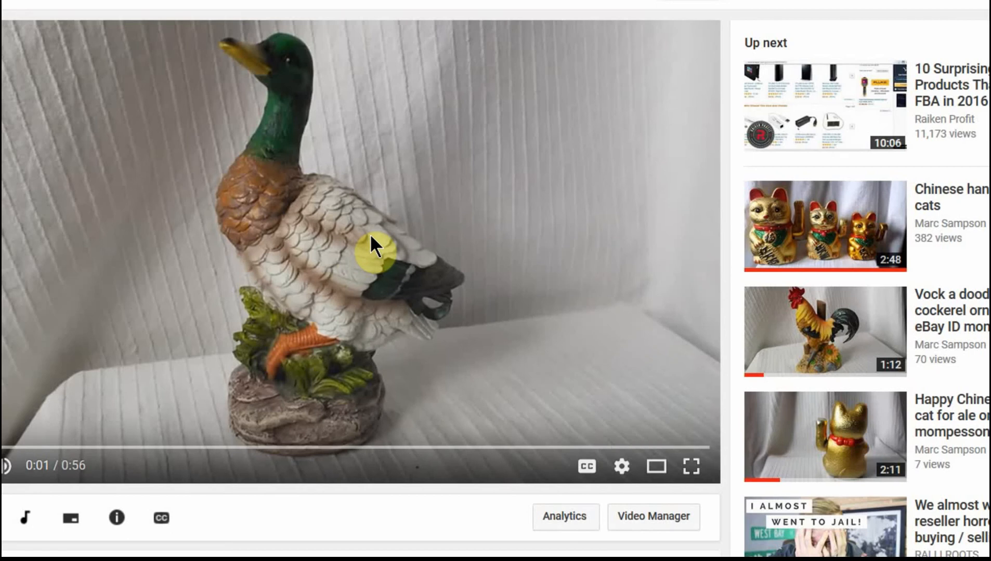
Open the duck ornament video's Share panel showing the youtu.be link with ID iDSuJelMZbk.
scroll(down, 3)
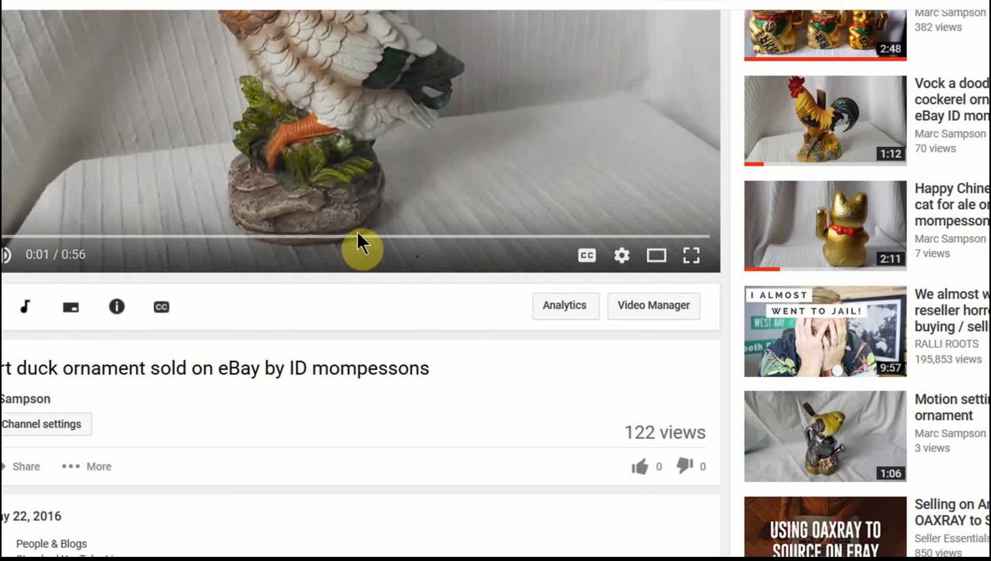
scroll(down, 3)
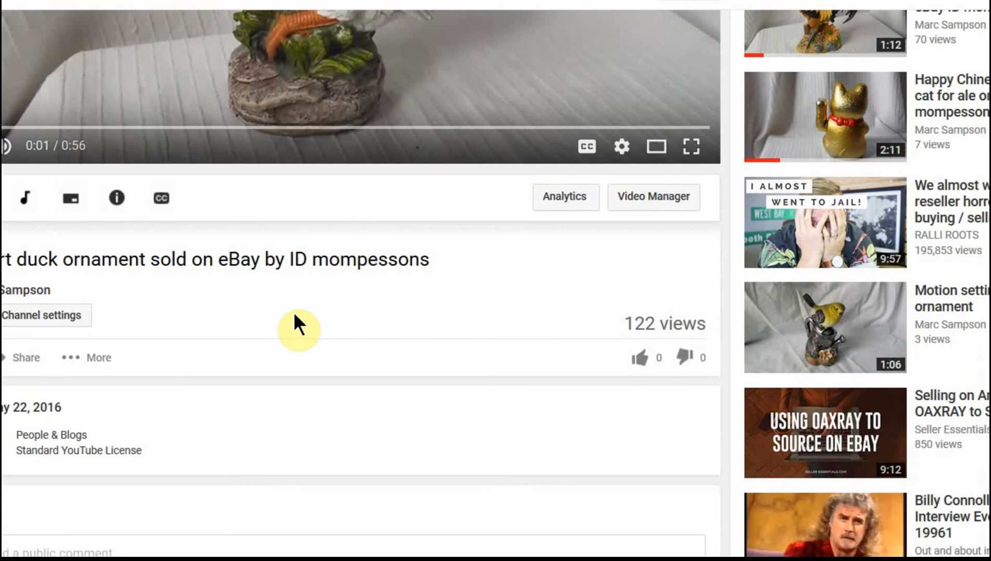
mouse_move(221, 359)
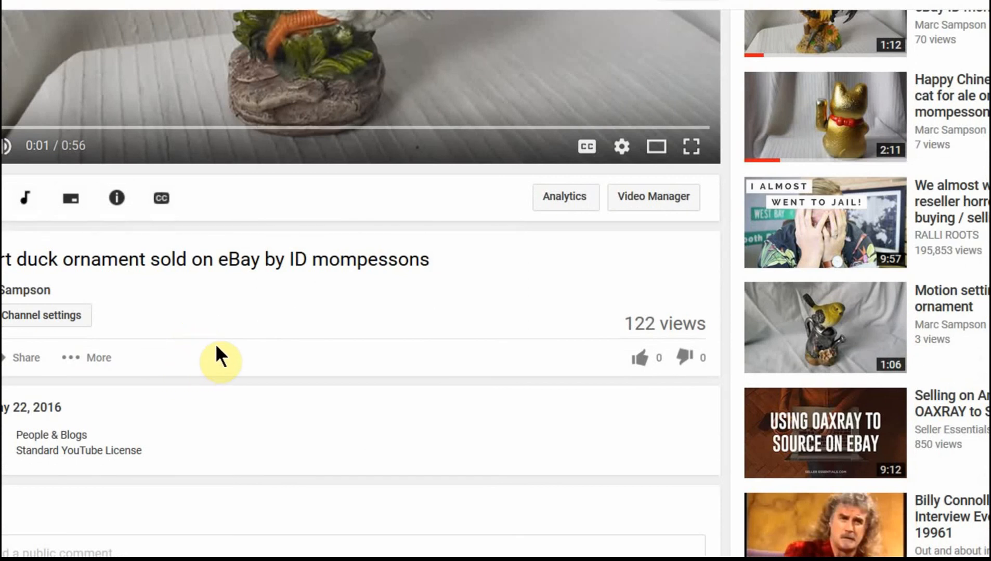
mouse_move(25, 367)
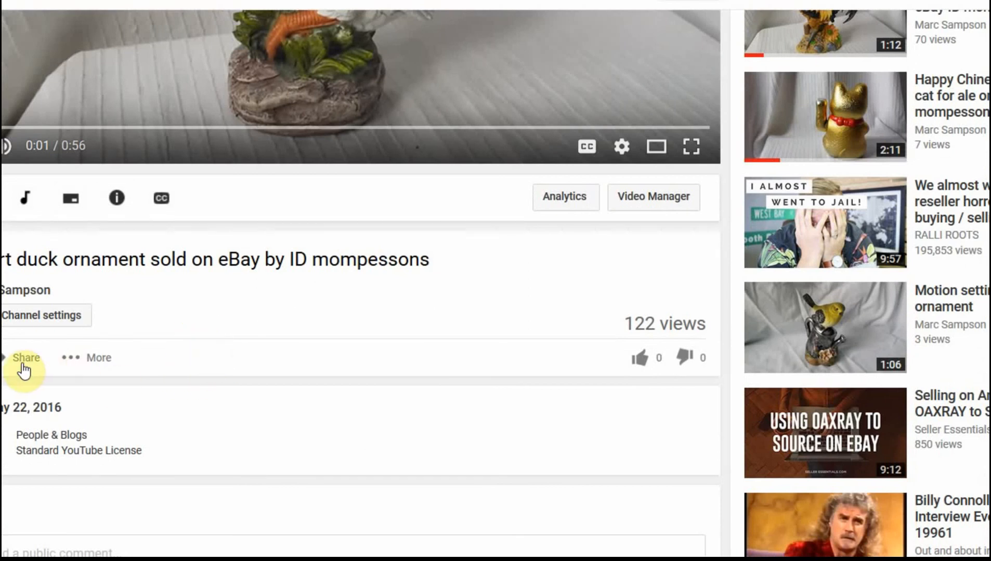
click(26, 358)
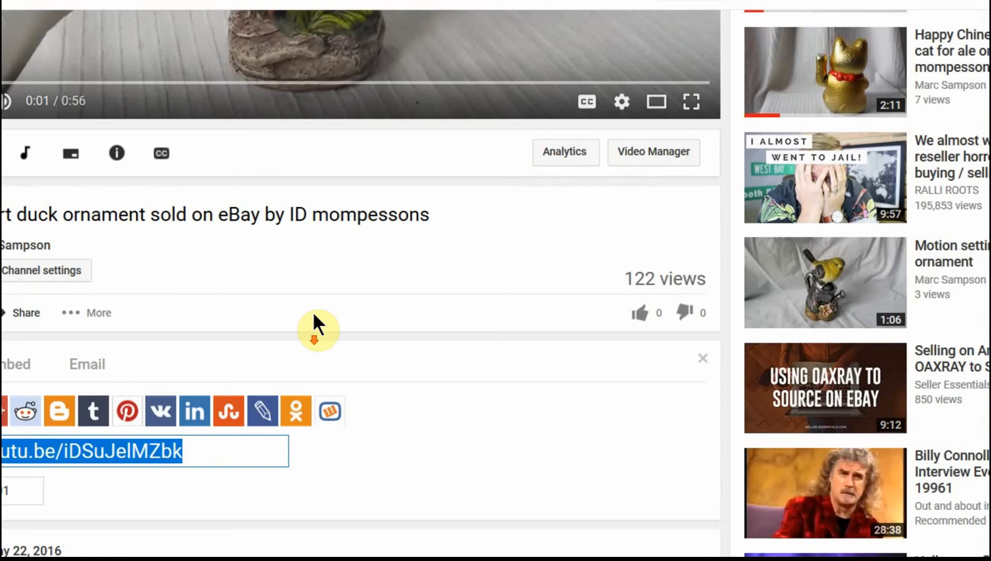
scroll(down, 3)
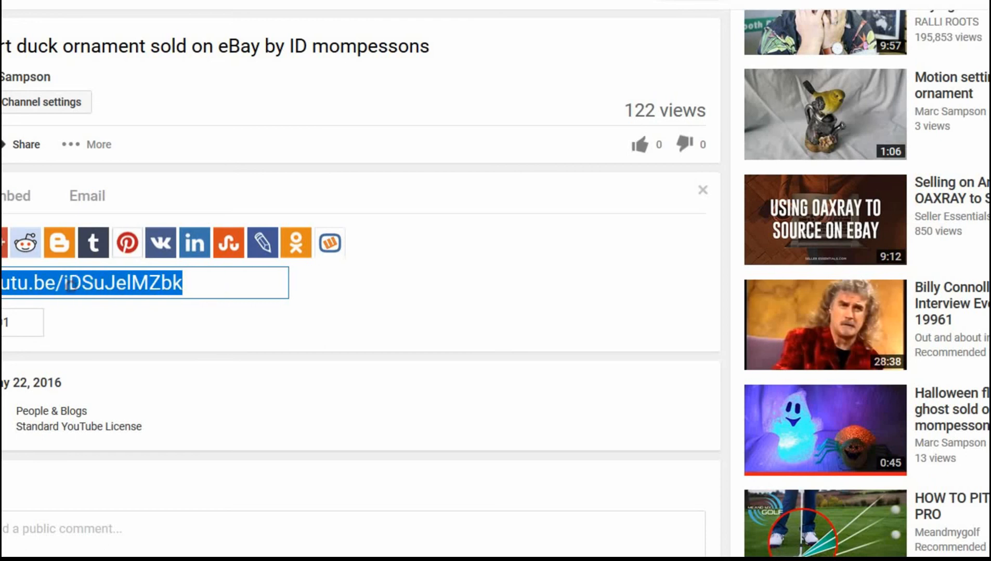
mouse_move(217, 371)
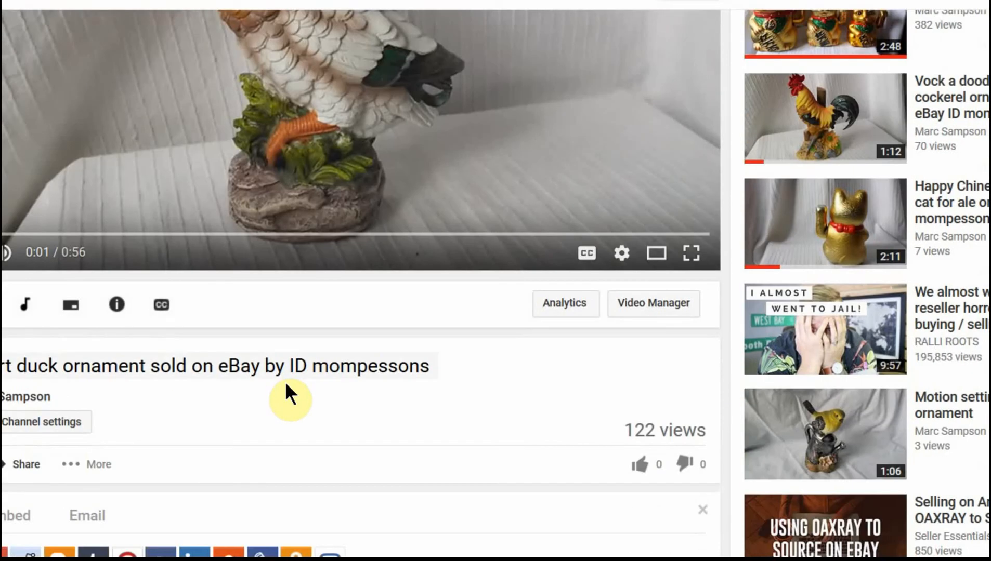
mouse_move(290, 379)
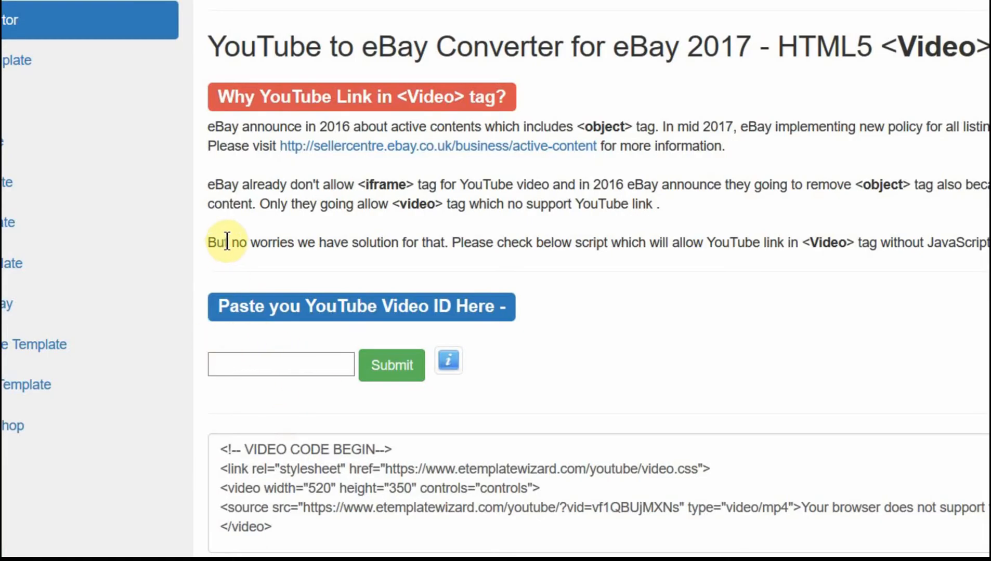
Paste video ID iDSuJelMZbk into eTemplateWizard and view the generated HTML5 video code.
scroll(down, 3)
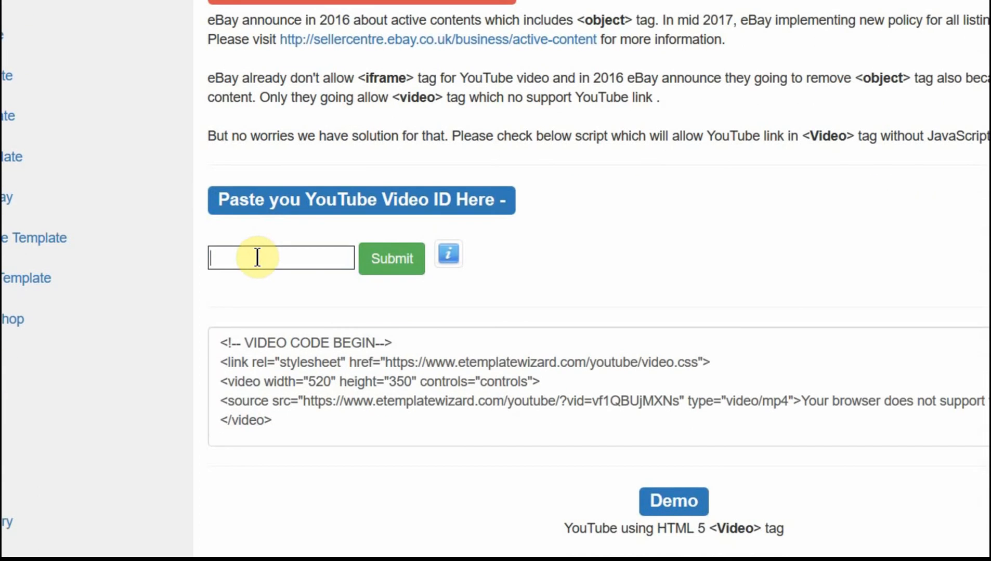
mouse_move(256, 257)
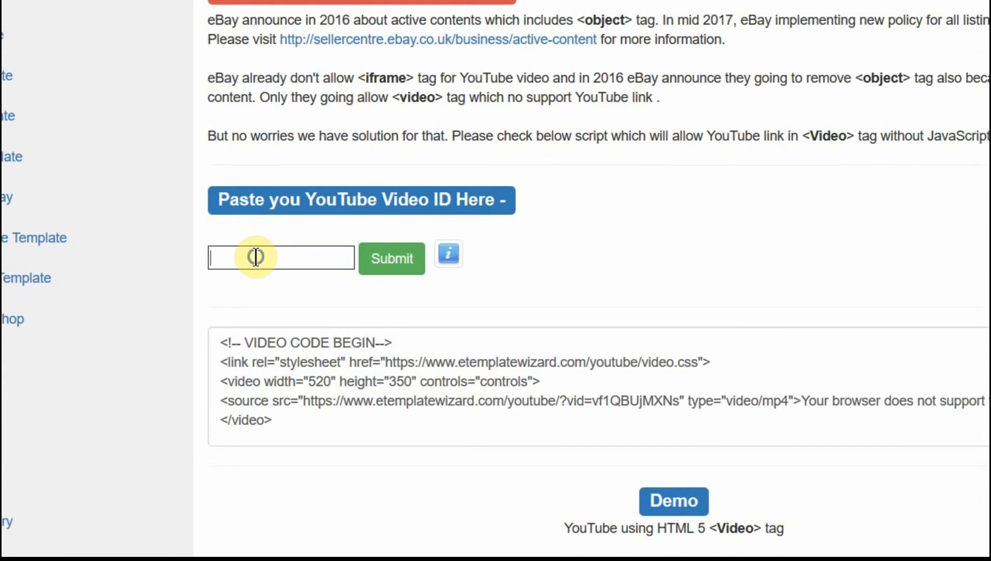
right_click(256, 257)
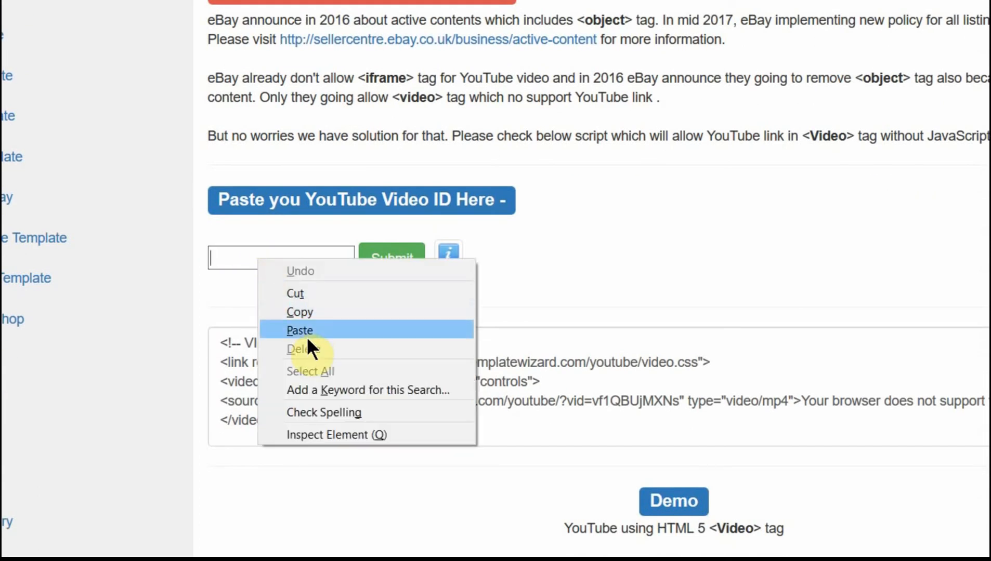
click(299, 330)
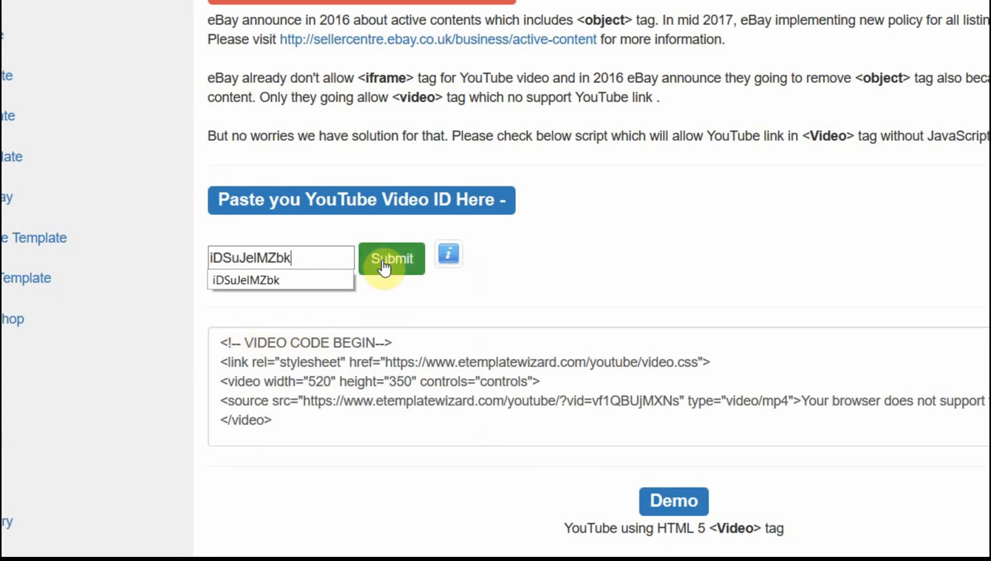
scroll(up, 3)
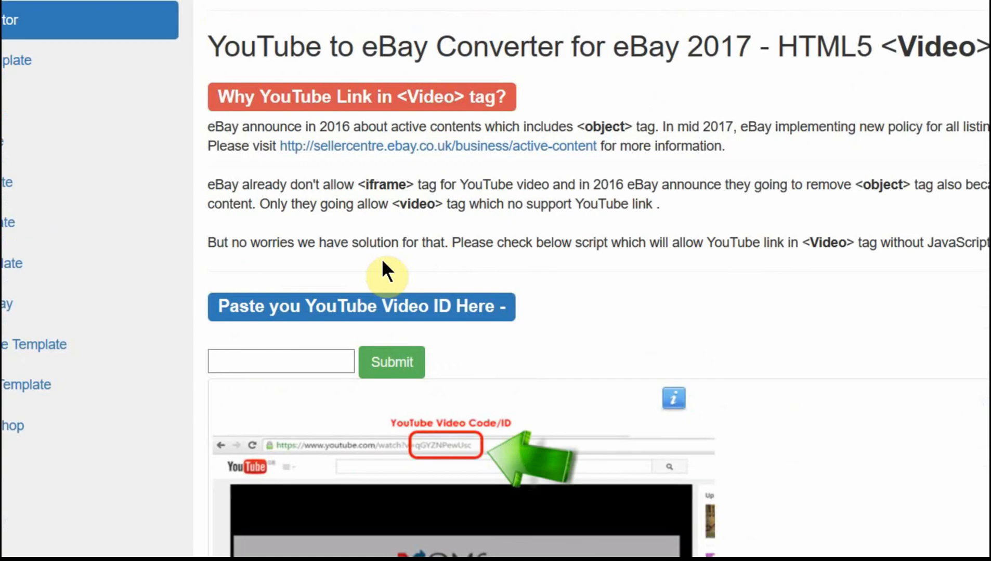
scroll(down, 3)
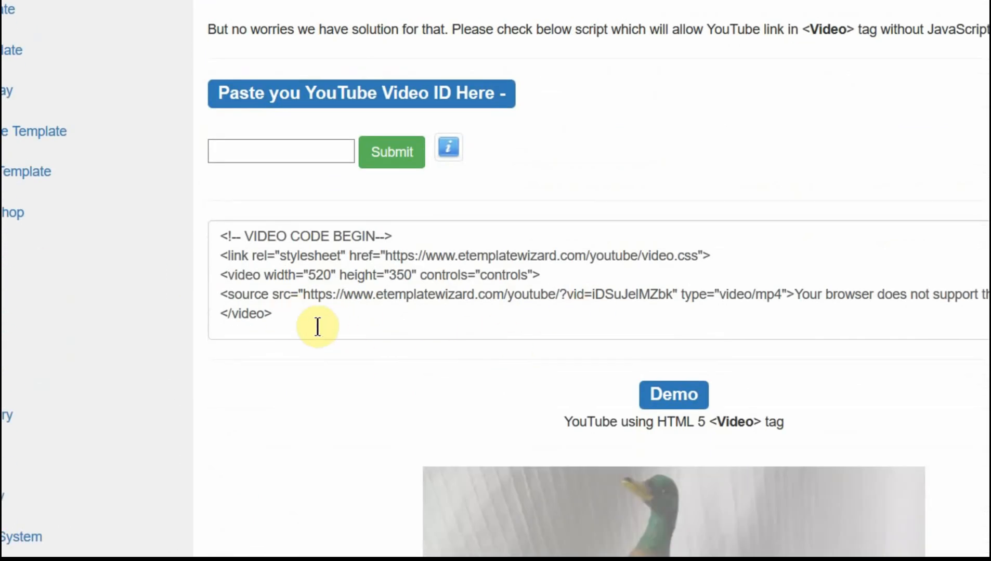
mouse_move(303, 314)
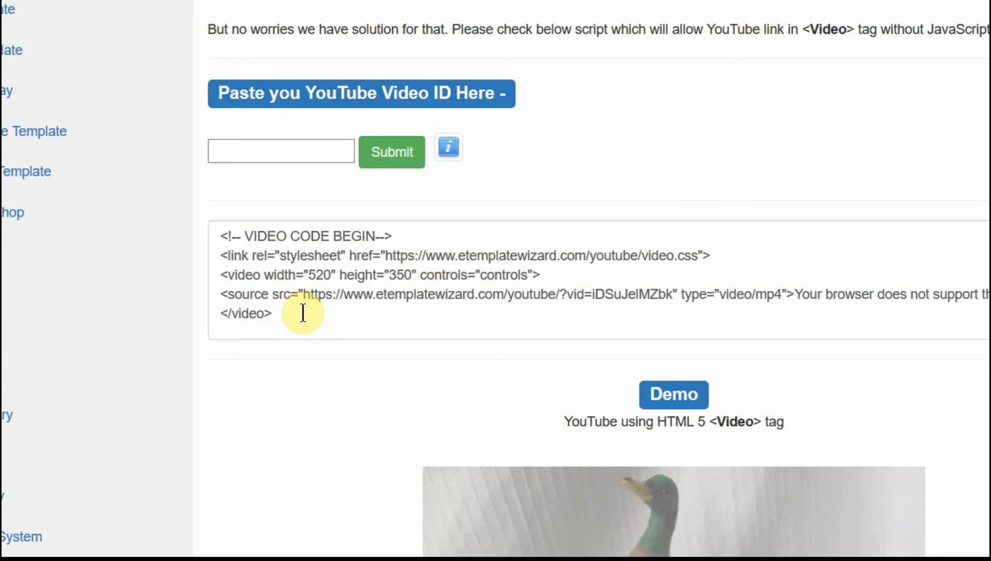
mouse_move(310, 164)
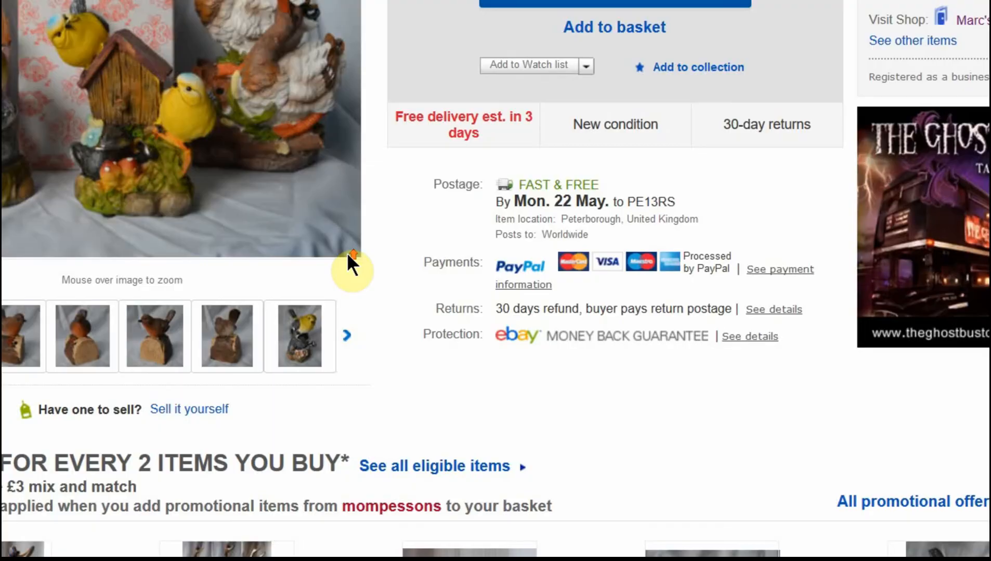
Scroll up the Garden Bird Tweet Alert listing page toward Revise item.
scroll(up, 3)
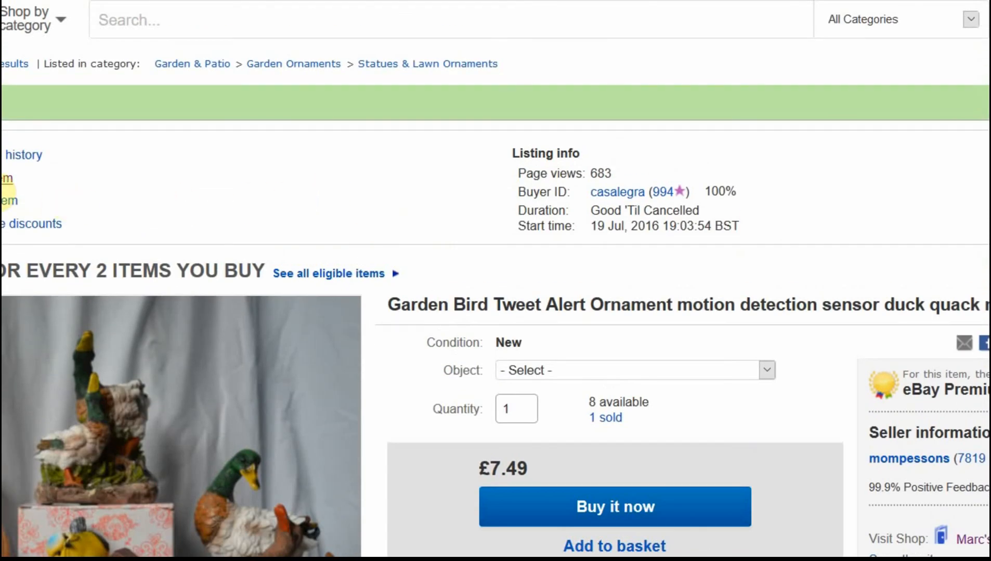
mouse_move(292, 197)
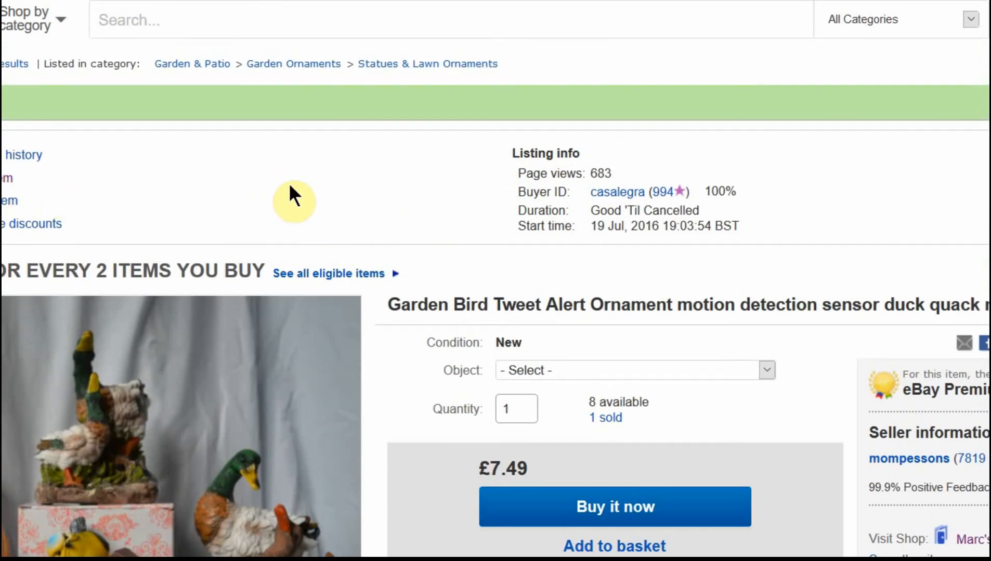
mouse_move(279, 225)
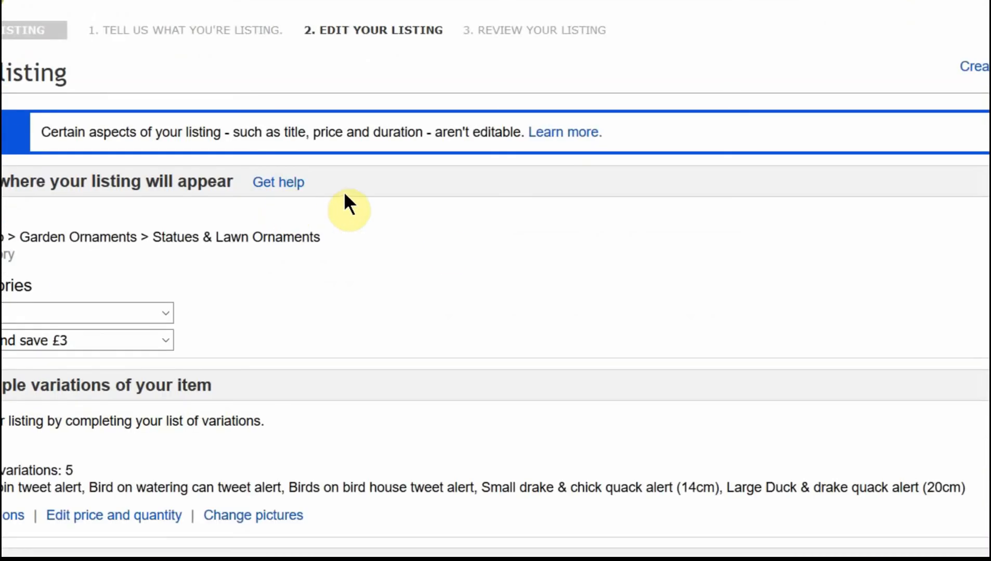
mouse_move(439, 231)
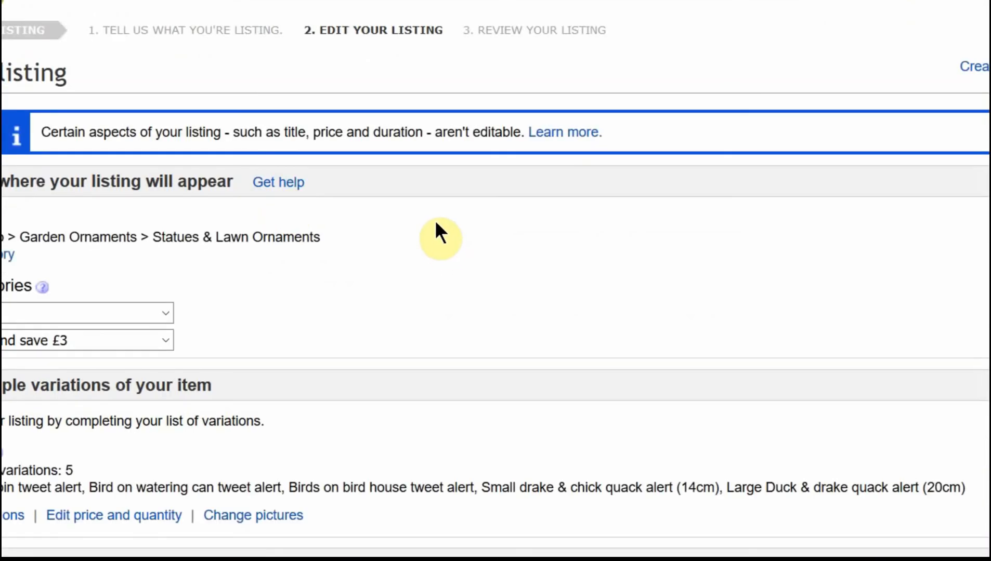
scroll(down, 3)
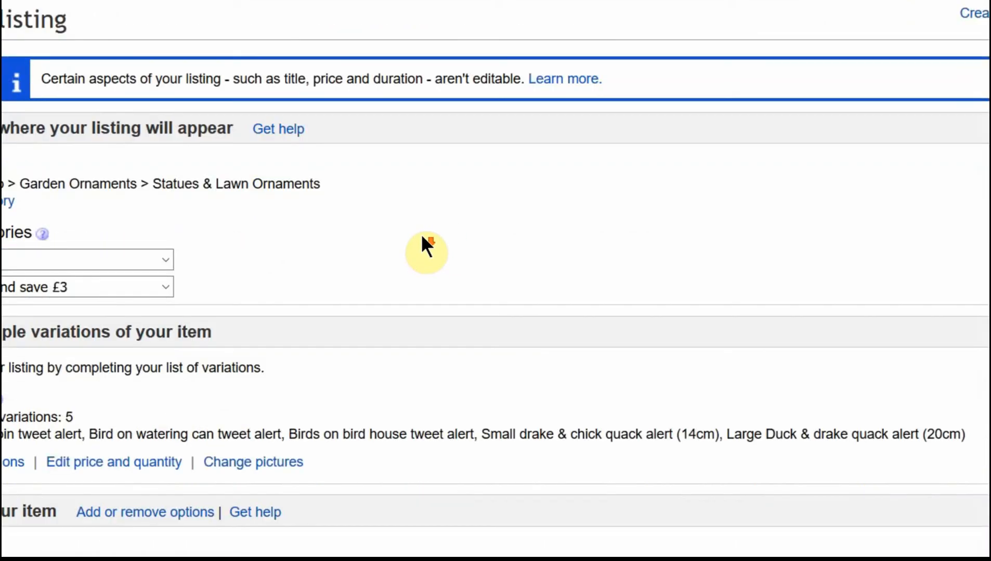
scroll(down, 3)
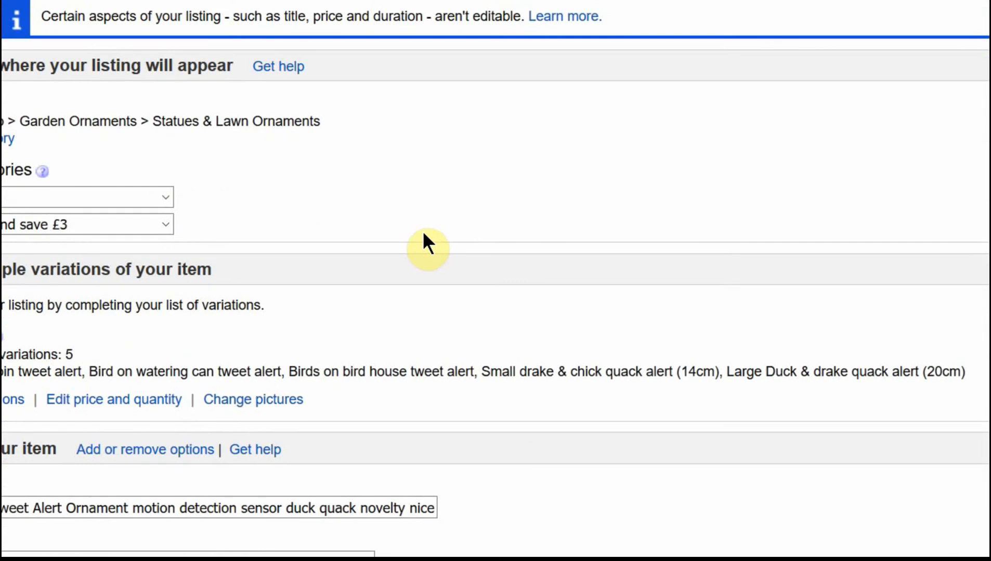
scroll(up, 3)
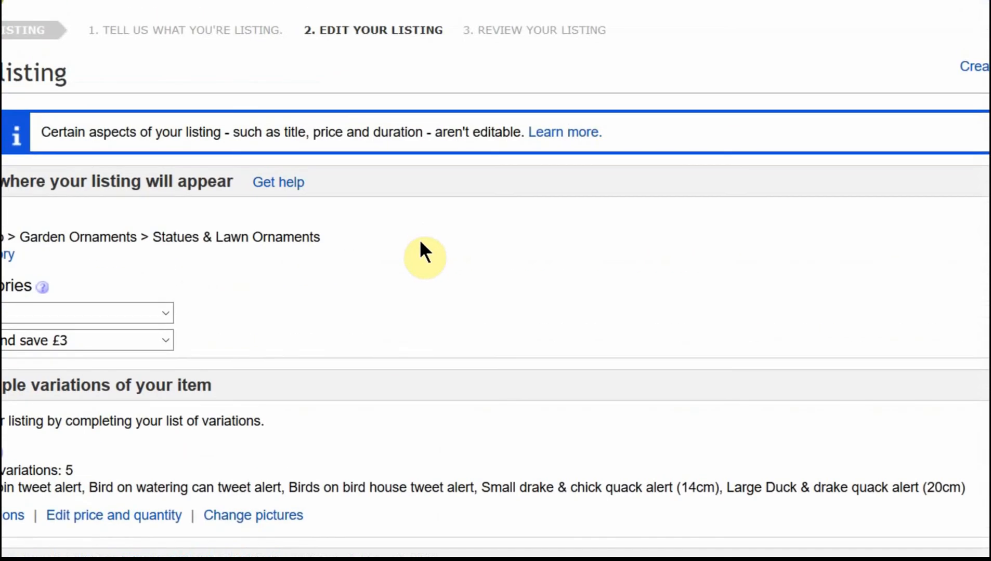
scroll(down, 3)
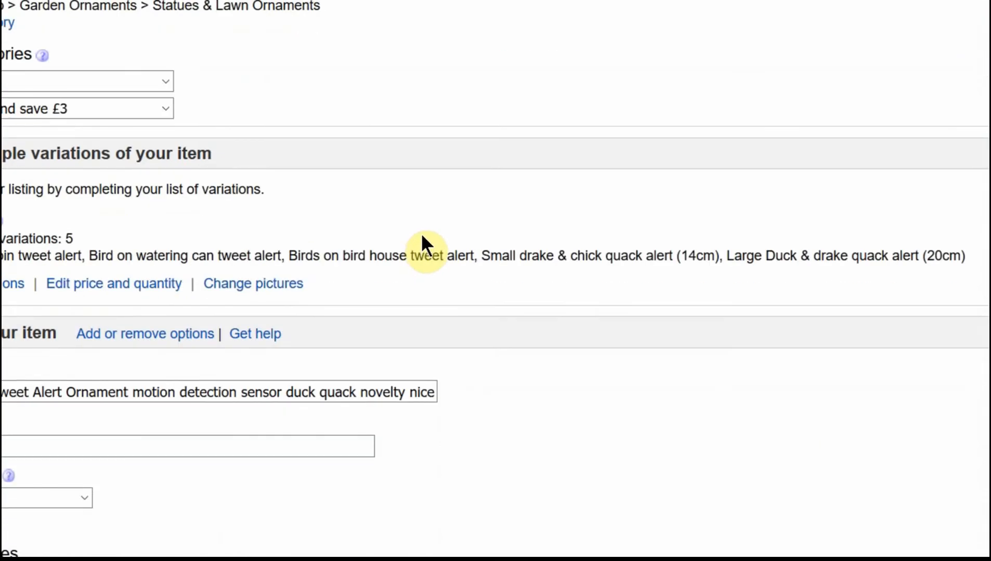
scroll(down, 3)
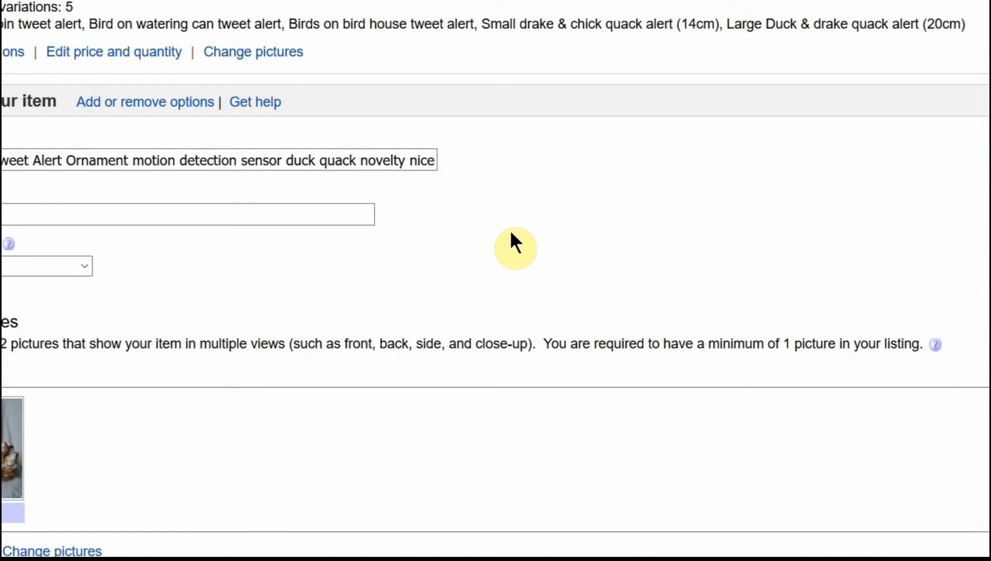
scroll(up, 3)
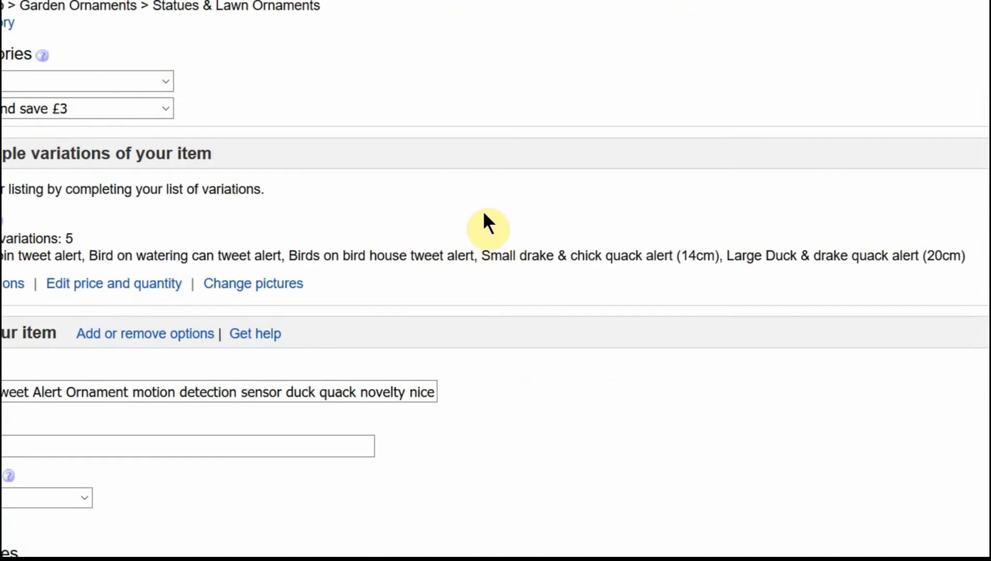
scroll(down, 3)
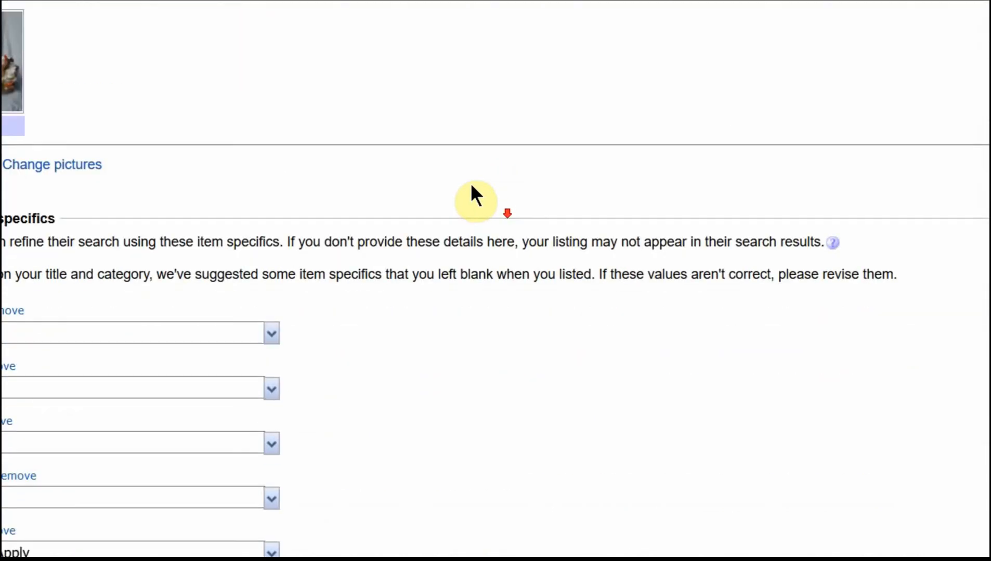
scroll(down, 3)
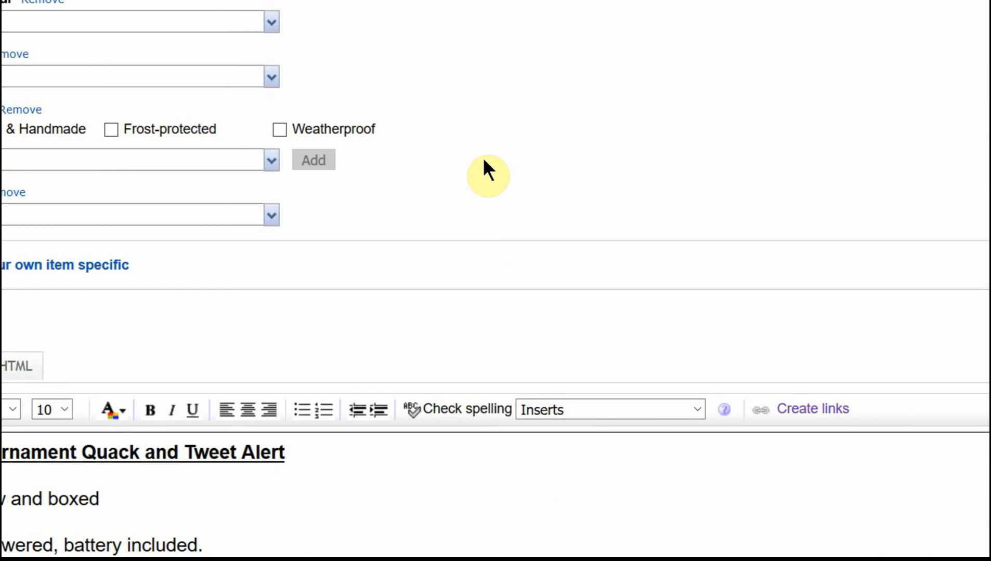
scroll(up, 3)
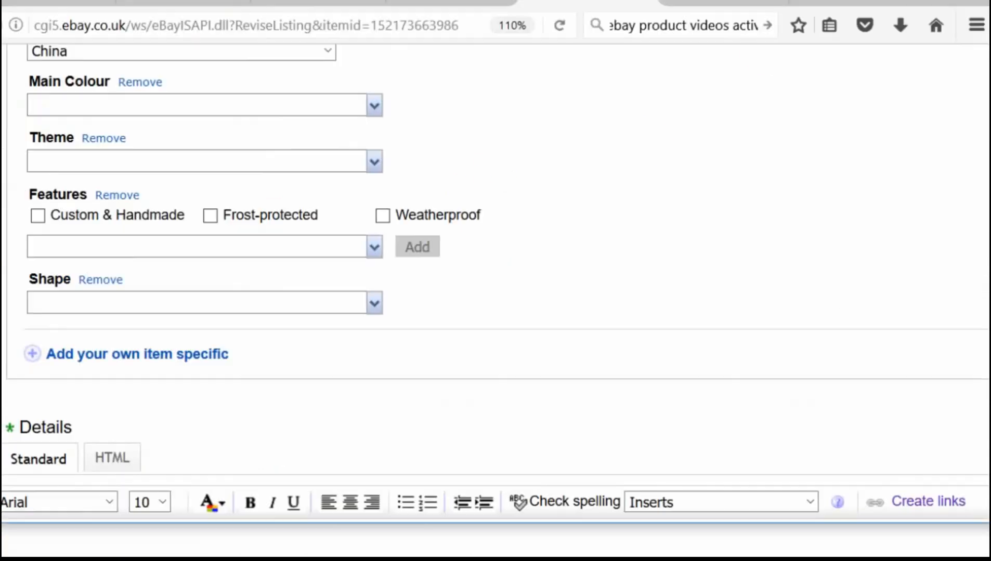
scroll(up, 3)
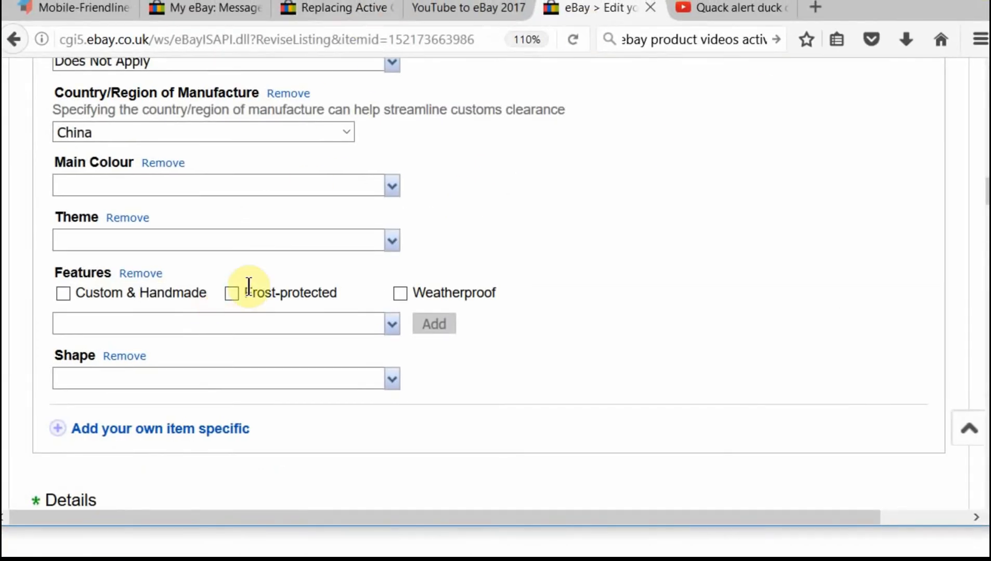
scroll(up, 3)
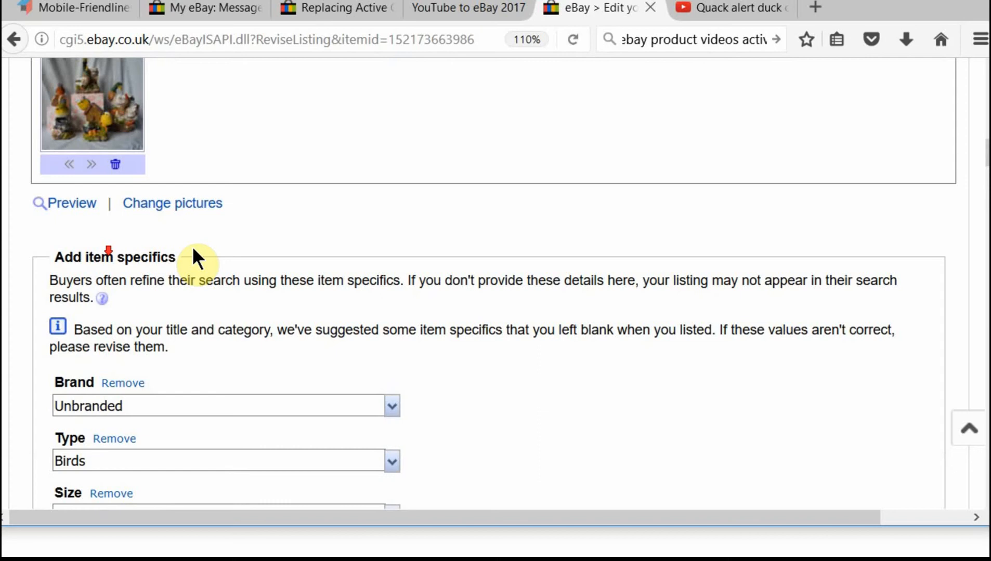
scroll(up, 3)
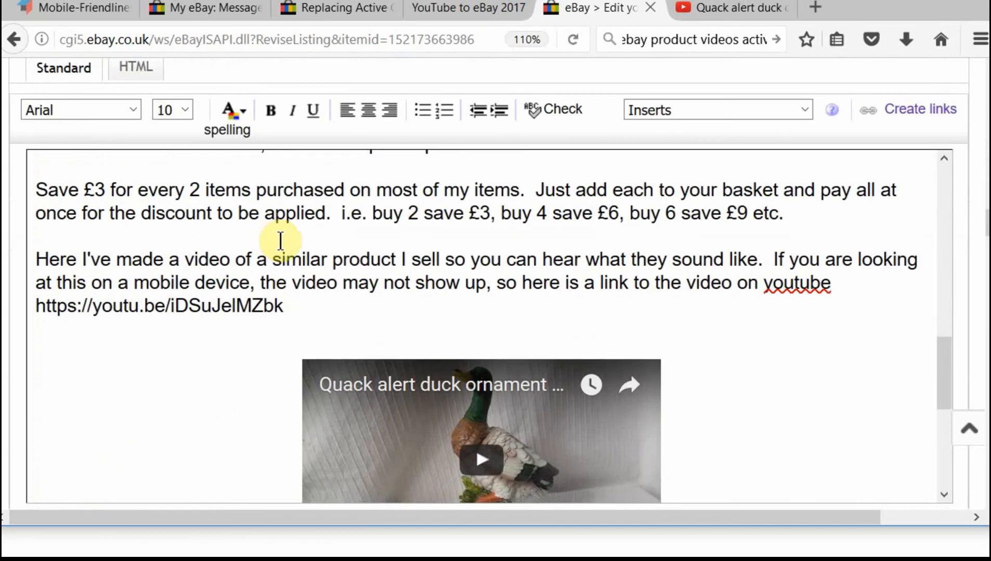
Delete the embedded duck video below the YouTube link, checking HTML view before returning to Standard.
scroll(down, 3)
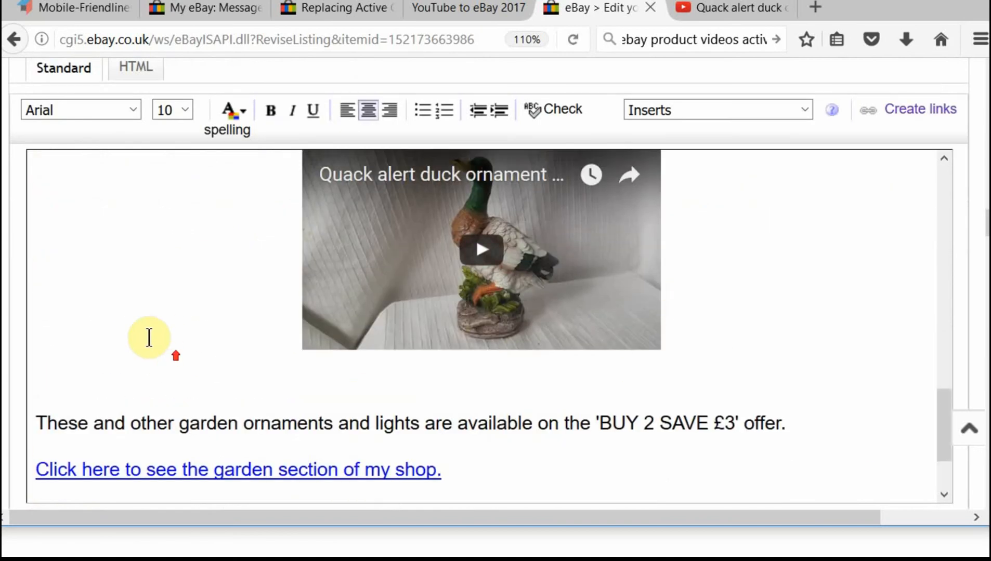
scroll(down, 3)
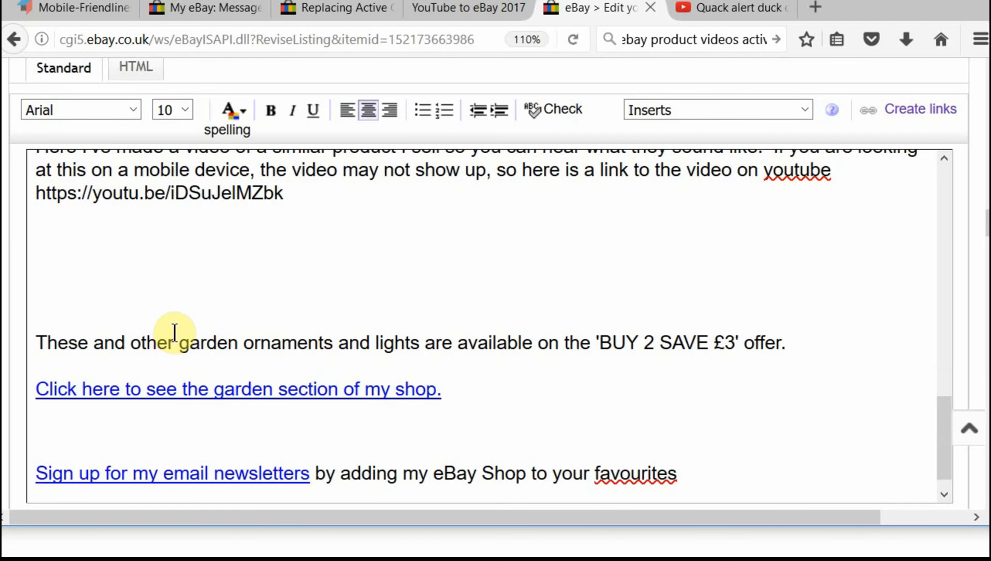
scroll(up, 3)
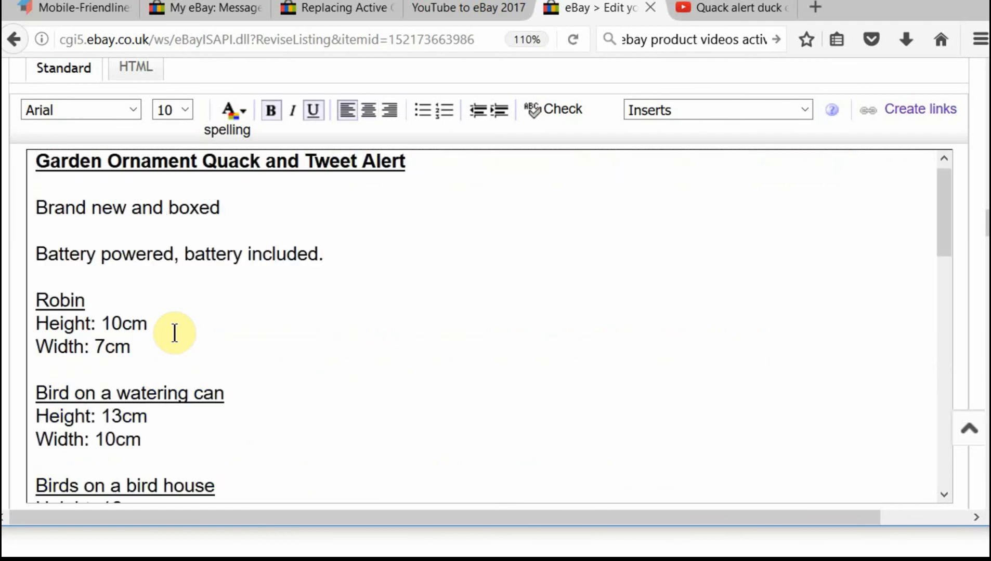
scroll(down, 3)
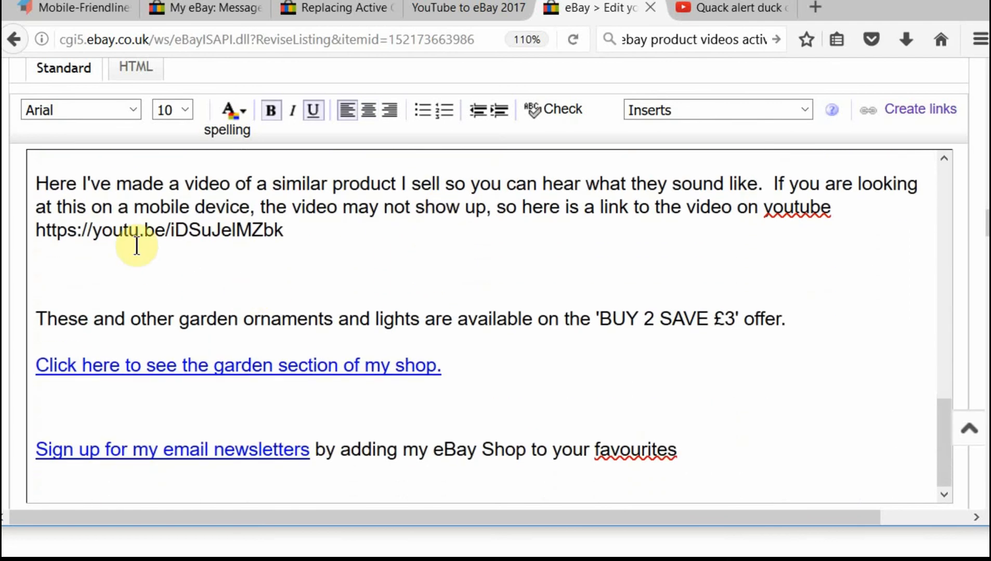
click(36, 253)
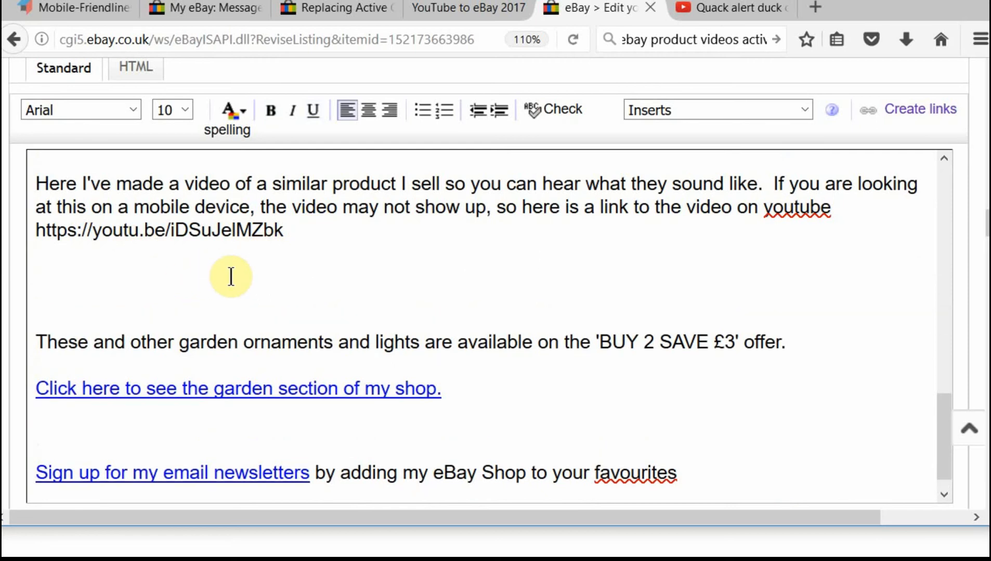
click(136, 68)
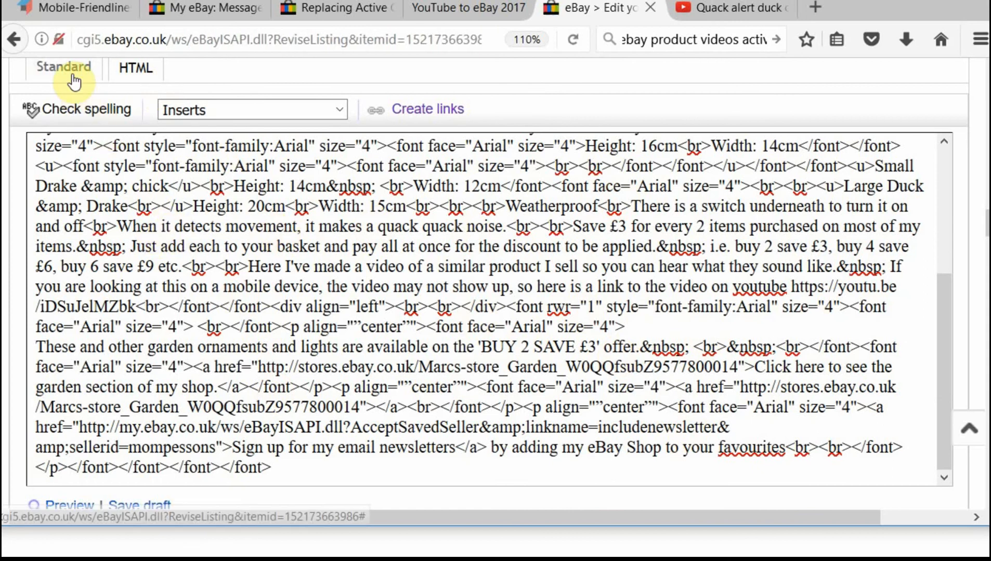
click(64, 68)
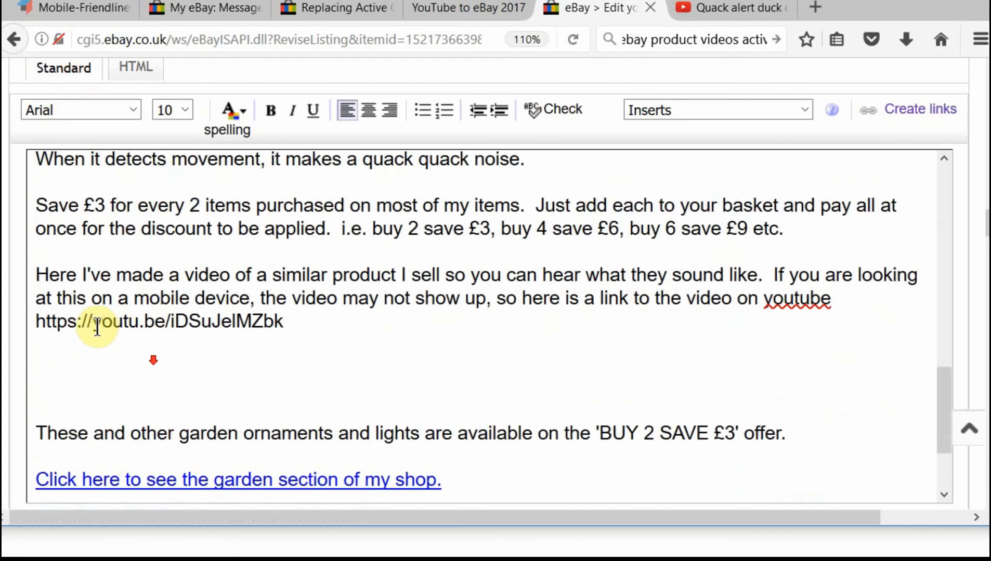
Add a row of X placeholder characters under the YouTube link and show the HTML source.
scroll(down, 3)
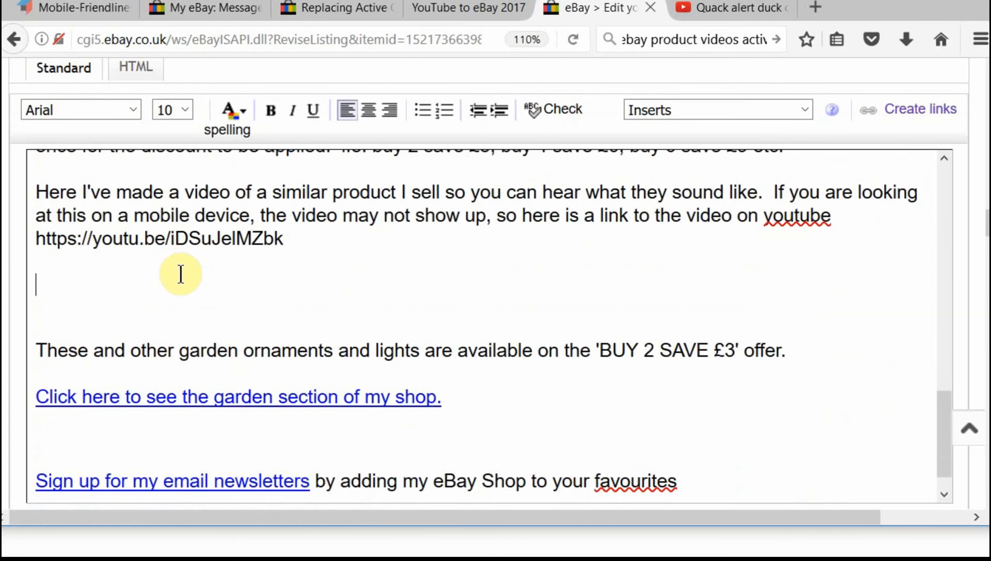
text(X)
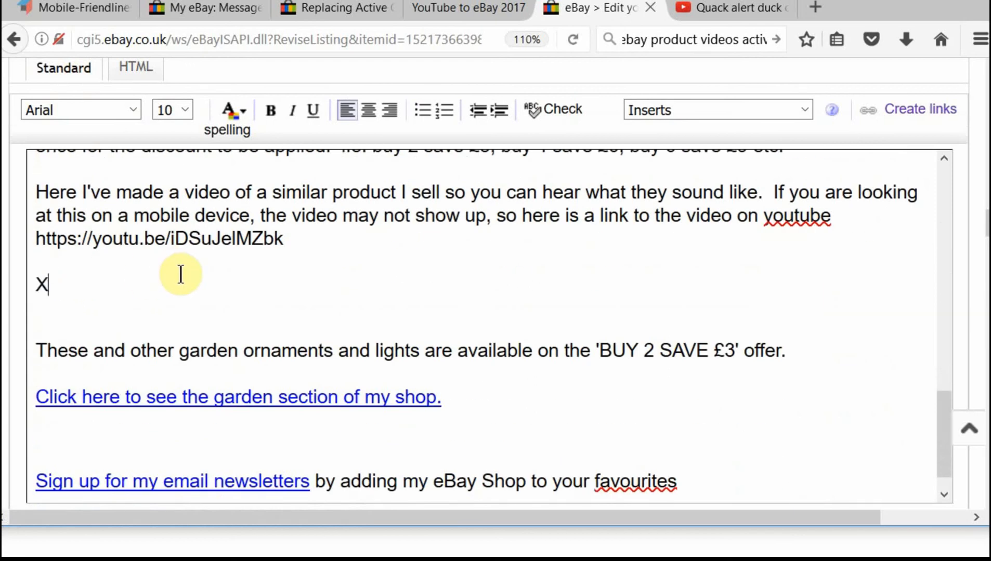
text(XXXXXXXXXXXXXXXXXXXXXXXXXX)
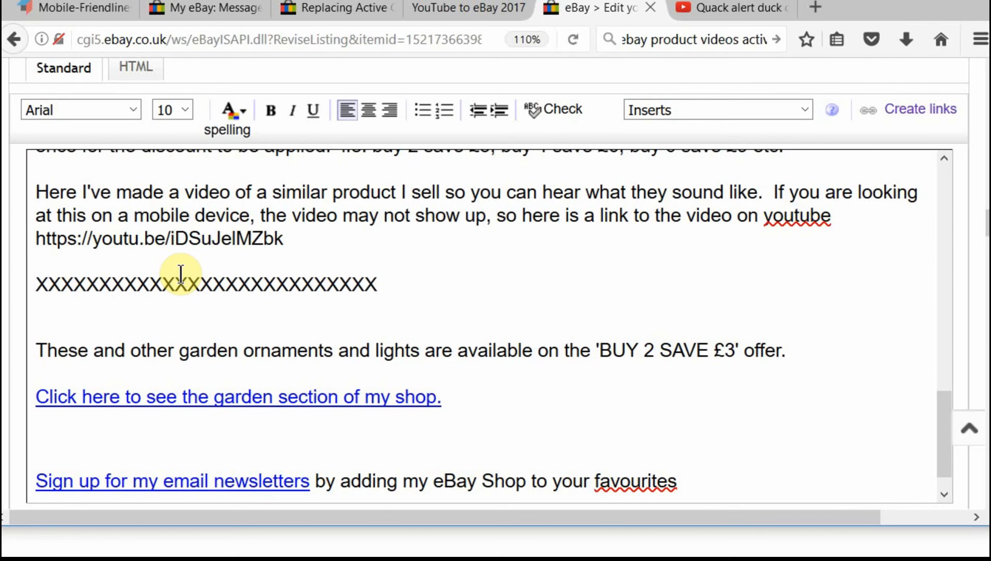
click(134, 67)
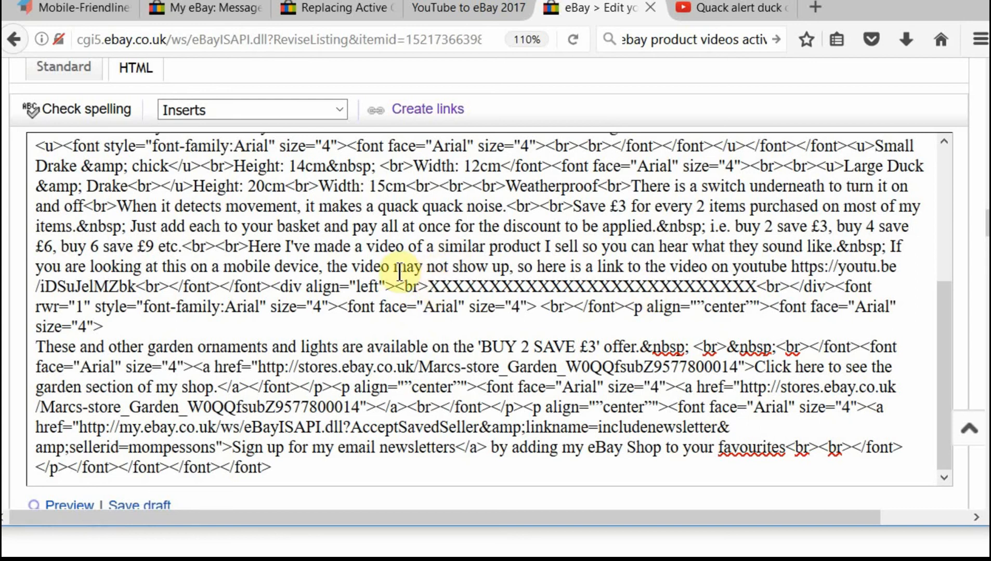
mouse_move(430, 39)
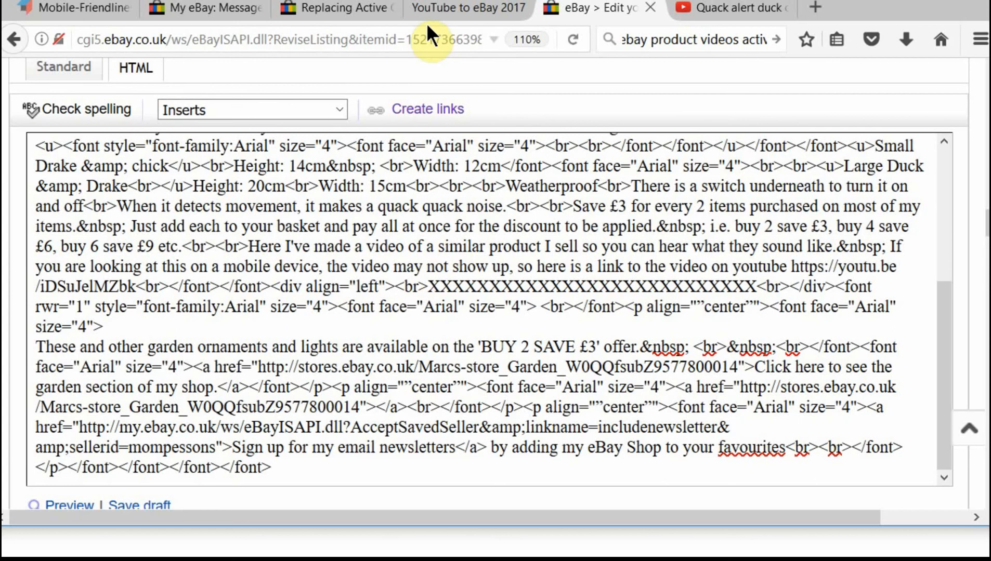
Copy all of the duck video's HTML5 code from eTemplateWizard, then return to eBay.
click(452, 9)
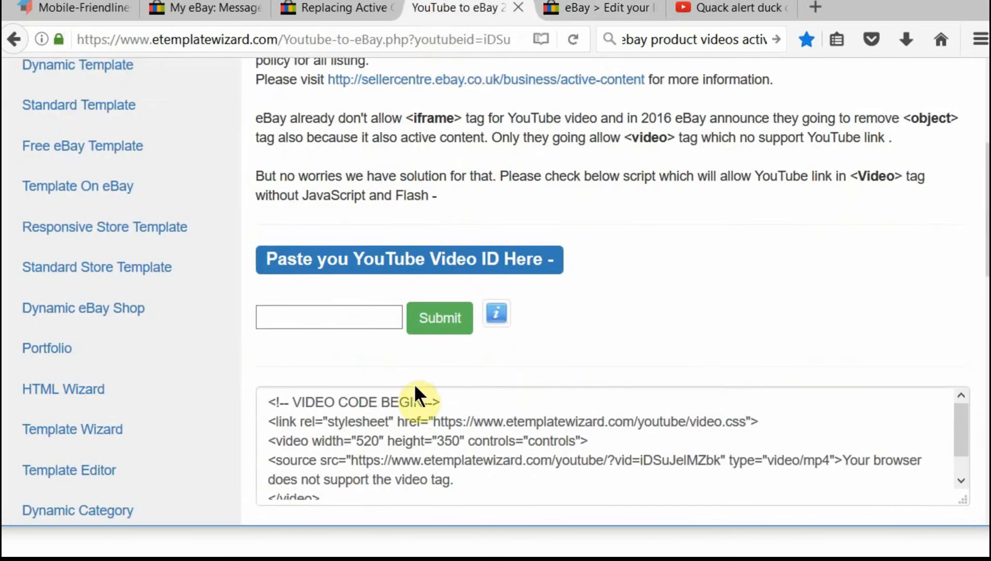
scroll(down, 3)
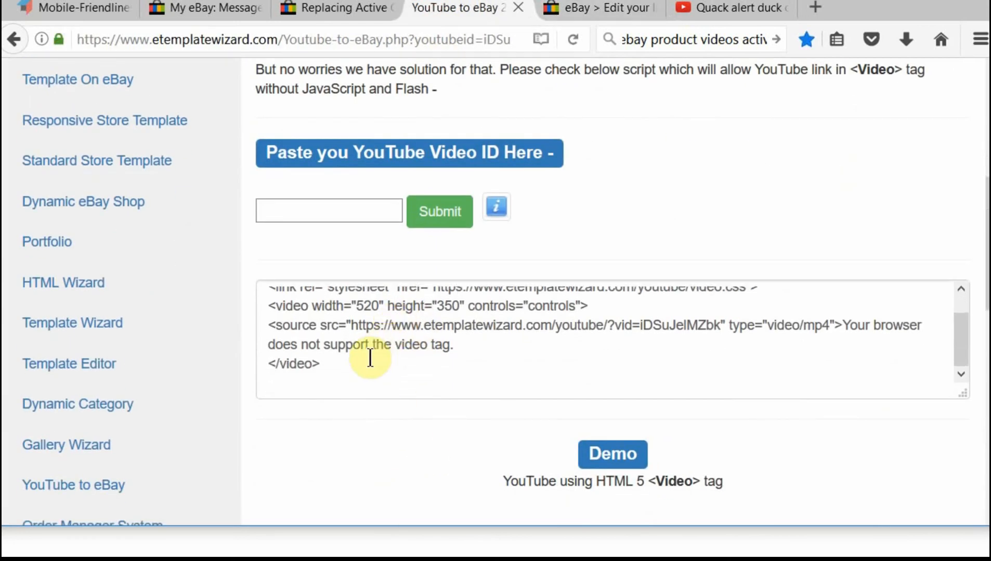
key(ctrl+a)
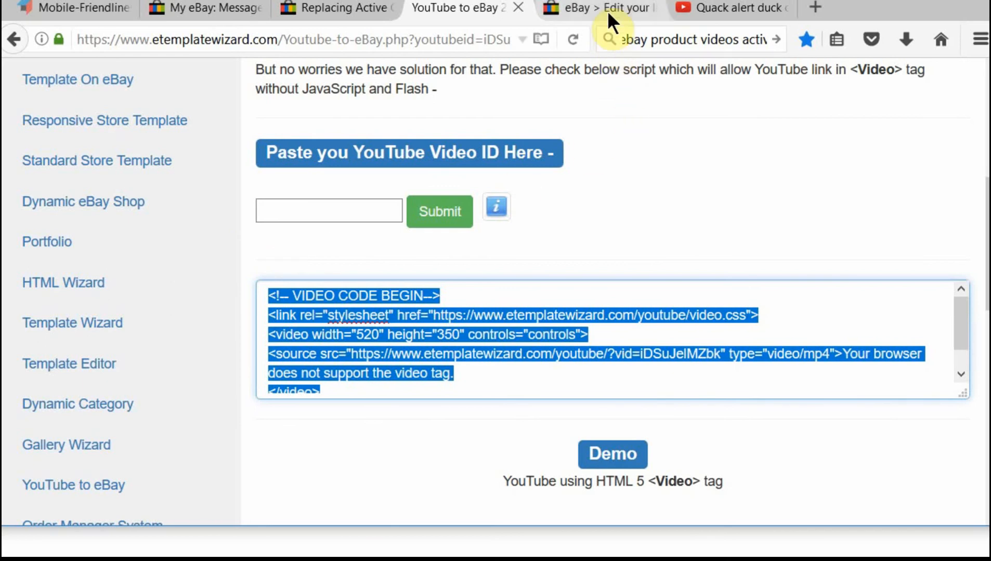
click(597, 8)
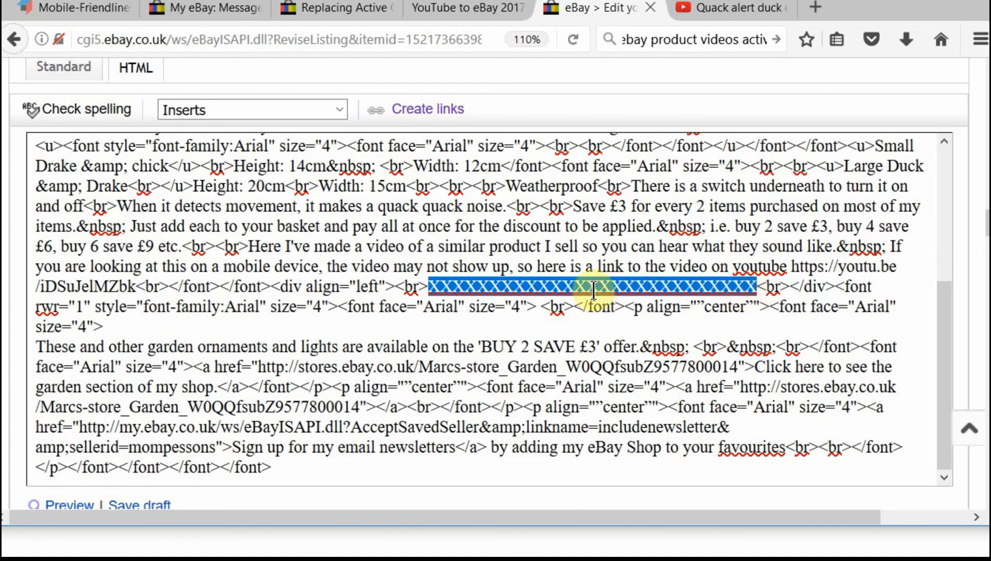
Paste the HTML5 video code over the X placeholder and preview the duck video player.
right_click(591, 287)
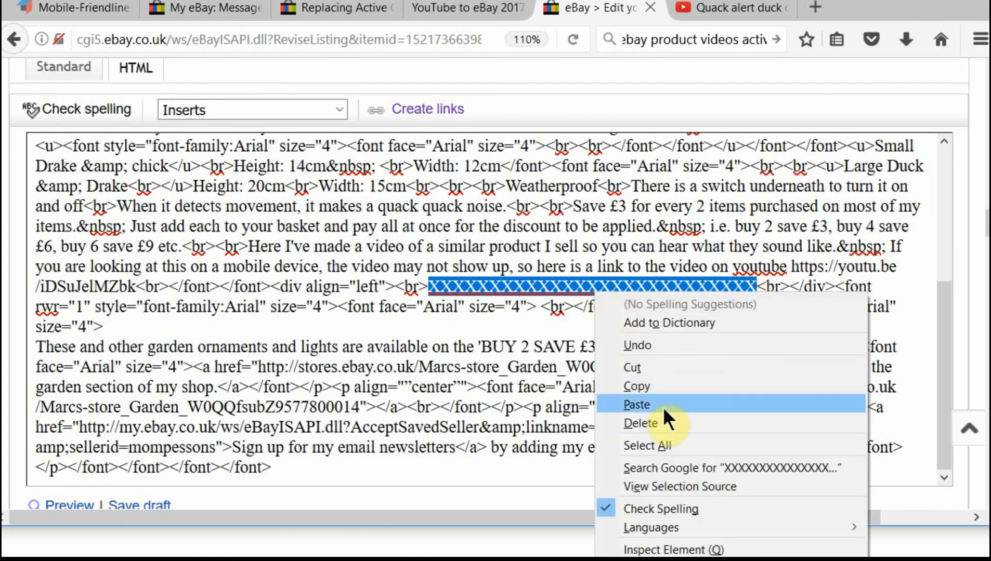
click(636, 405)
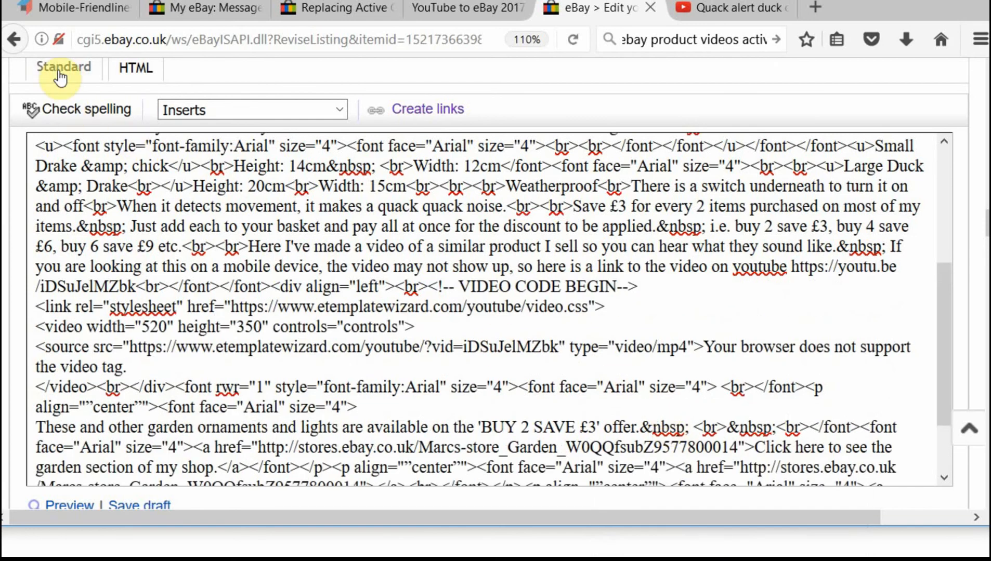
click(64, 68)
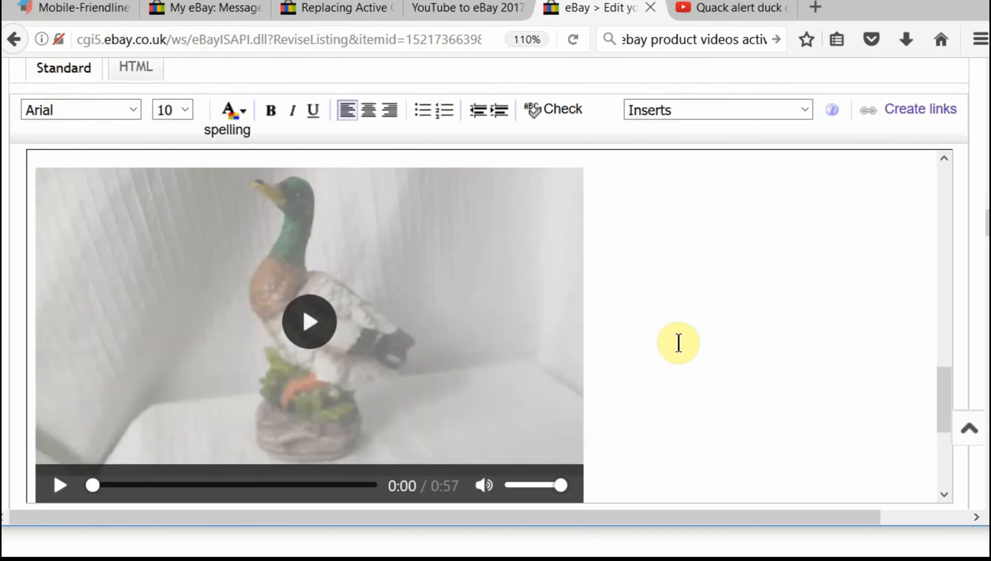
scroll(down, 3)
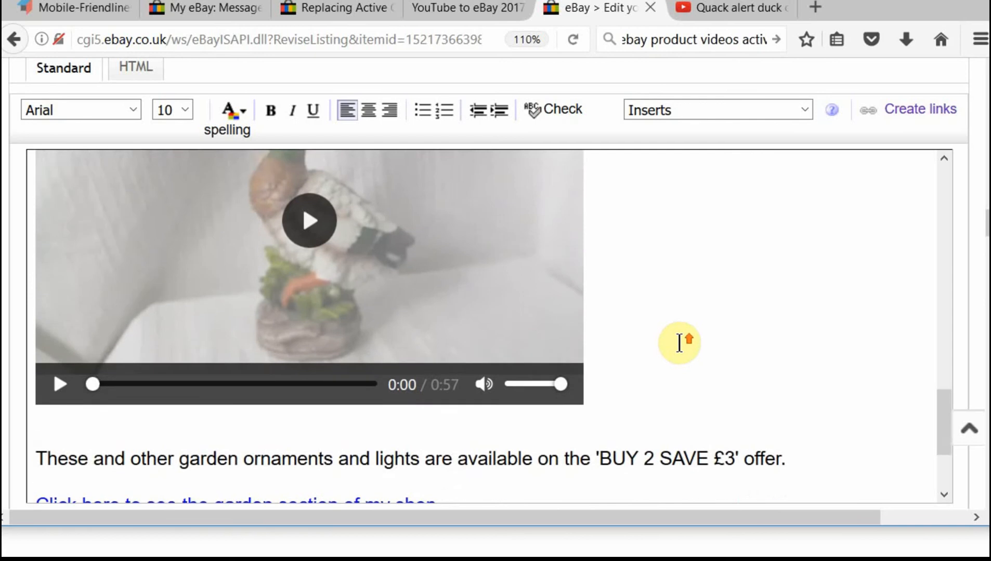
scroll(down, 3)
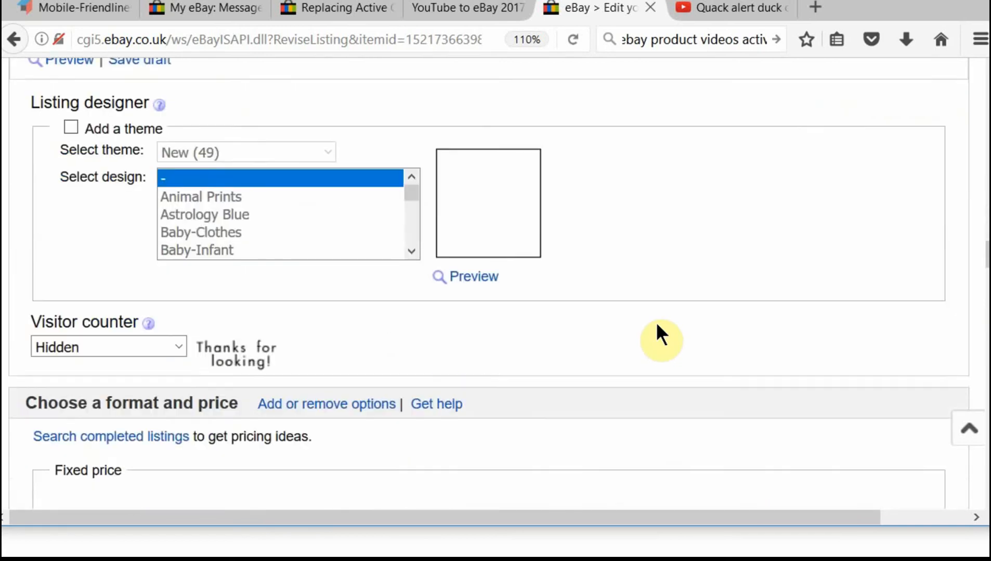
Continue to review and submit the Garden Bird Tweet Alert revisions until eBay confirms success.
scroll(down, 3)
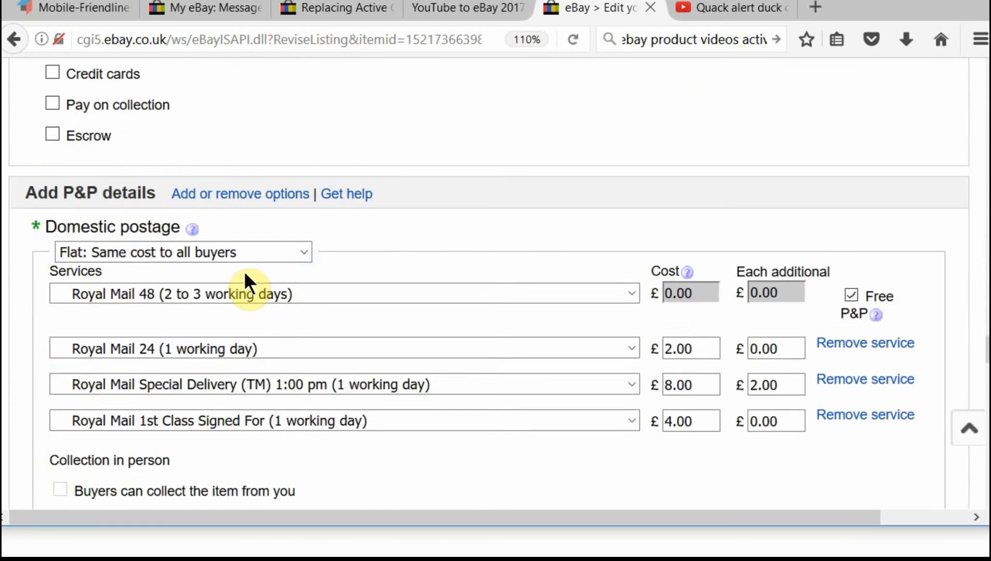
scroll(down, 3)
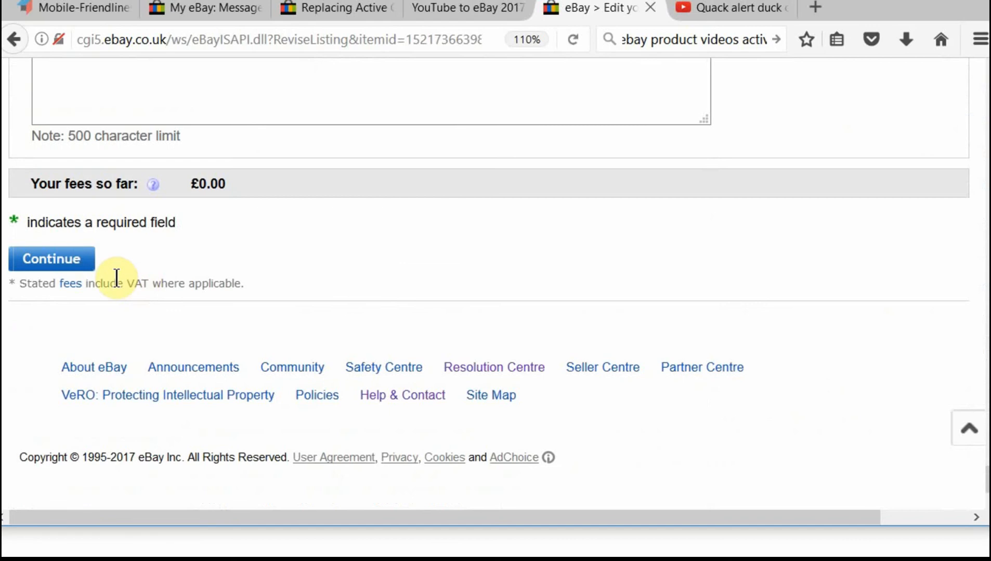
click(51, 258)
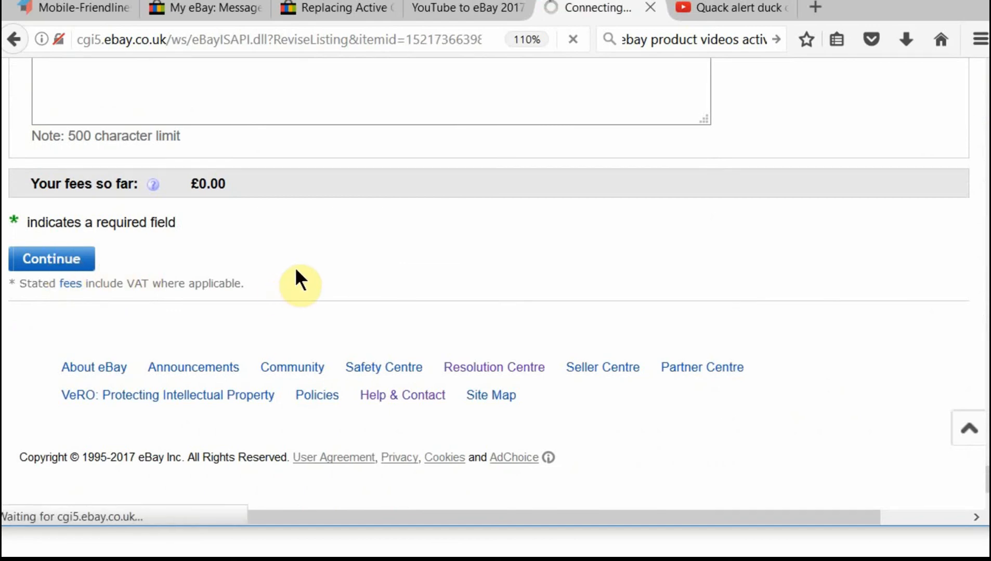
mouse_move(302, 272)
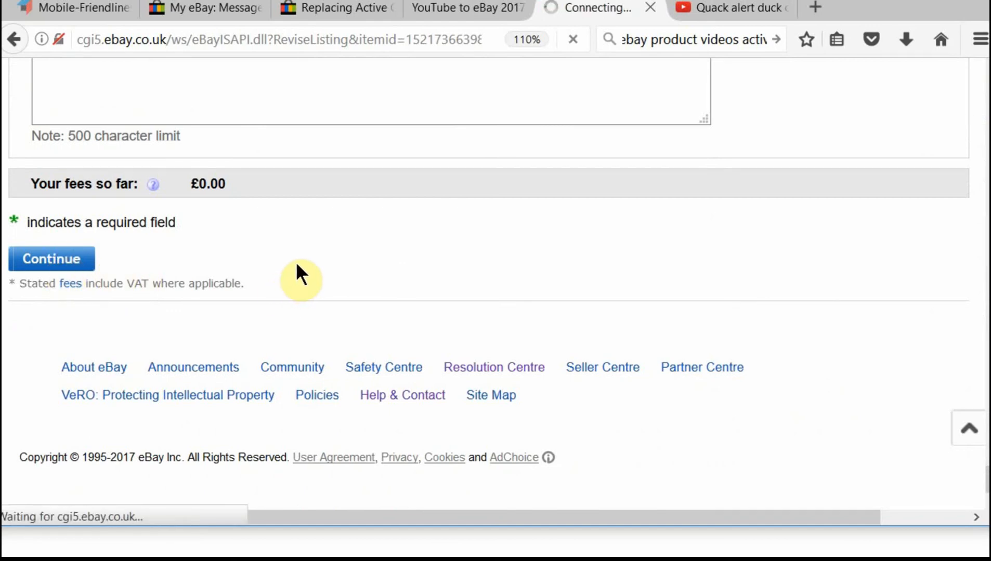
click(52, 258)
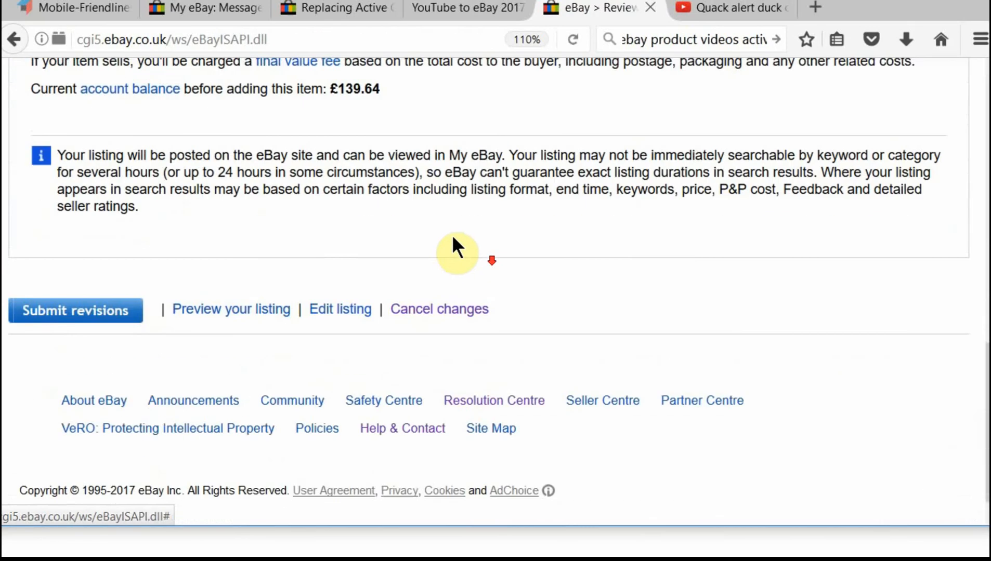
click(75, 310)
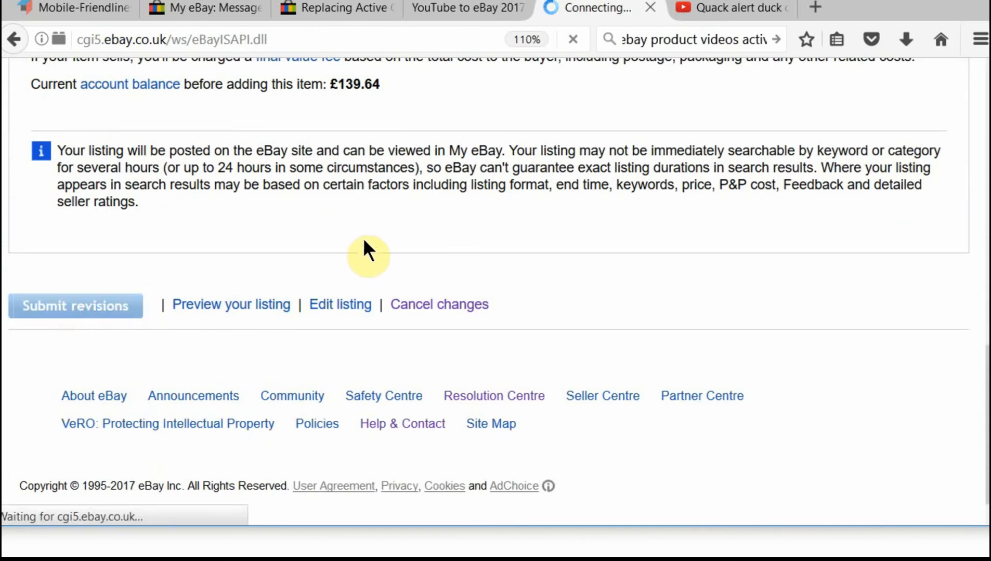
mouse_move(376, 253)
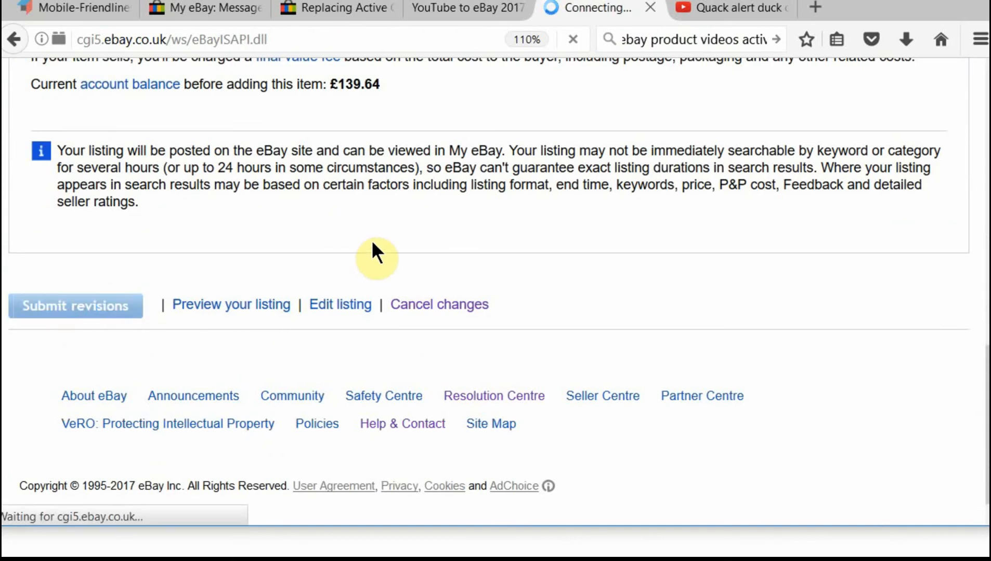
click(74, 305)
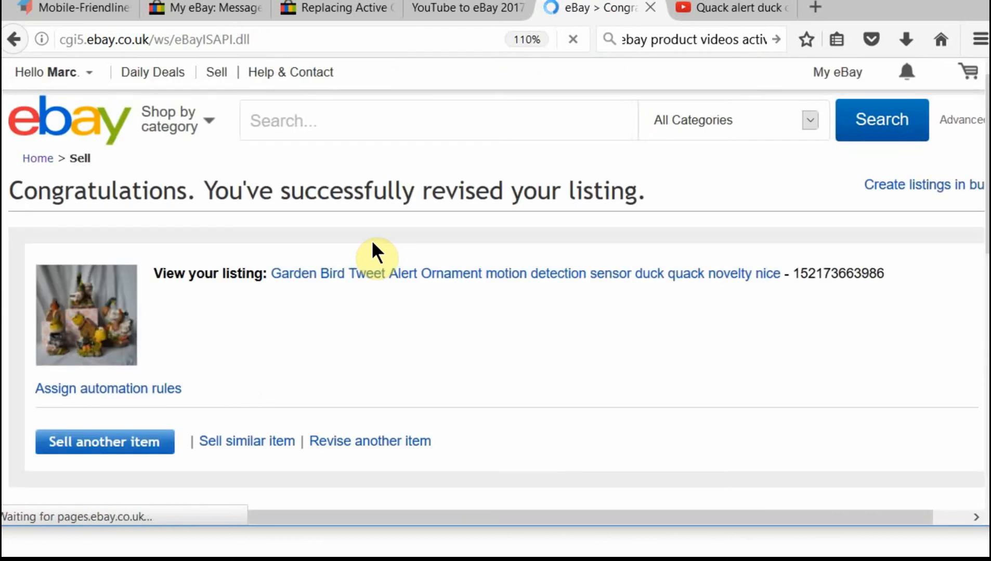
mouse_move(510, 273)
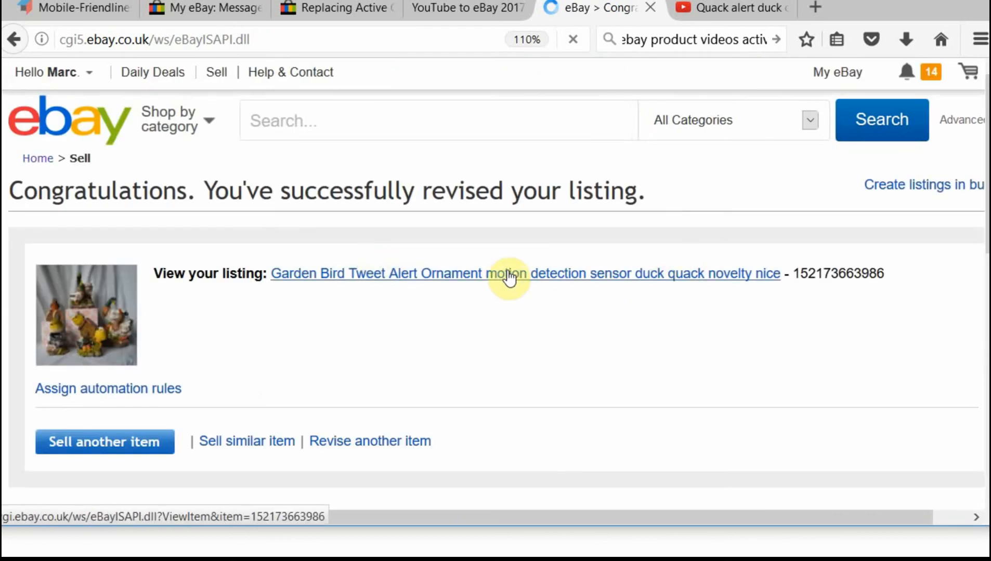
Open the revised garden bird listing and play the duck ornament HTML5 video in its description.
click(525, 273)
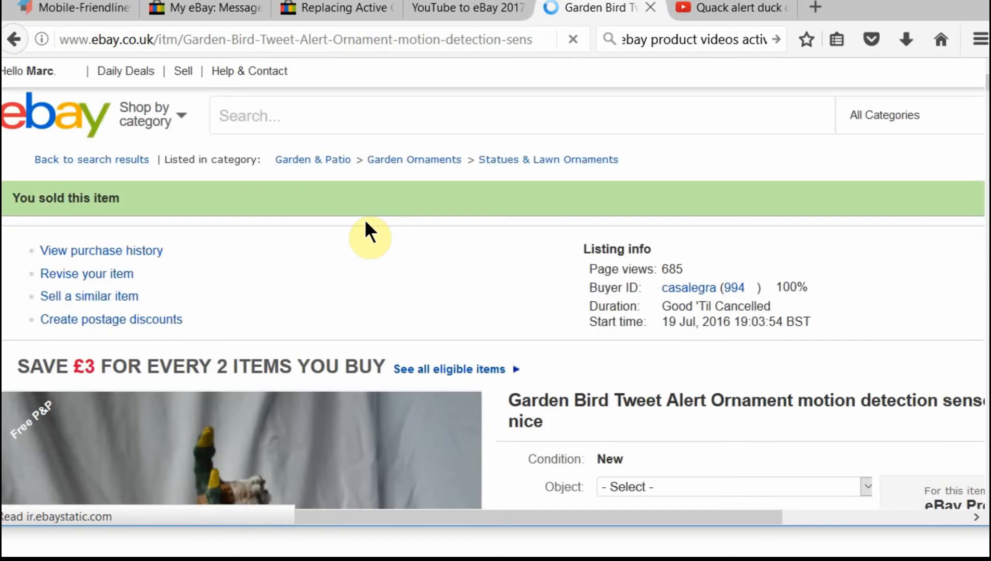
scroll(down, 3)
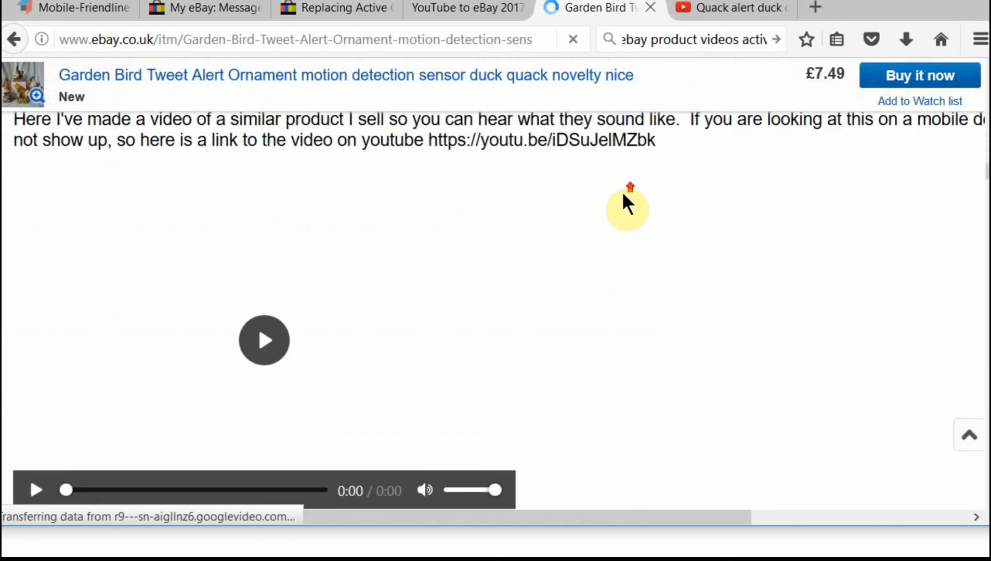
scroll(down, 3)
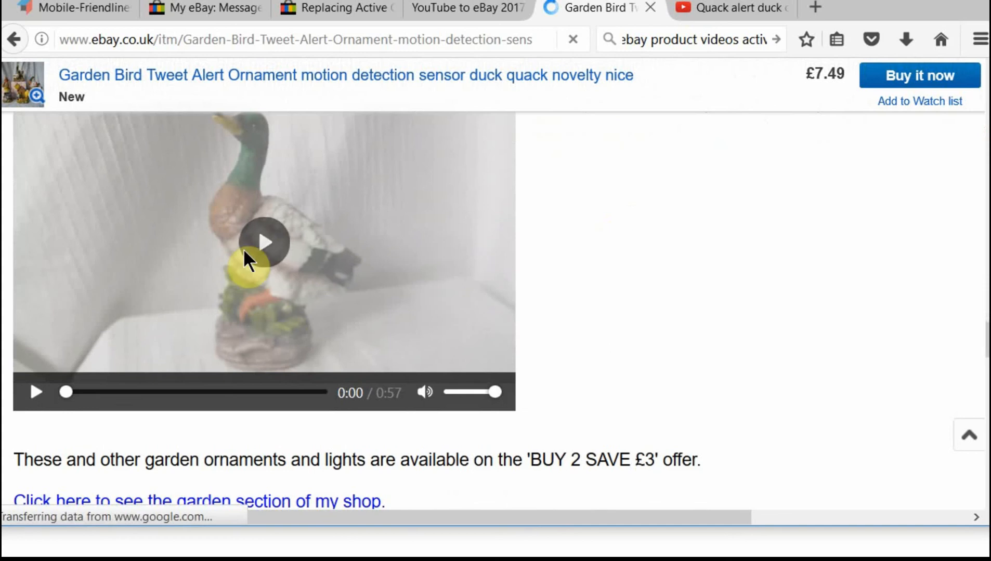
click(265, 242)
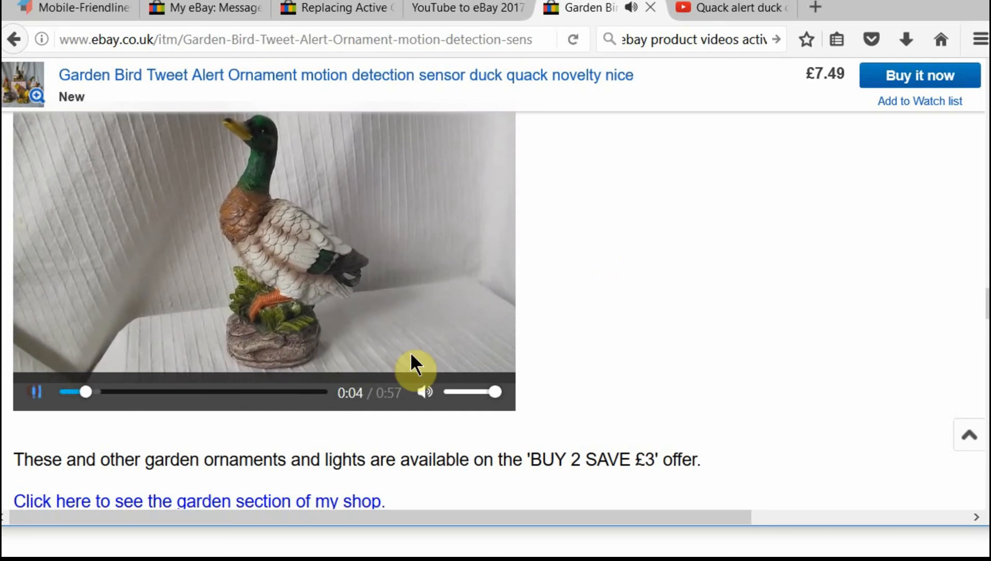
scroll(down, 3)
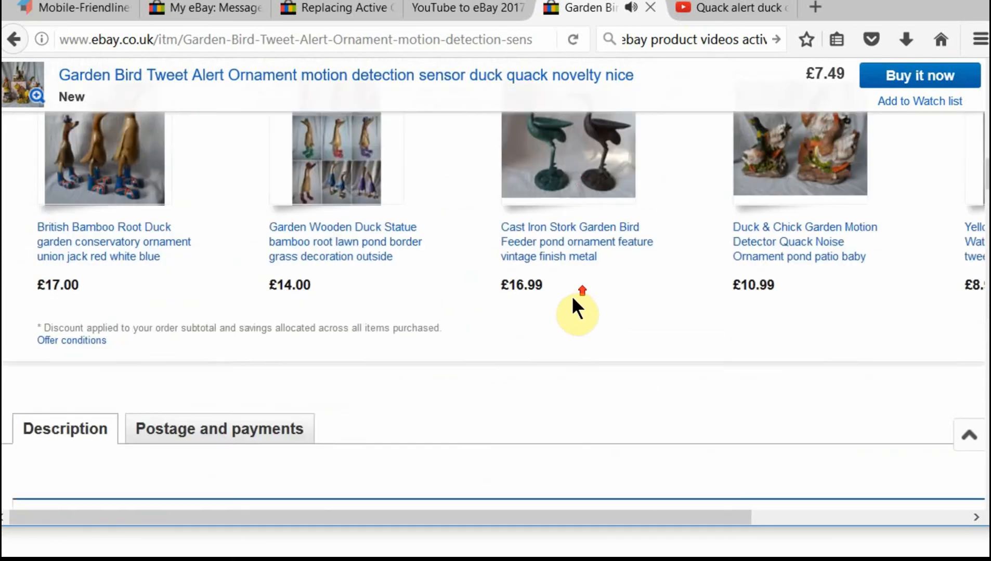
scroll(up, 3)
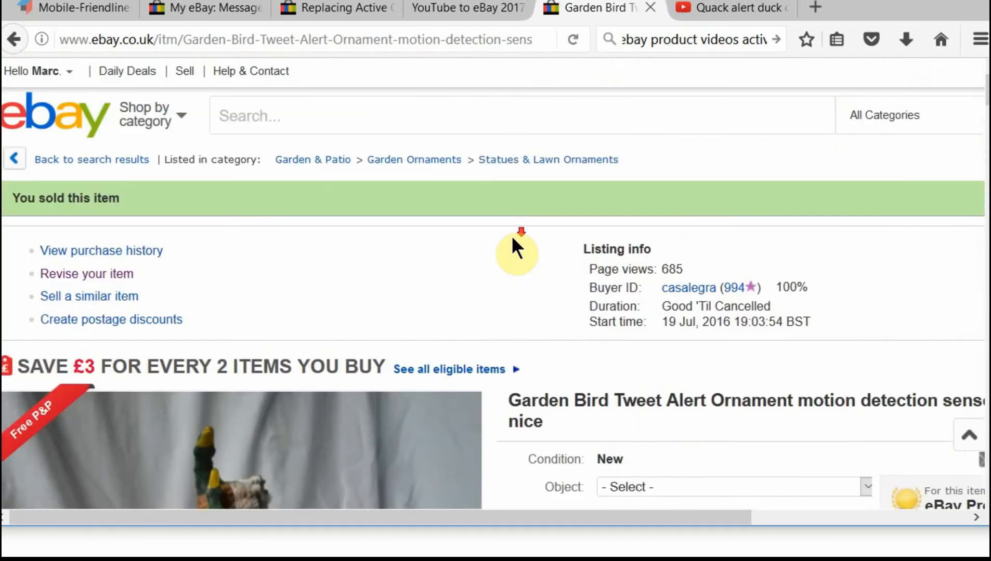
scroll(down, 3)
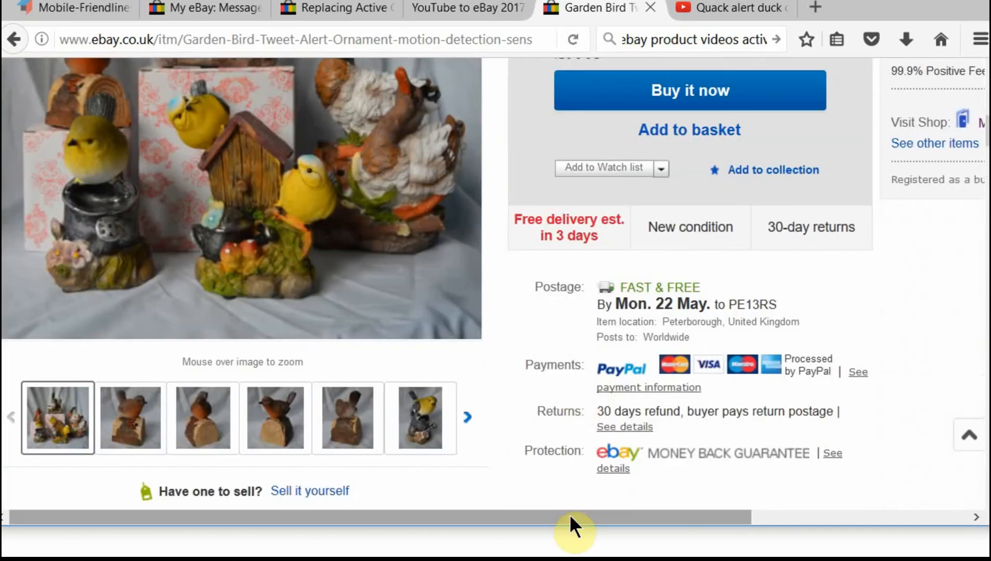
scroll(down, 3)
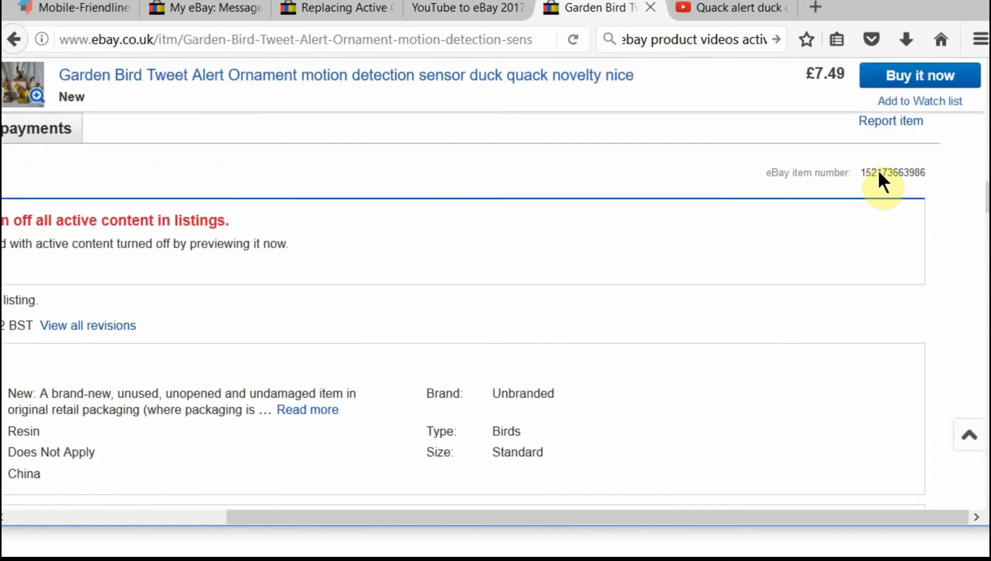
double_click(892, 172)
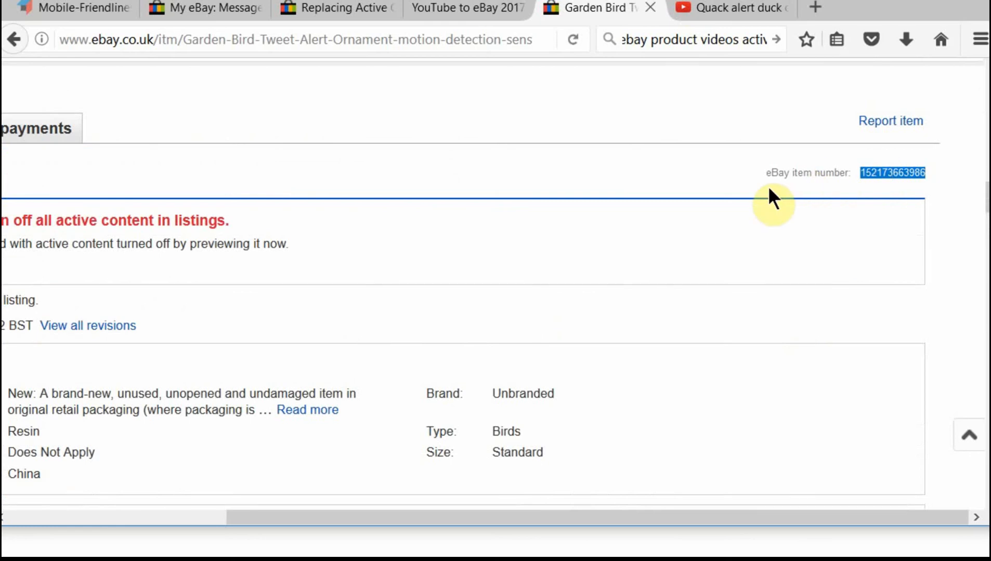
mouse_move(781, 142)
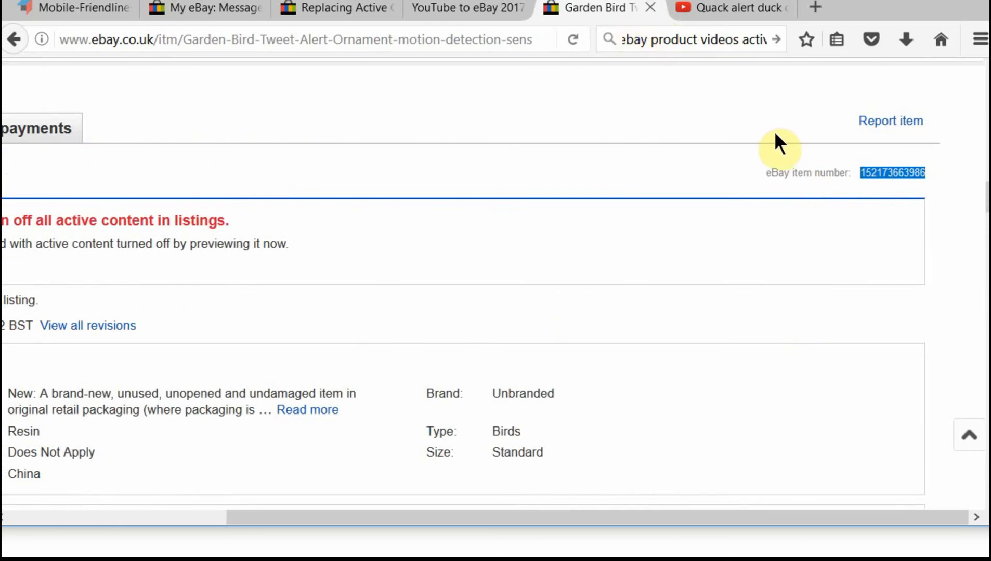
mouse_move(158, 134)
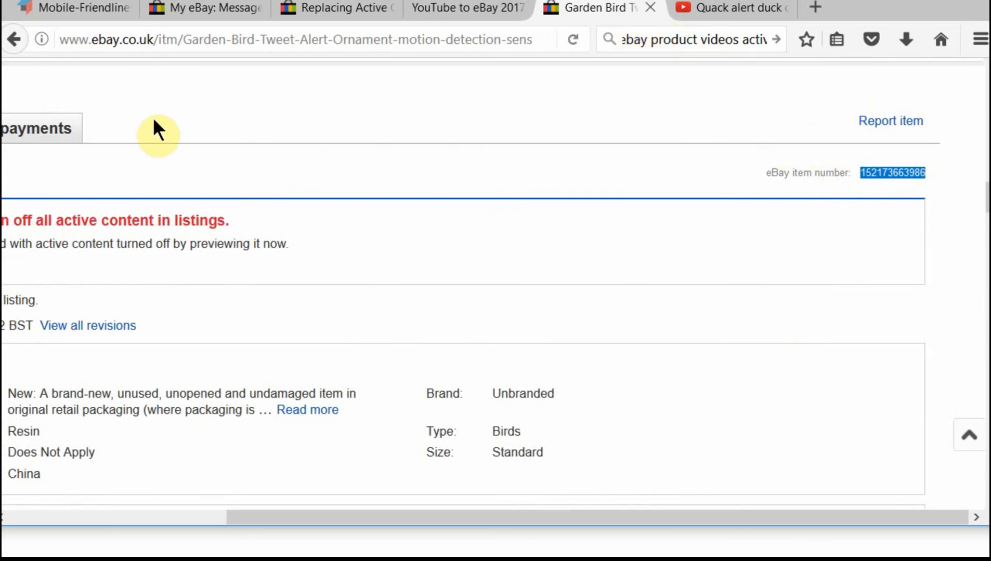
click(73, 8)
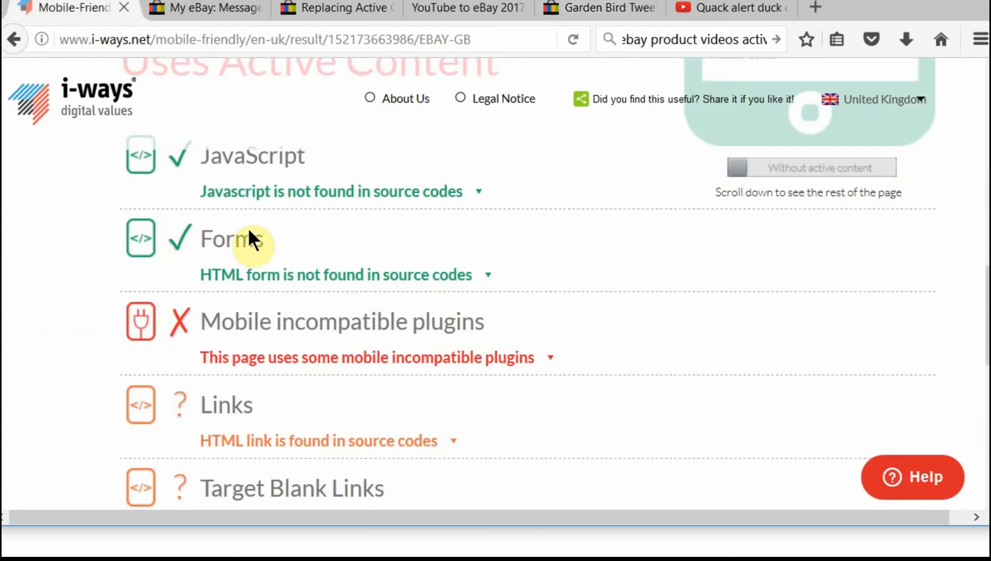
right_click(262, 360)
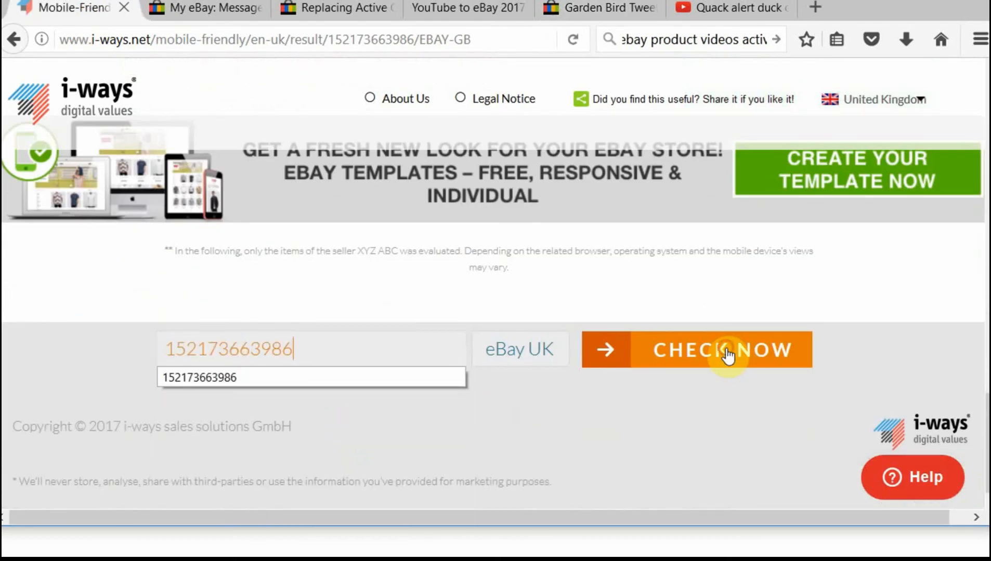
click(727, 350)
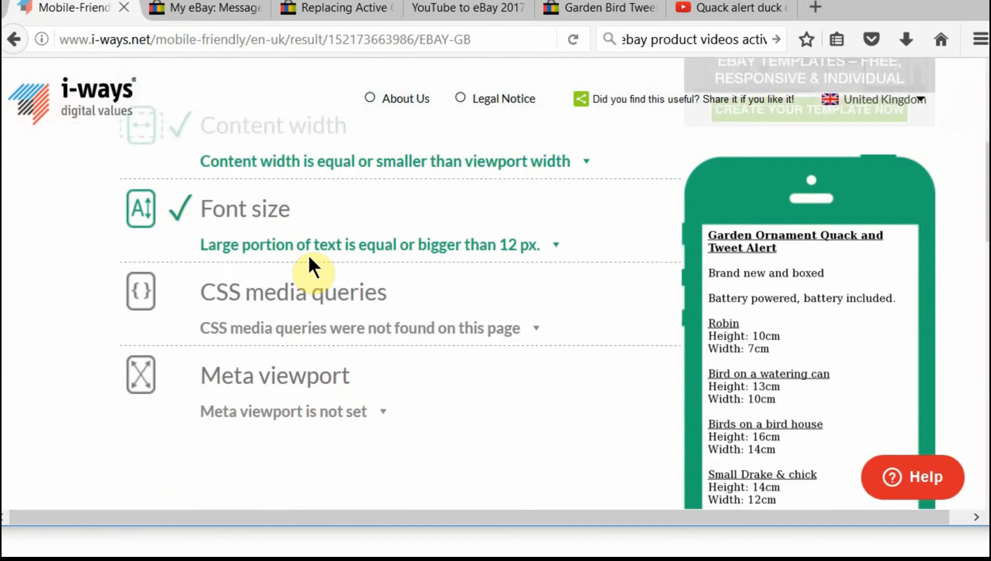
Review the results: mobile optimized, no active content, plugins check passing.
scroll(down, 3)
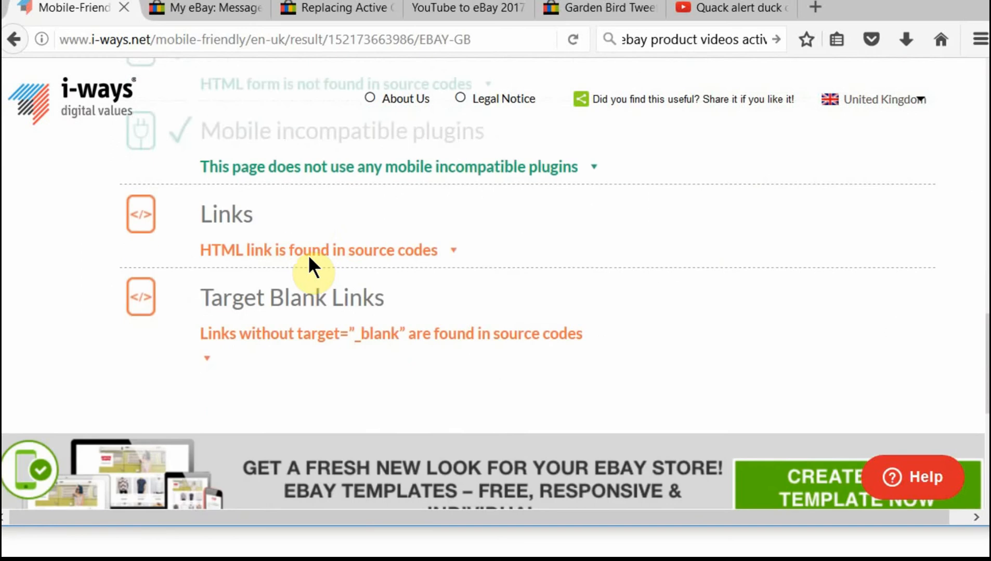
scroll(up, 3)
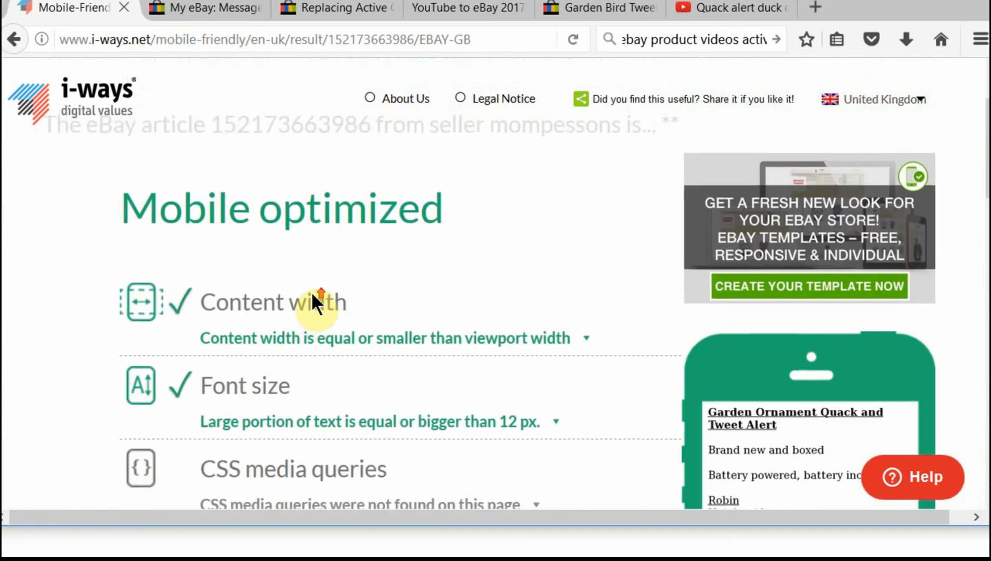
scroll(up, 3)
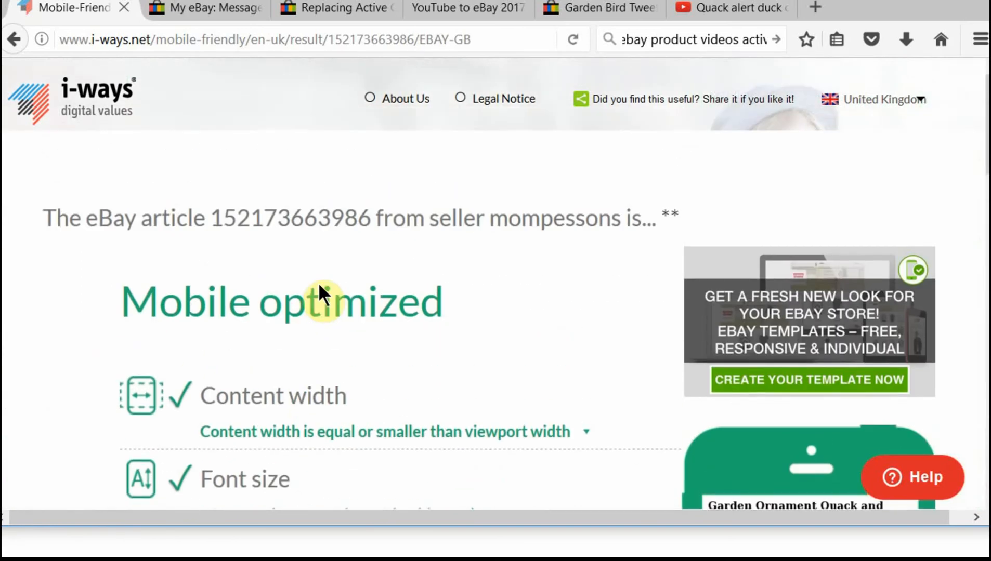
scroll(down, 3)
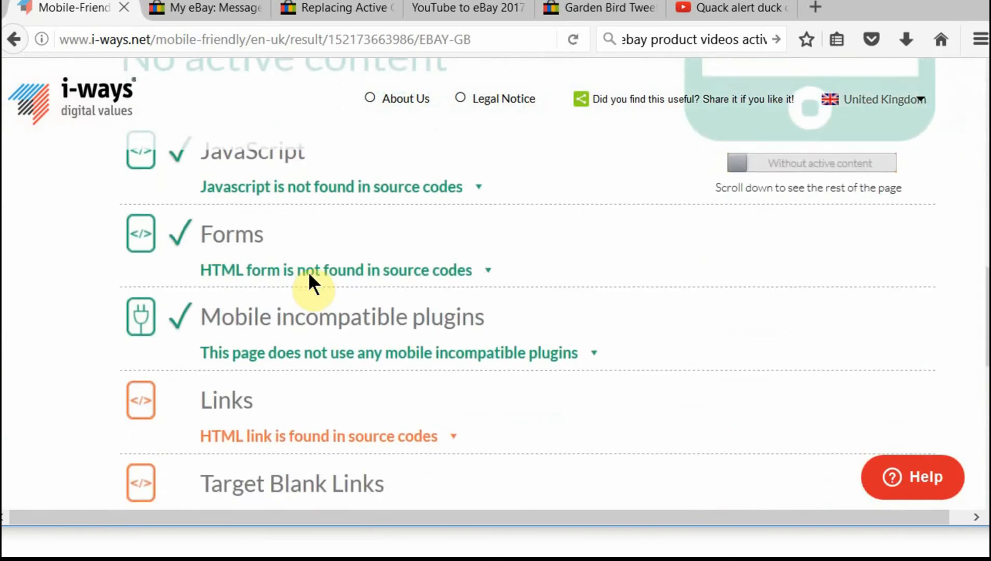
scroll(down, 3)
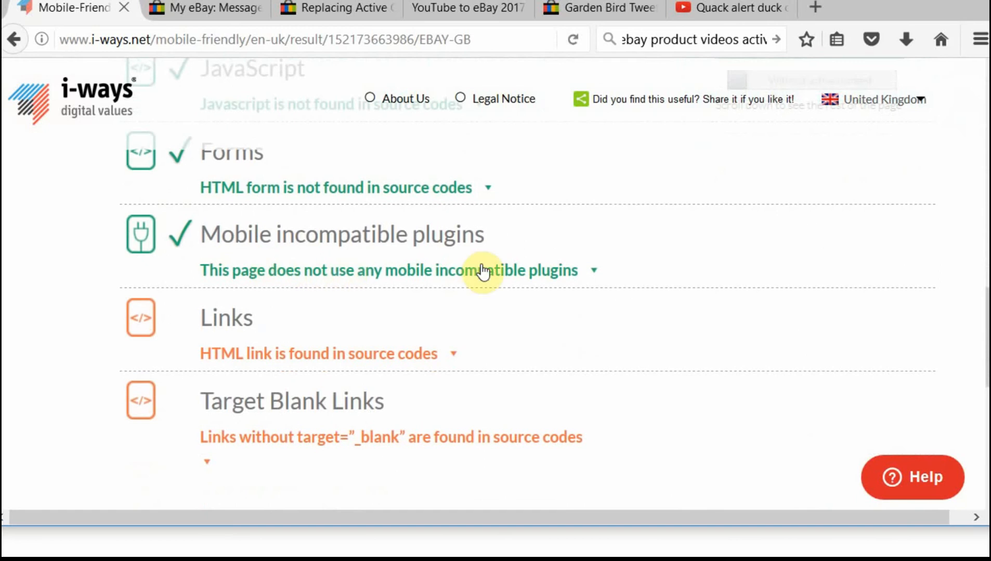
mouse_move(244, 280)
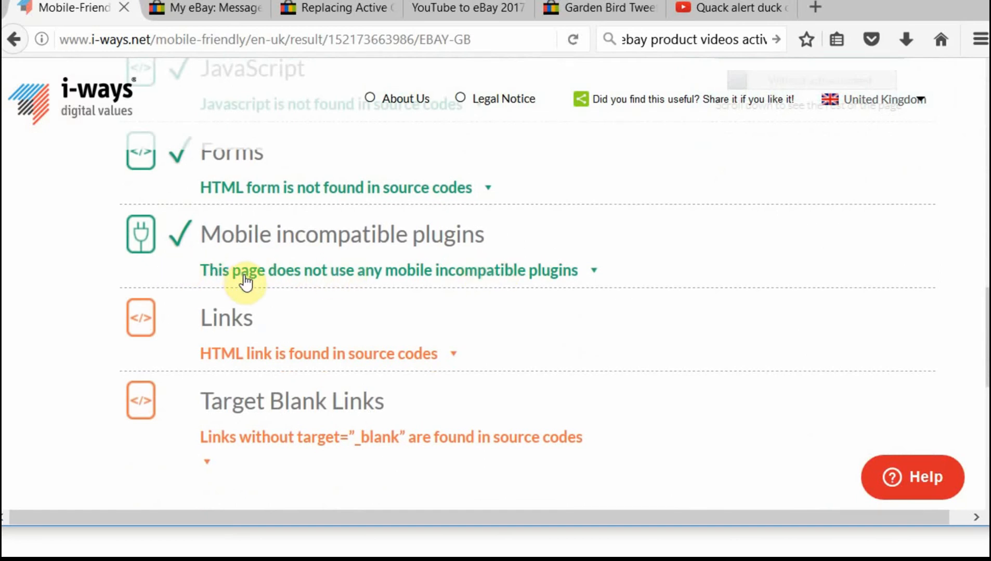
mouse_move(366, 287)
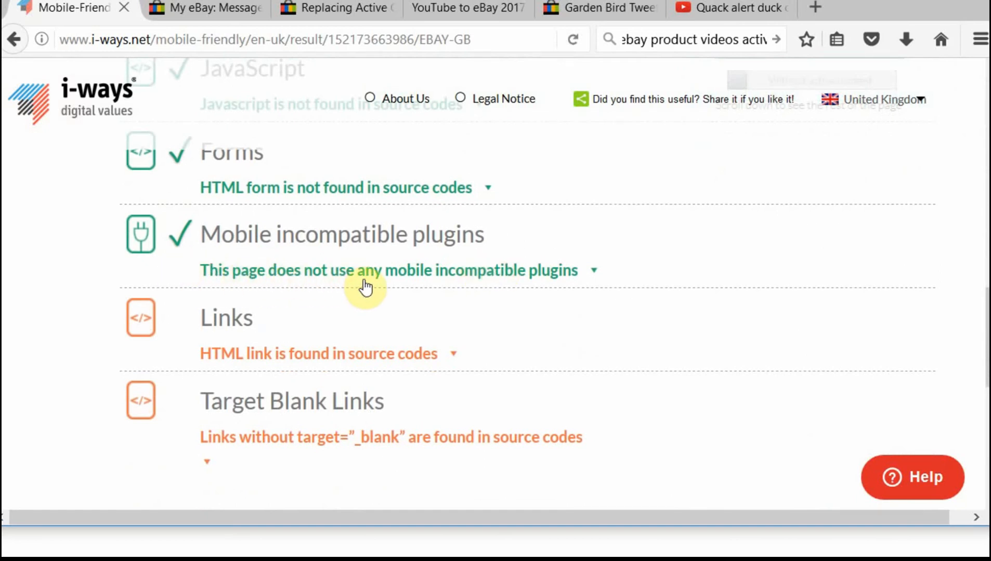
scroll(down, 3)
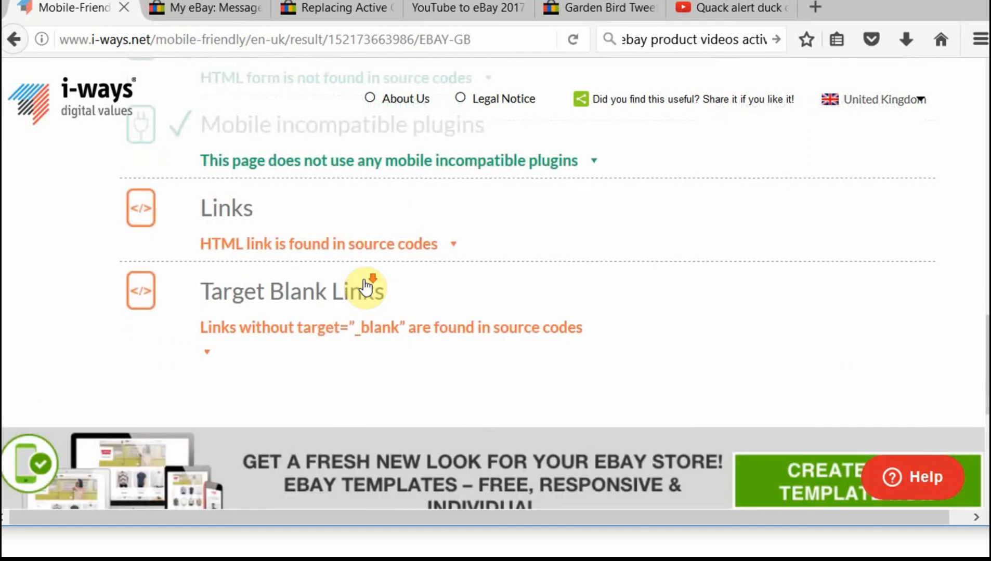
scroll(up, 3)
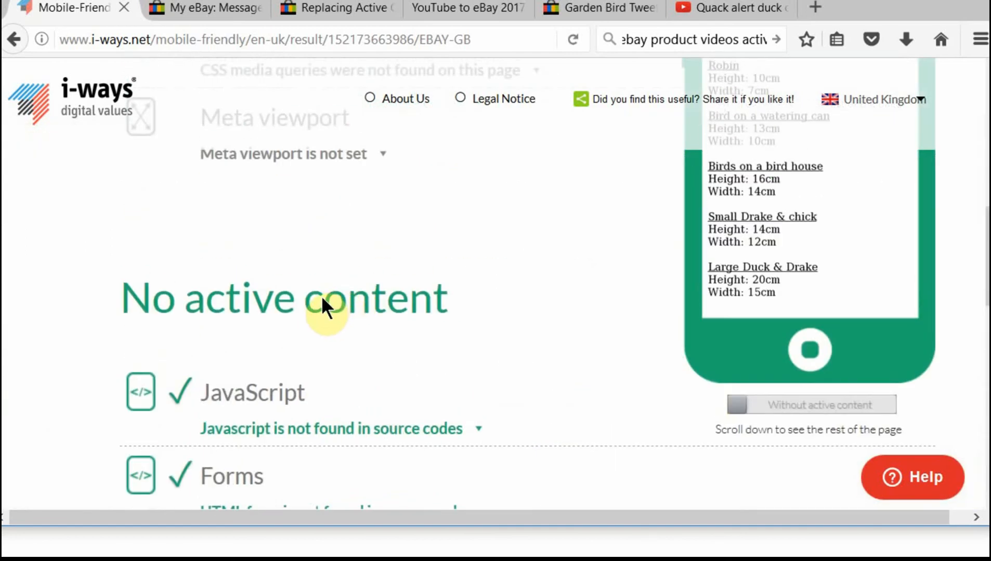
scroll(up, 3)
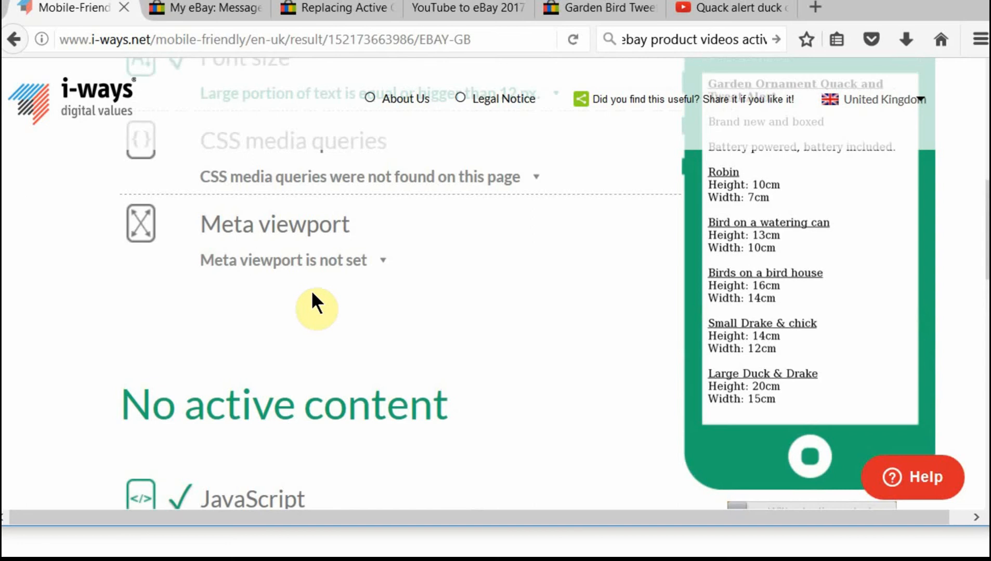
mouse_move(305, 313)
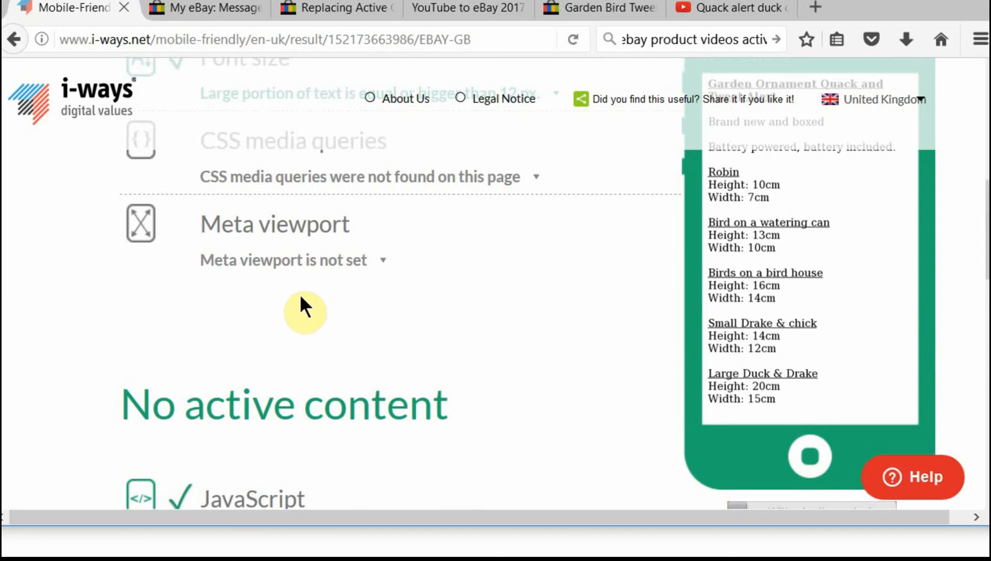
scroll(up, 3)
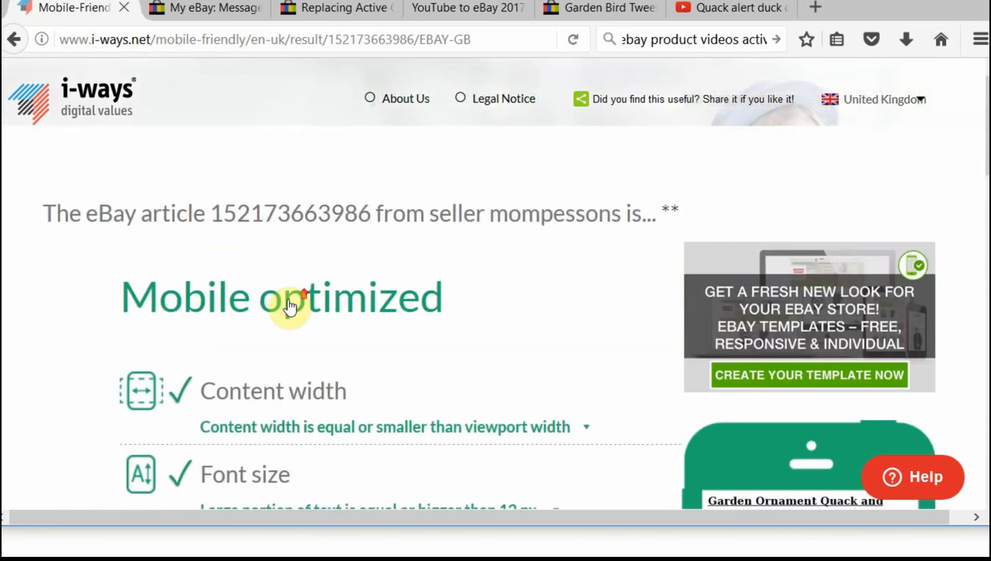
scroll(down, 3)
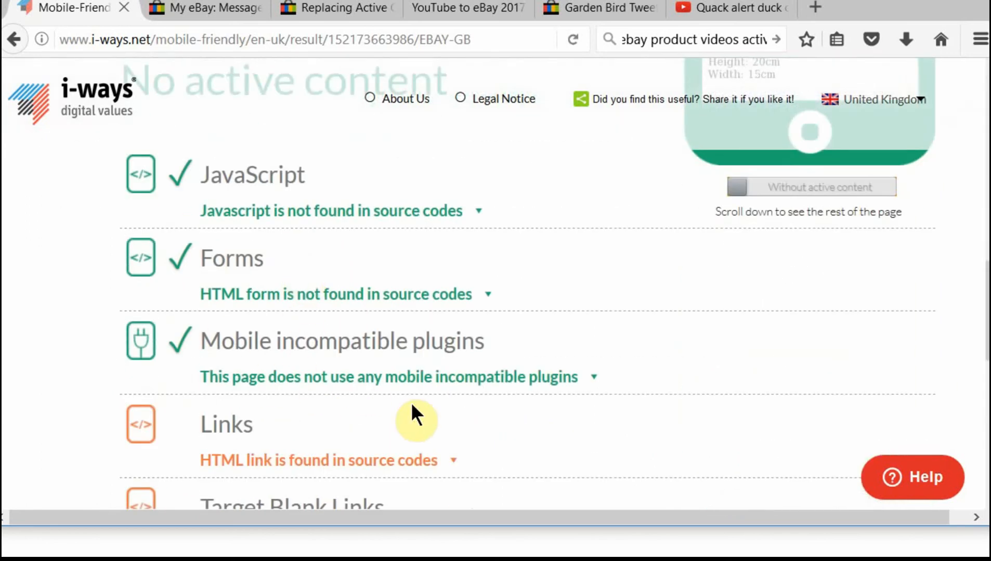
scroll(up, 3)
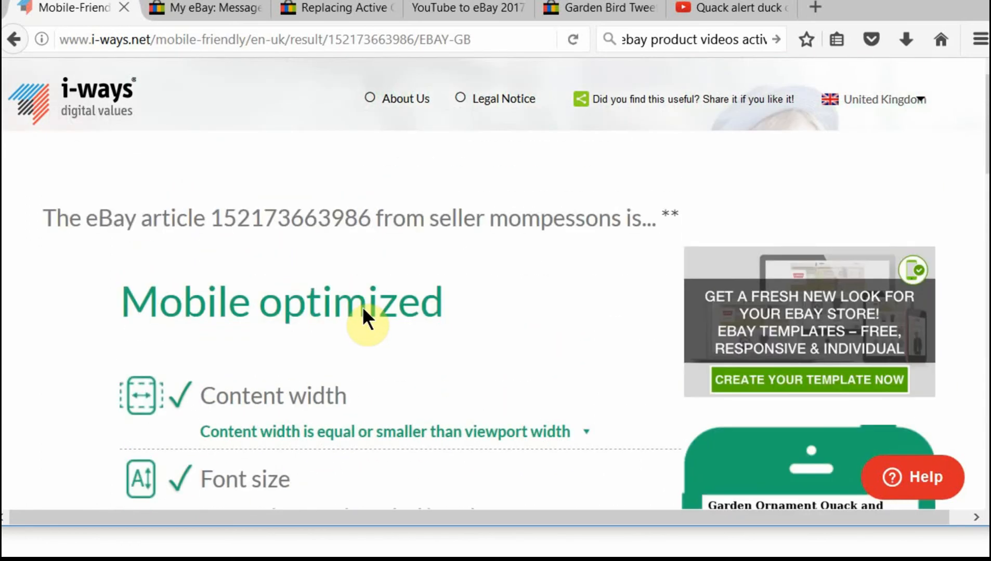